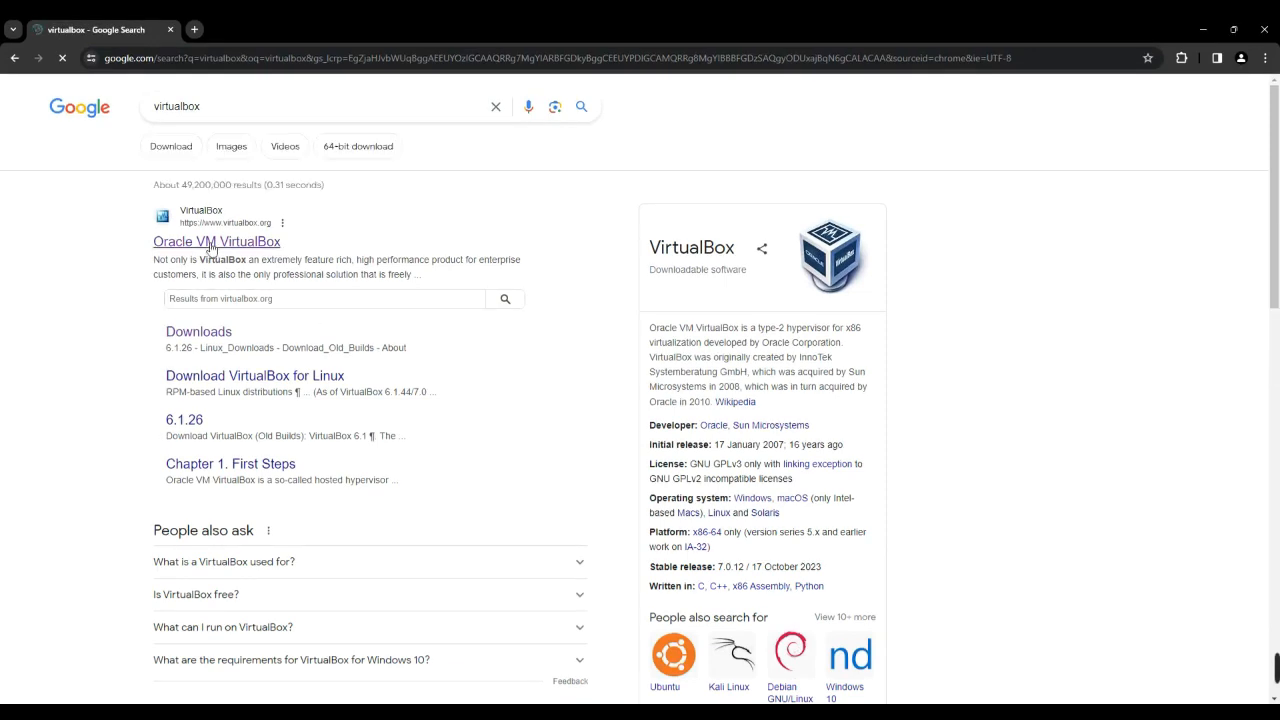
Open the official VirtualBox website and go to its Downloads page.
{"action": "left_click", "coordinate": [217, 242]}
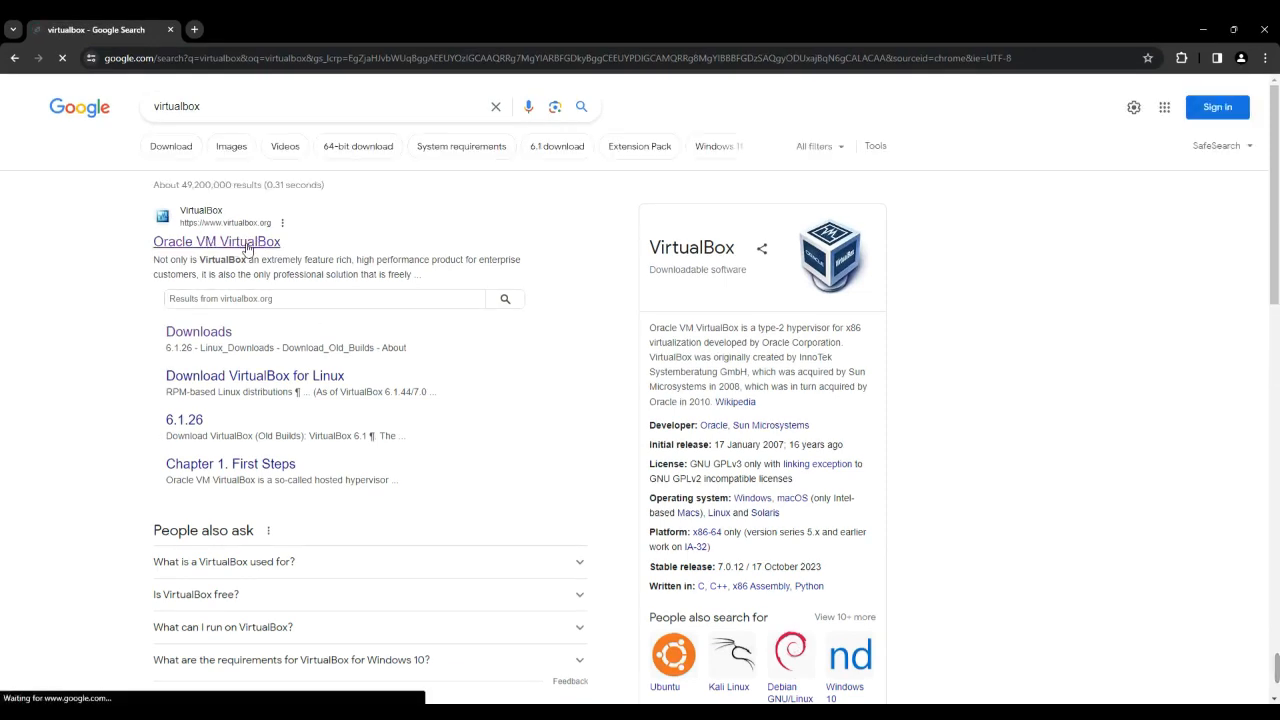
{"action": "left_click", "coordinate": [216, 241]}
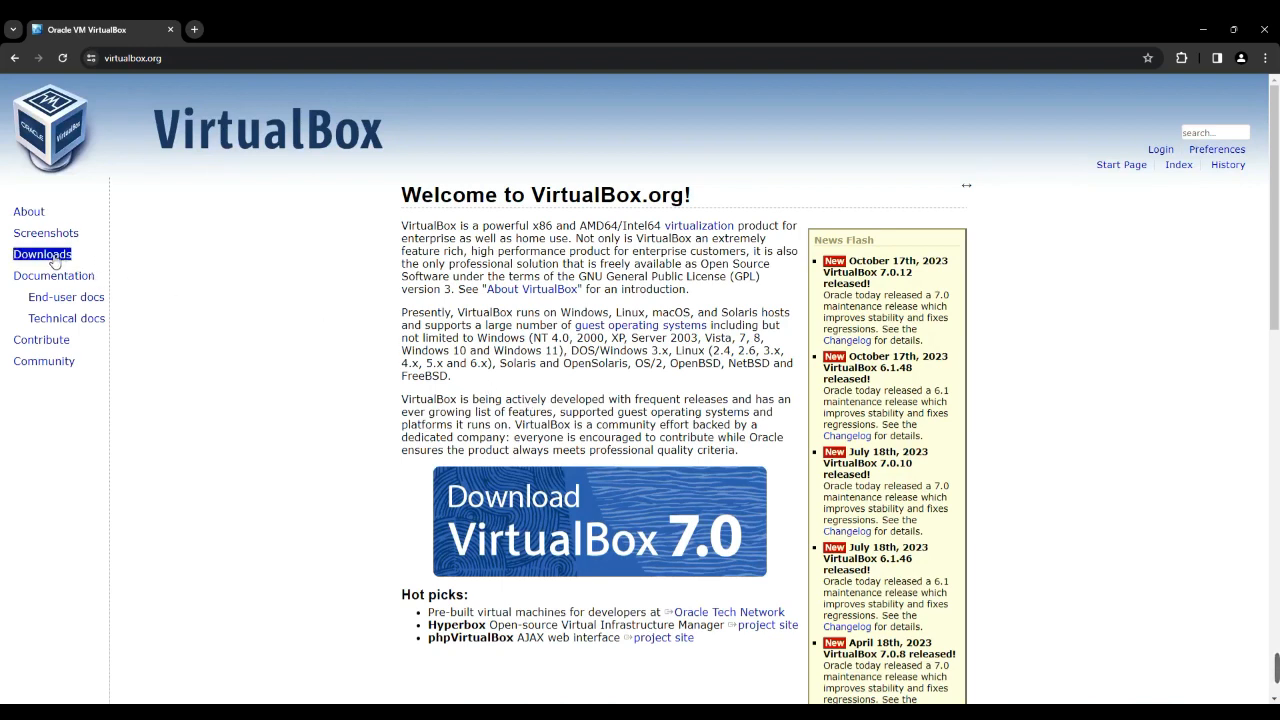
{"action": "left_click", "coordinate": [42, 253]}
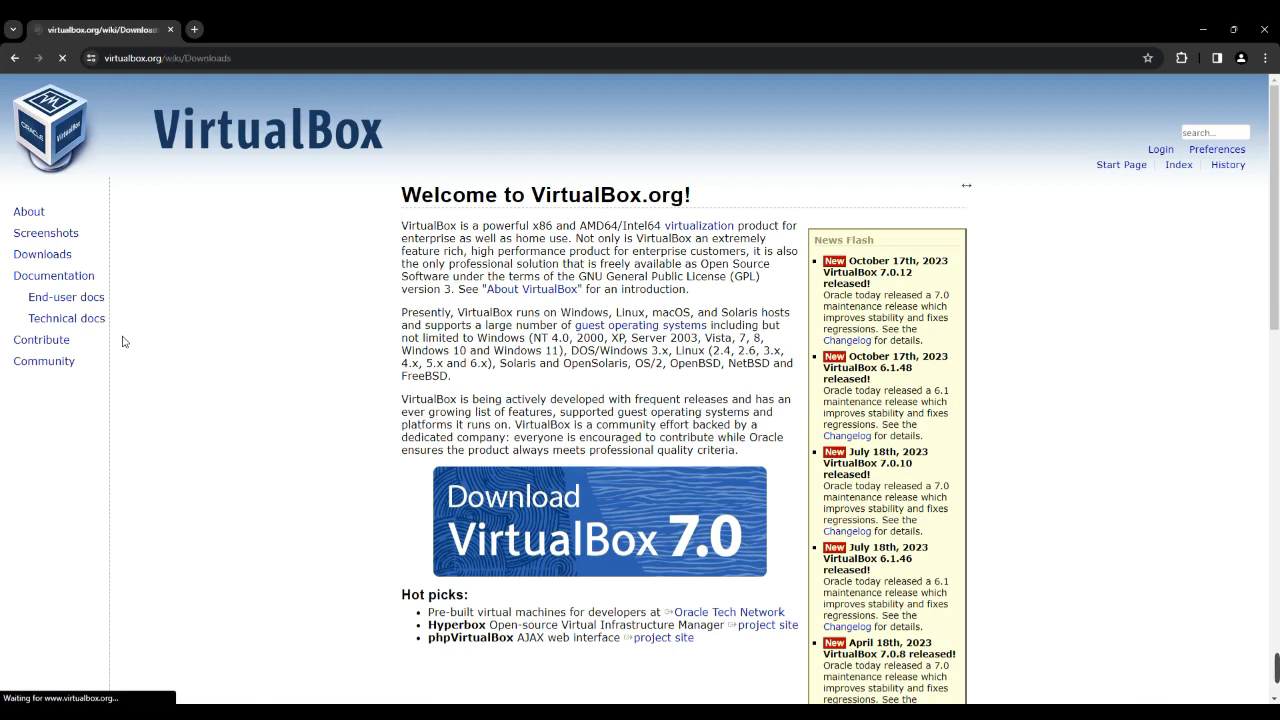
{"action": "left_click", "coordinate": [42, 254]}
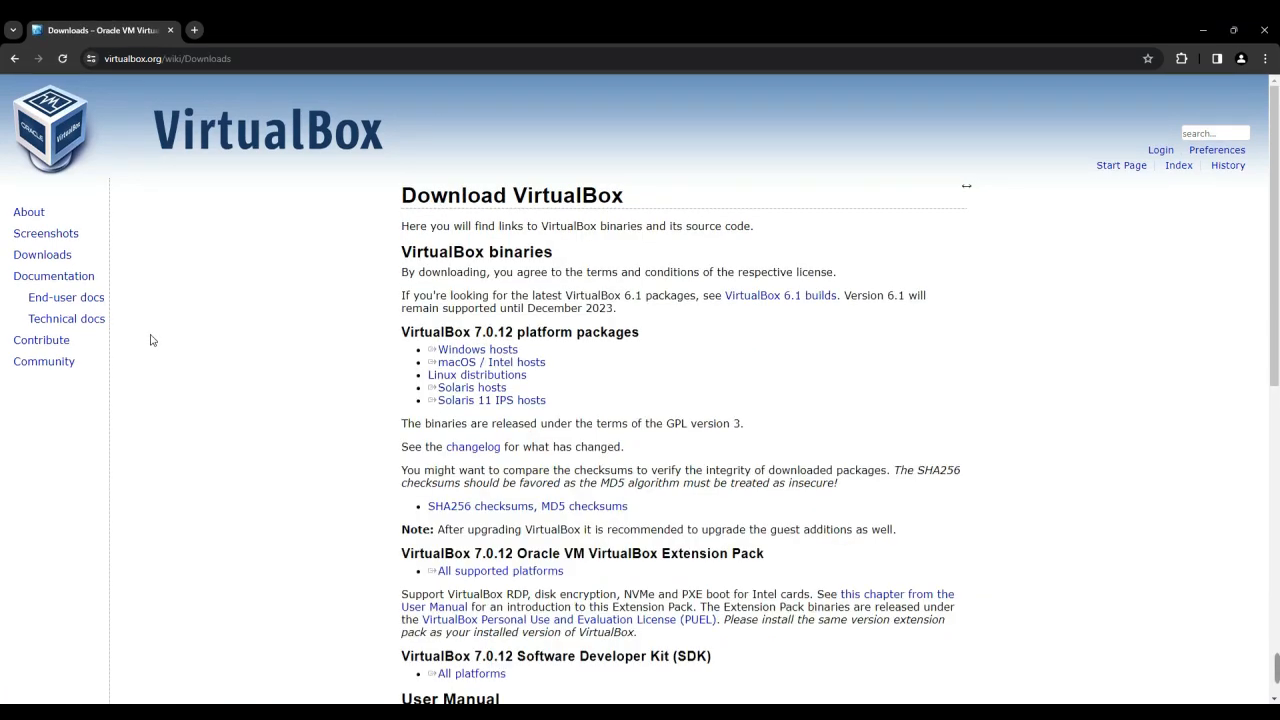
{"action": "mouse_move", "coordinate": [548, 369]}
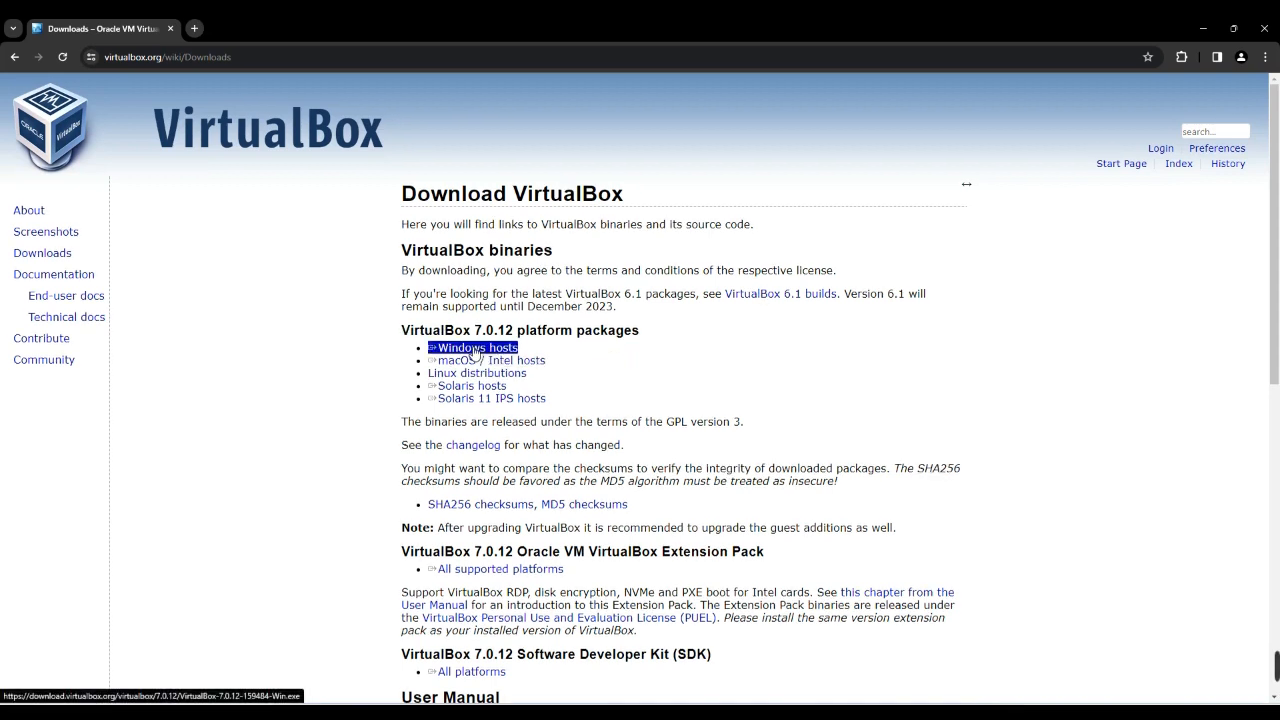
Download the VirtualBox 7.0.12 Windows hosts installer and the Extension Pack.
{"action": "left_click", "coordinate": [474, 347]}
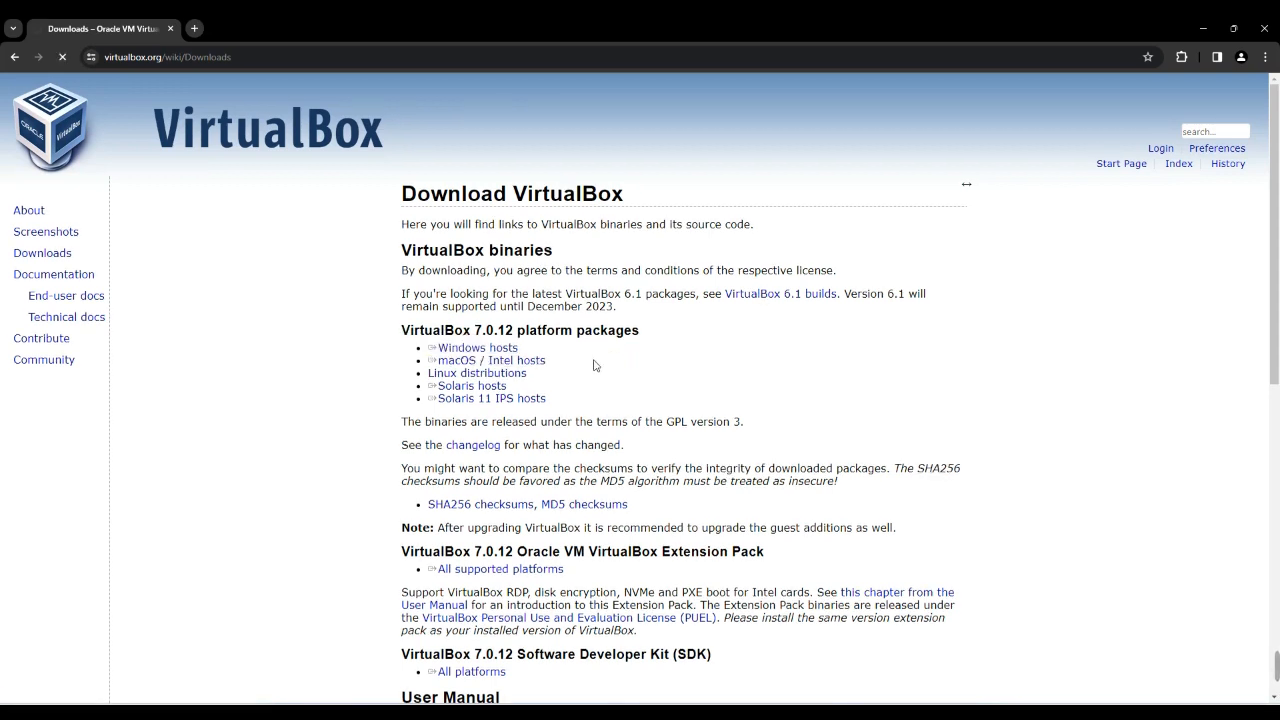
{"action": "mouse_move", "coordinate": [601, 360]}
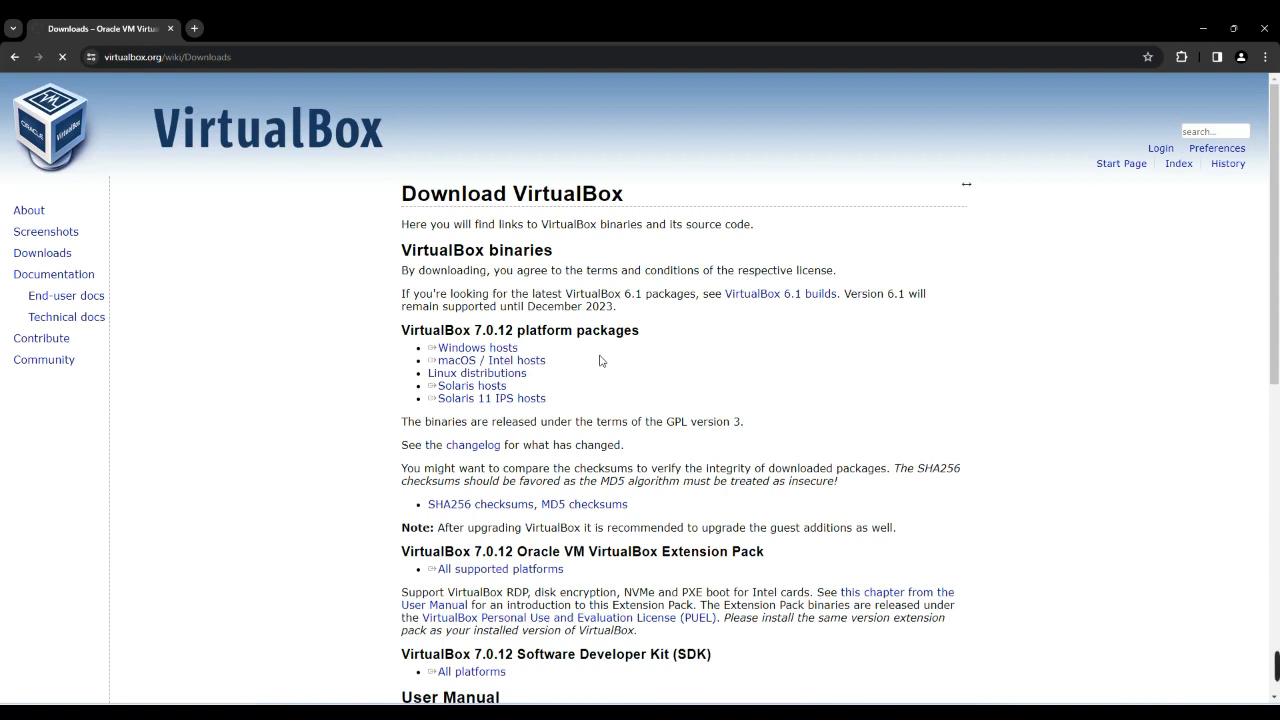
{"action": "left_click", "coordinate": [477, 347]}
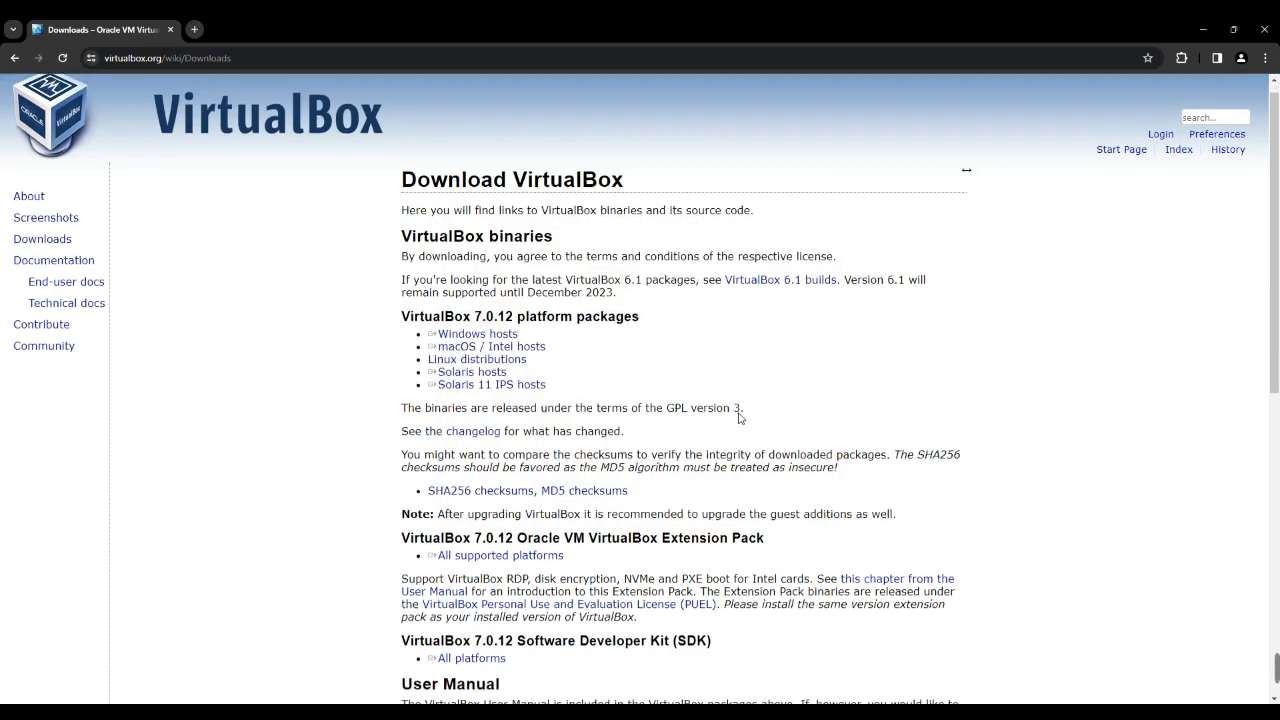
{"action": "scroll", "scroll_direction": "down", "scroll_amount": 3}
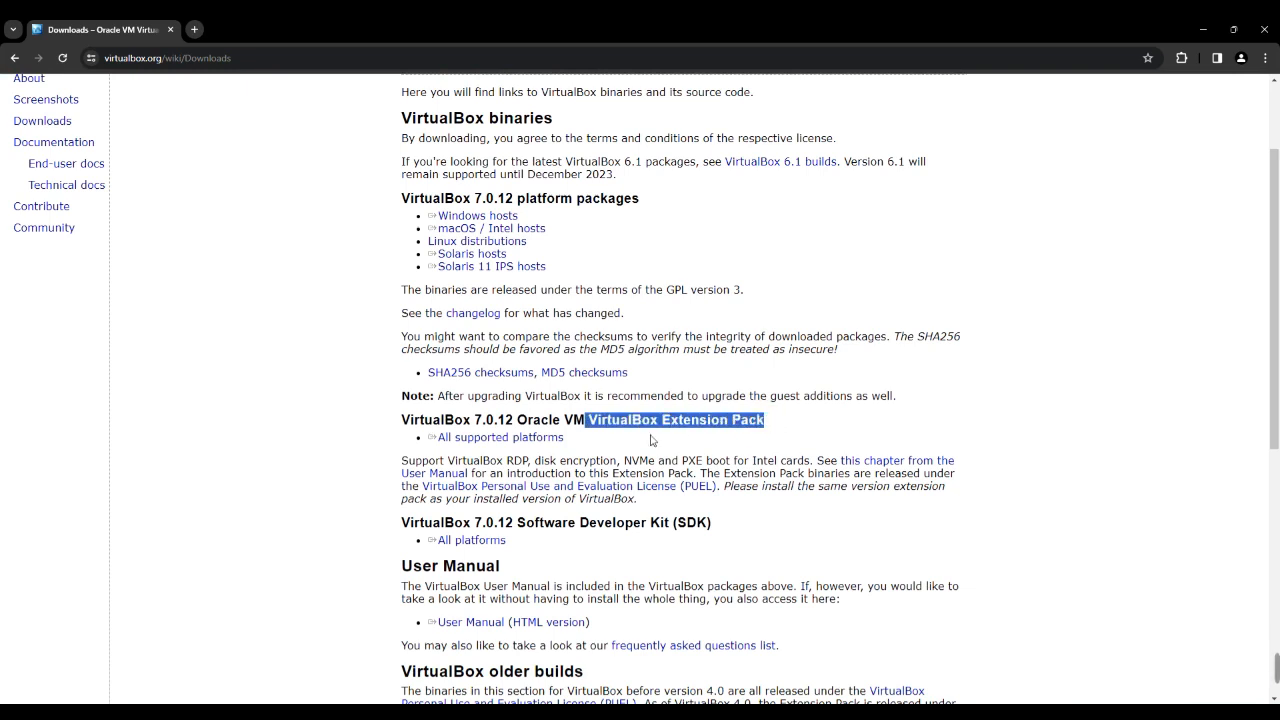
{"action": "left_click", "coordinate": [495, 437]}
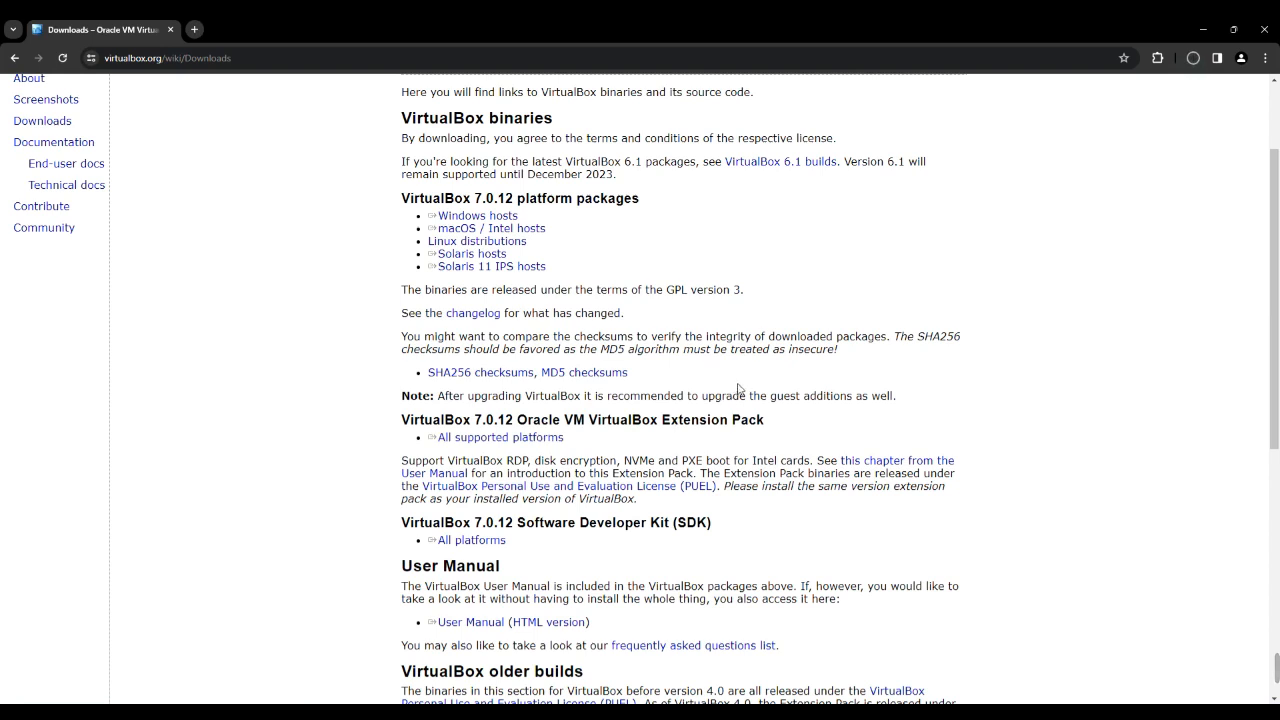
{"action": "mouse_move", "coordinate": [364, 332]}
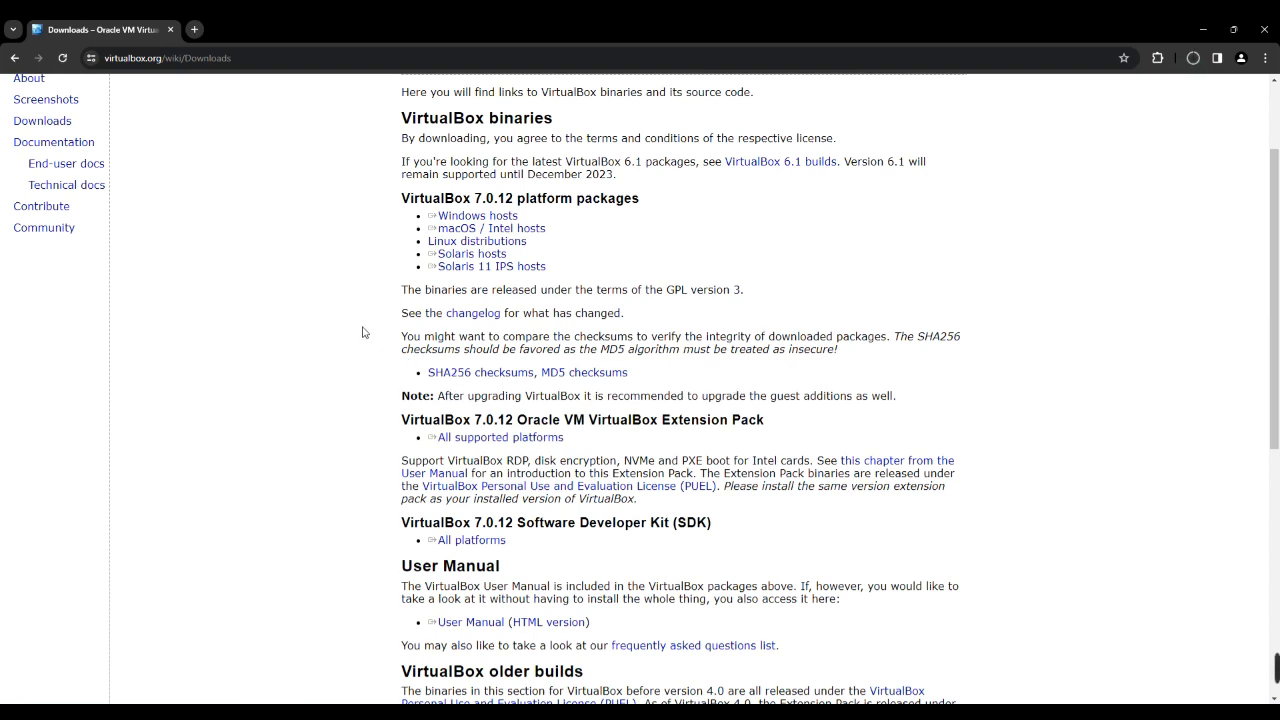
{"action": "mouse_move", "coordinate": [275, 281]}
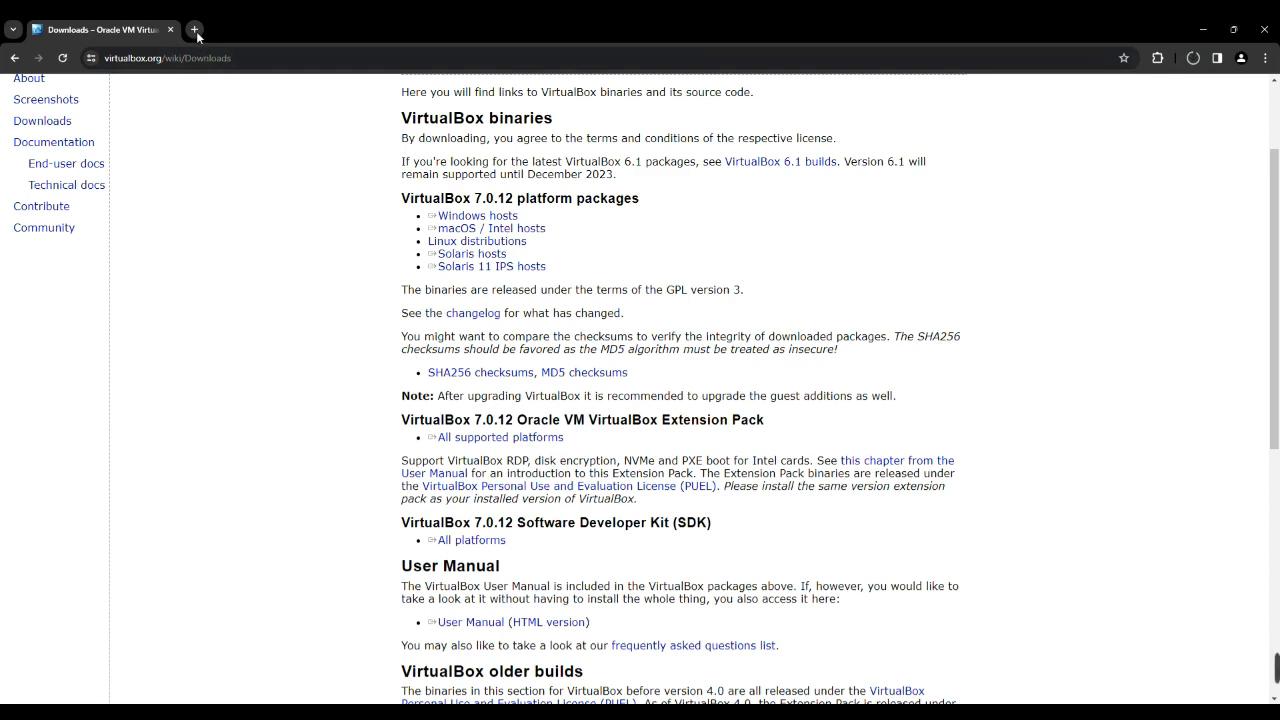
In a new tab, go to kali.org's Download page and its Installer Images section.
{"action": "left_click", "coordinate": [195, 29]}
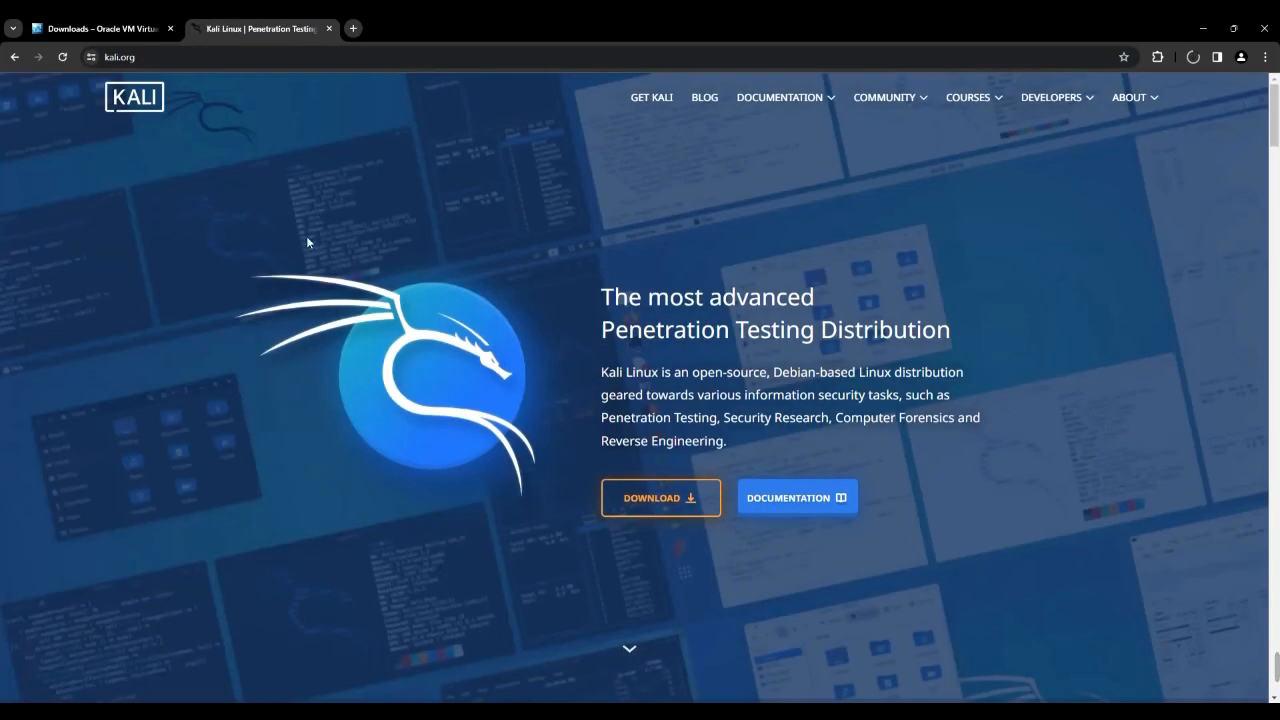
{"action": "mouse_move", "coordinate": [655, 502]}
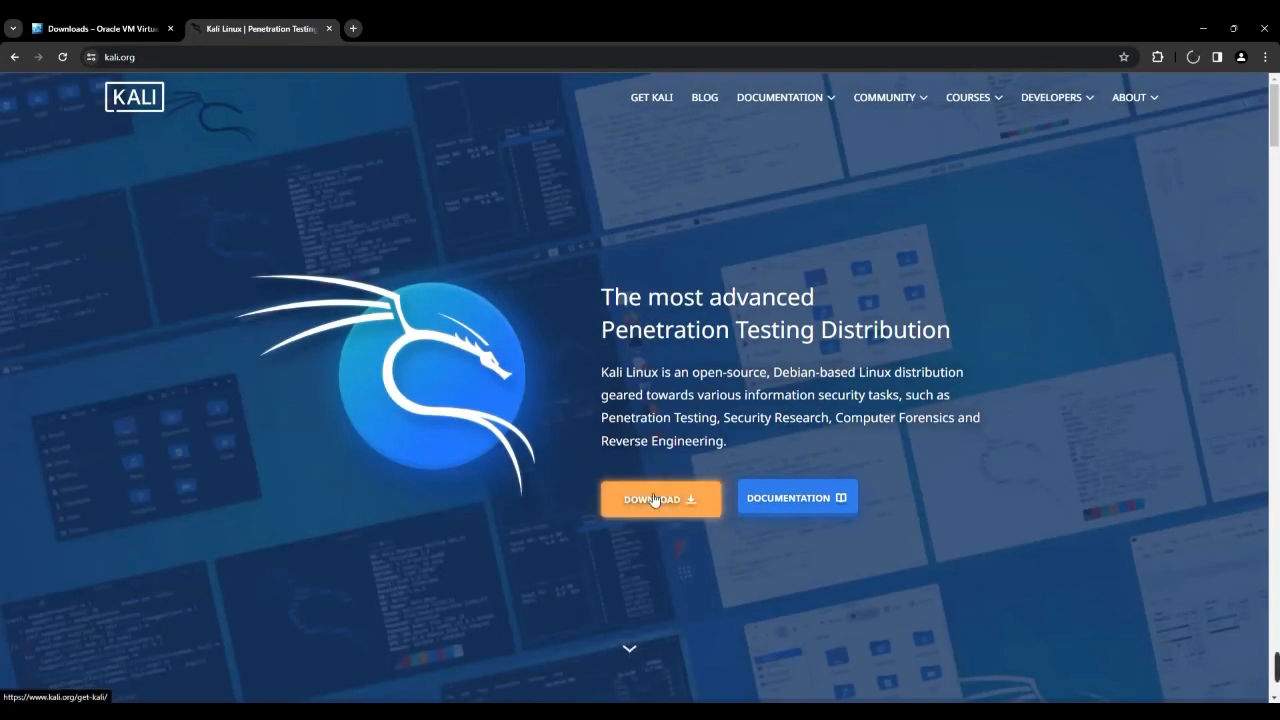
{"action": "left_click", "coordinate": [658, 497]}
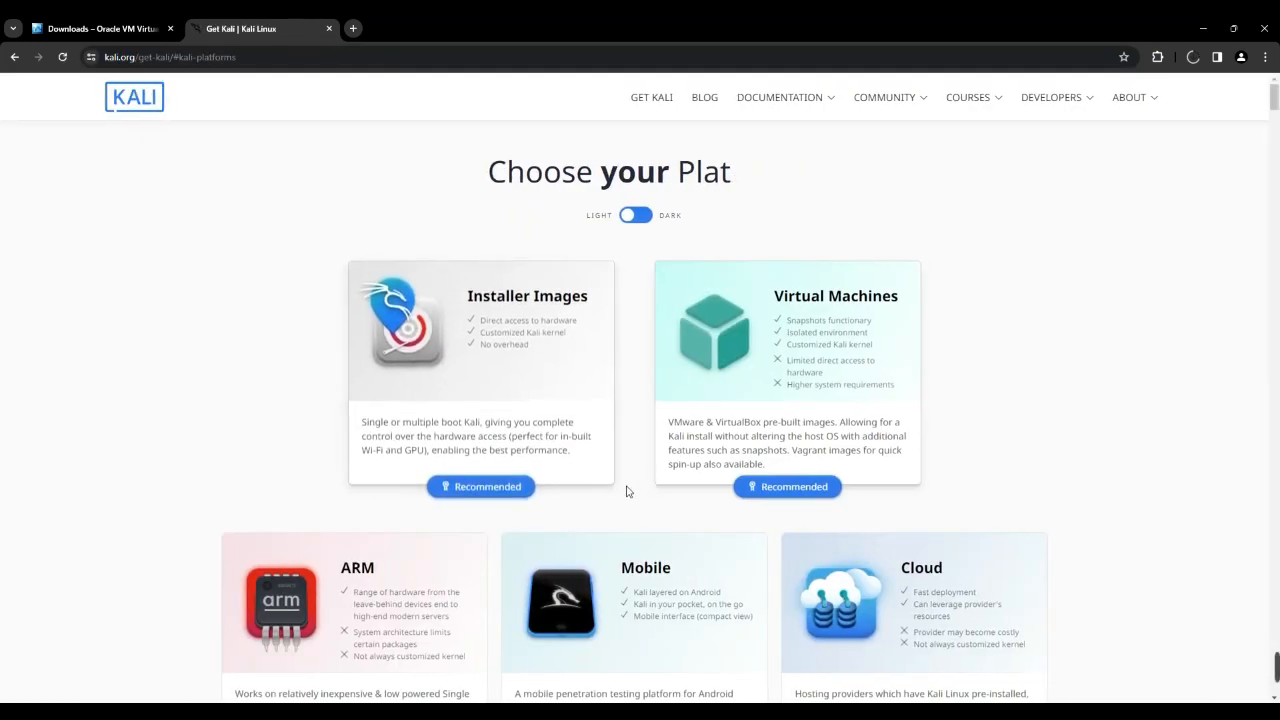
{"action": "mouse_move", "coordinate": [448, 366]}
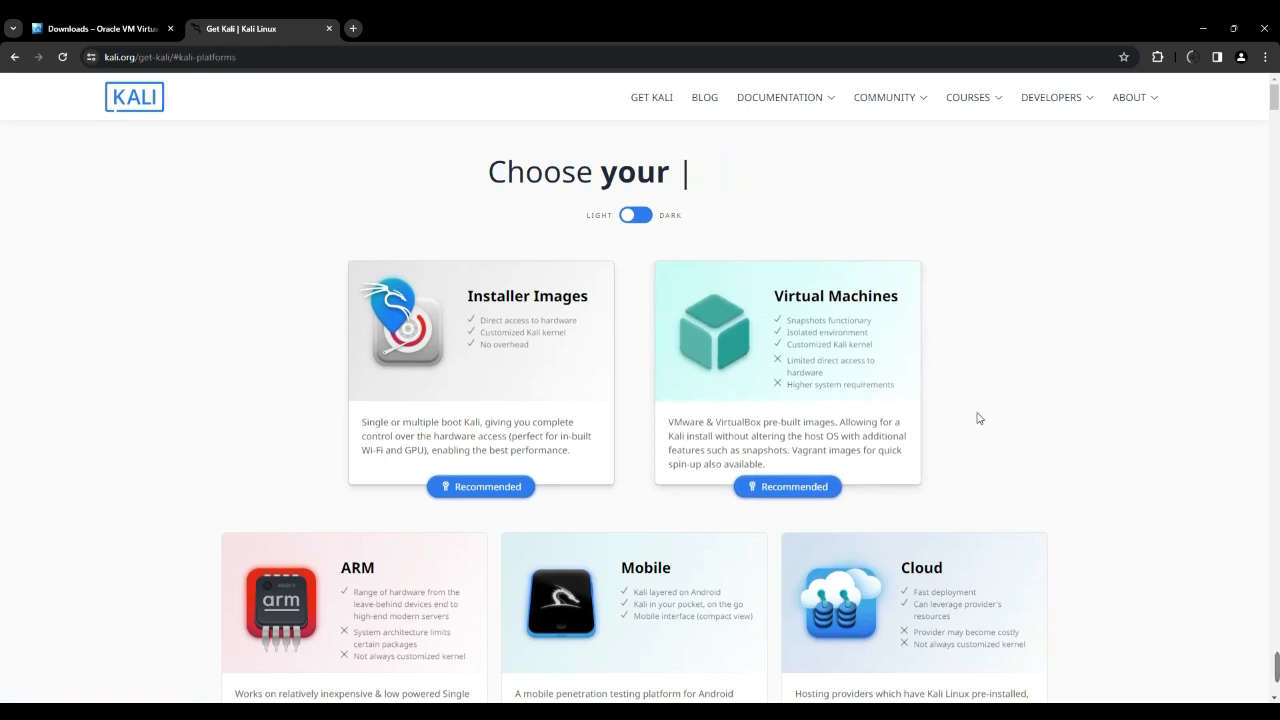
{"action": "mouse_move", "coordinate": [915, 400]}
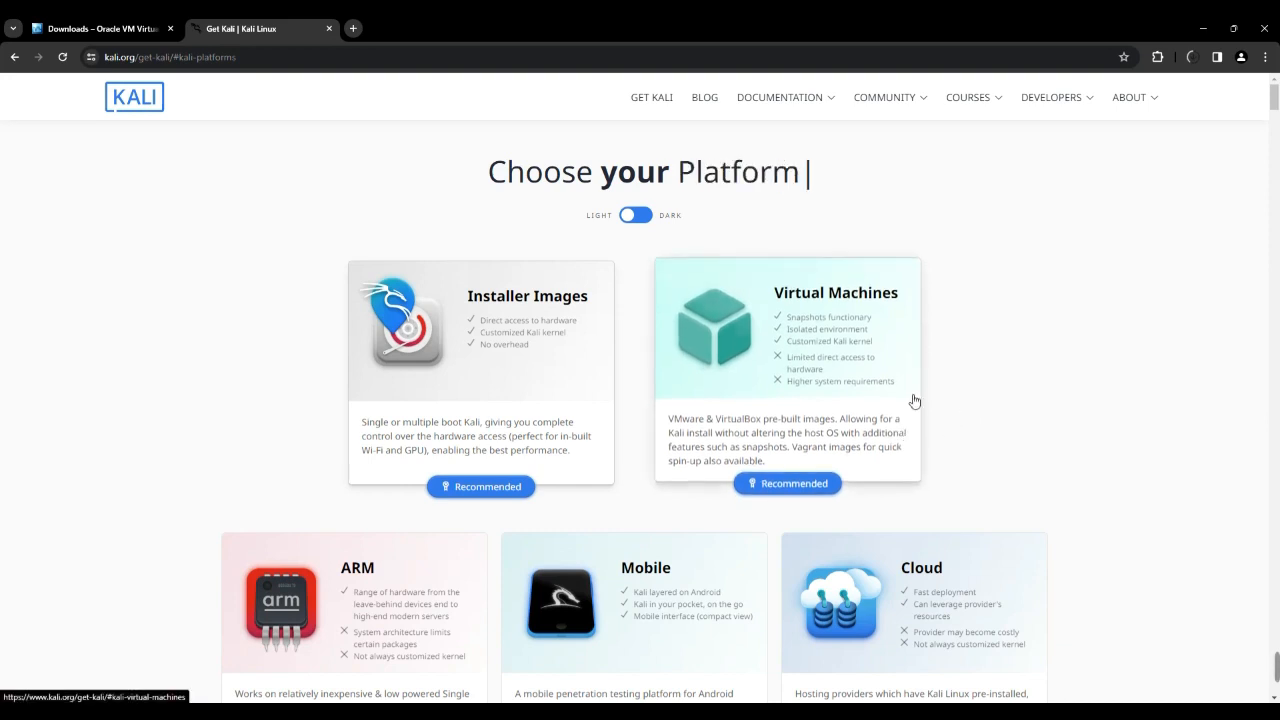
{"action": "mouse_move", "coordinate": [820, 408]}
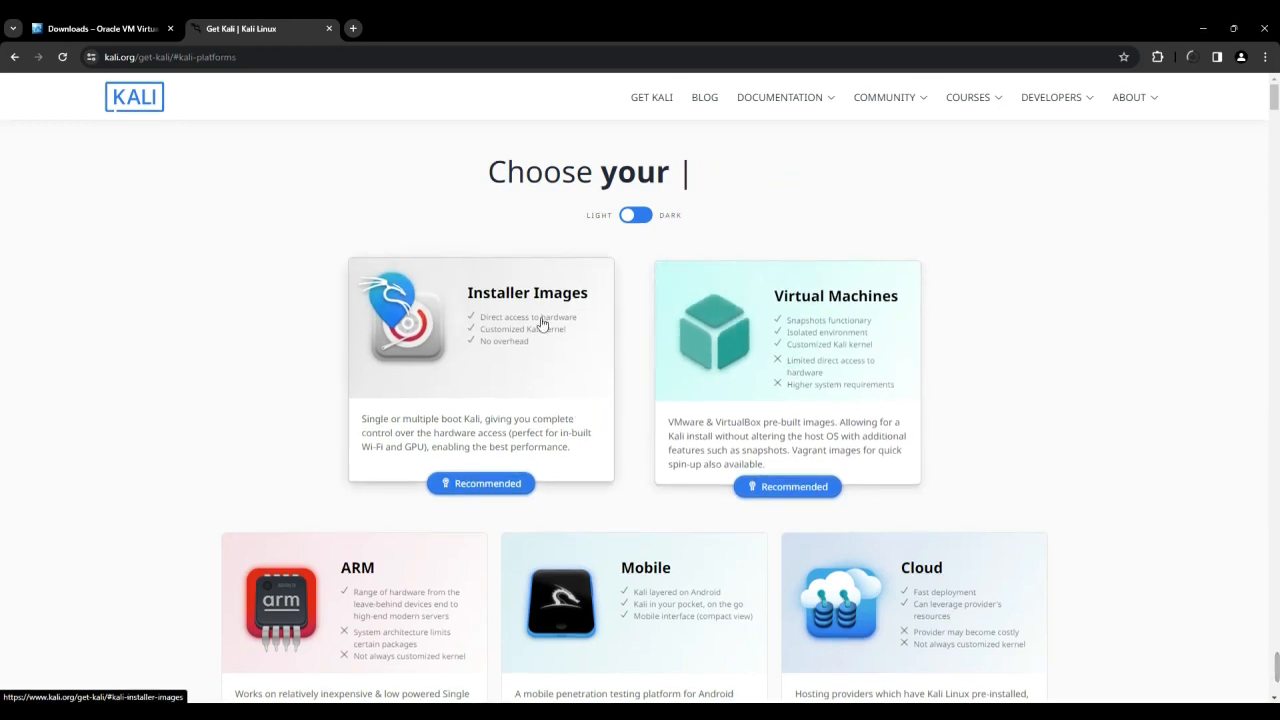
{"action": "type", "text": "installer-image"}
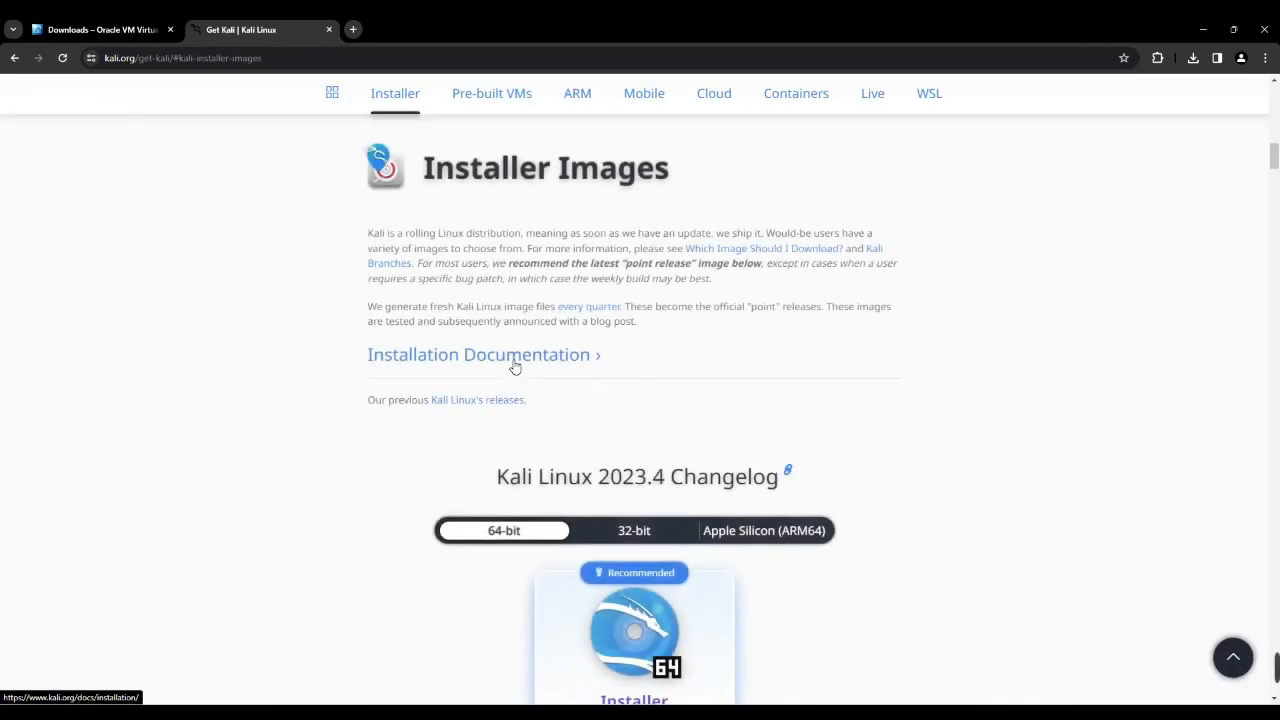
{"action": "scroll", "scroll_direction": "down", "scroll_amount": 3}
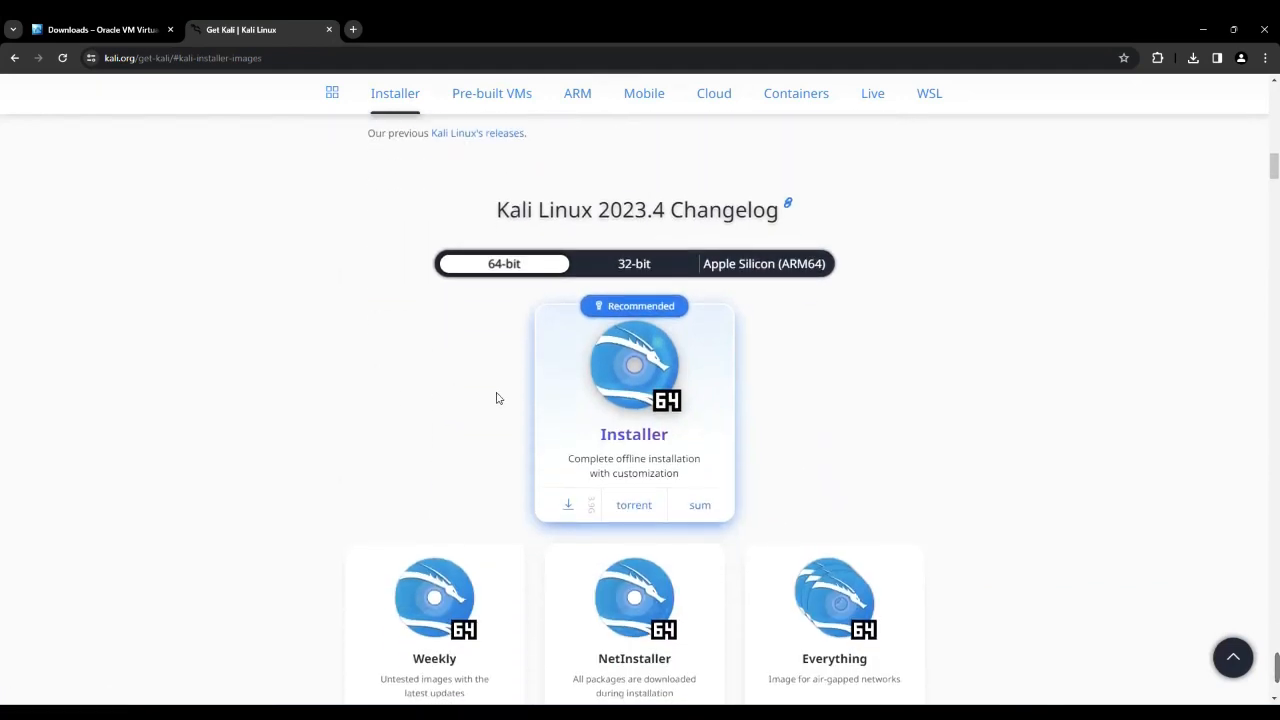
{"action": "mouse_move", "coordinate": [668, 423]}
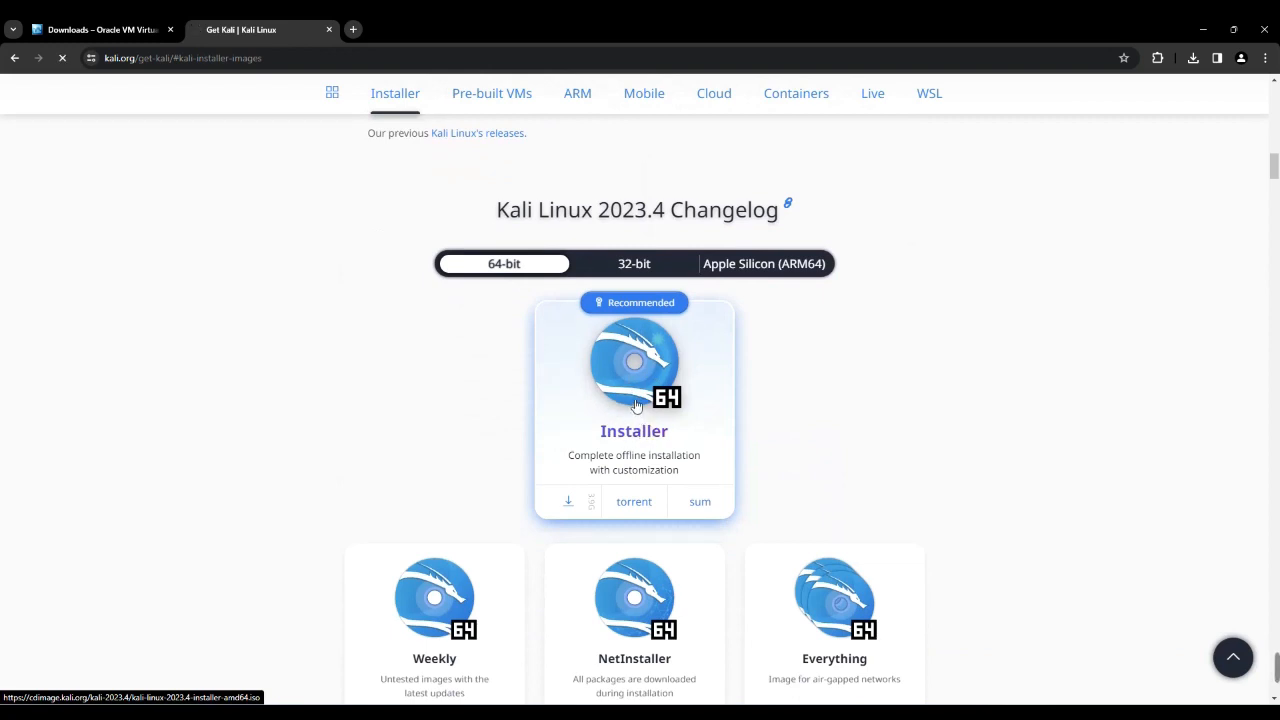
{"action": "left_click", "coordinate": [567, 502]}
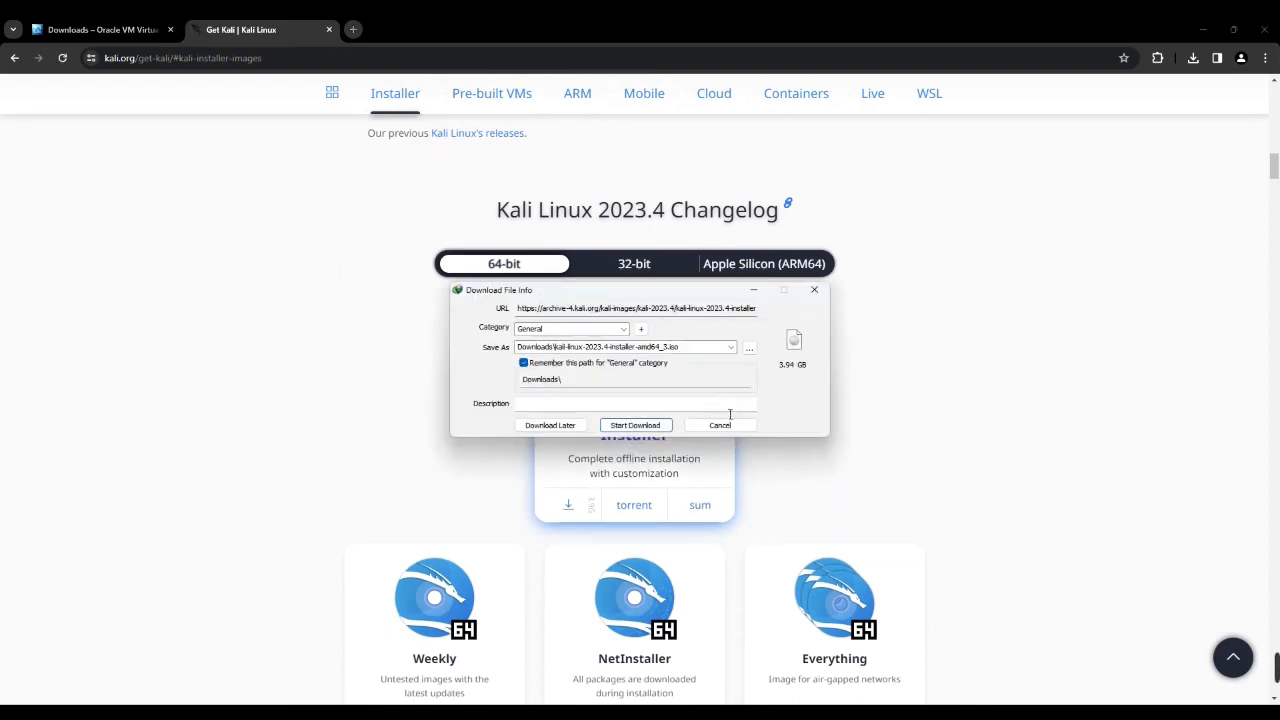
{"action": "left_click", "coordinate": [636, 425]}
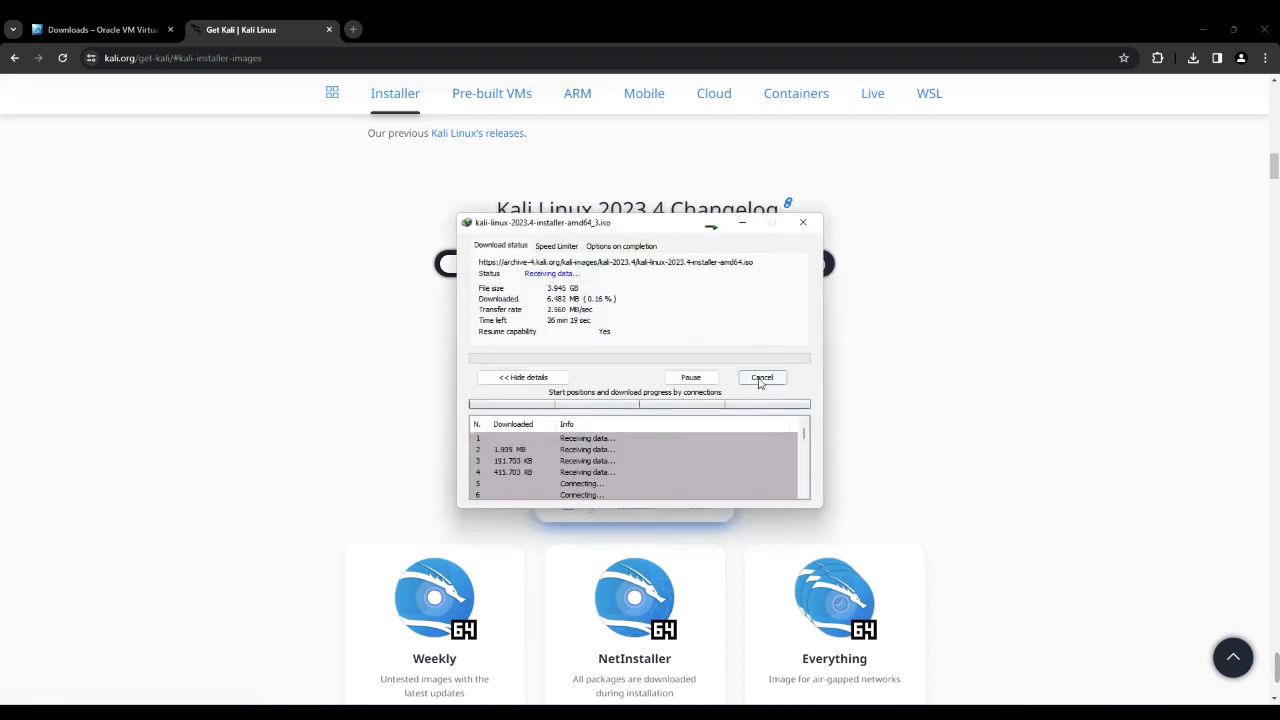
{"action": "left_click", "coordinate": [761, 378]}
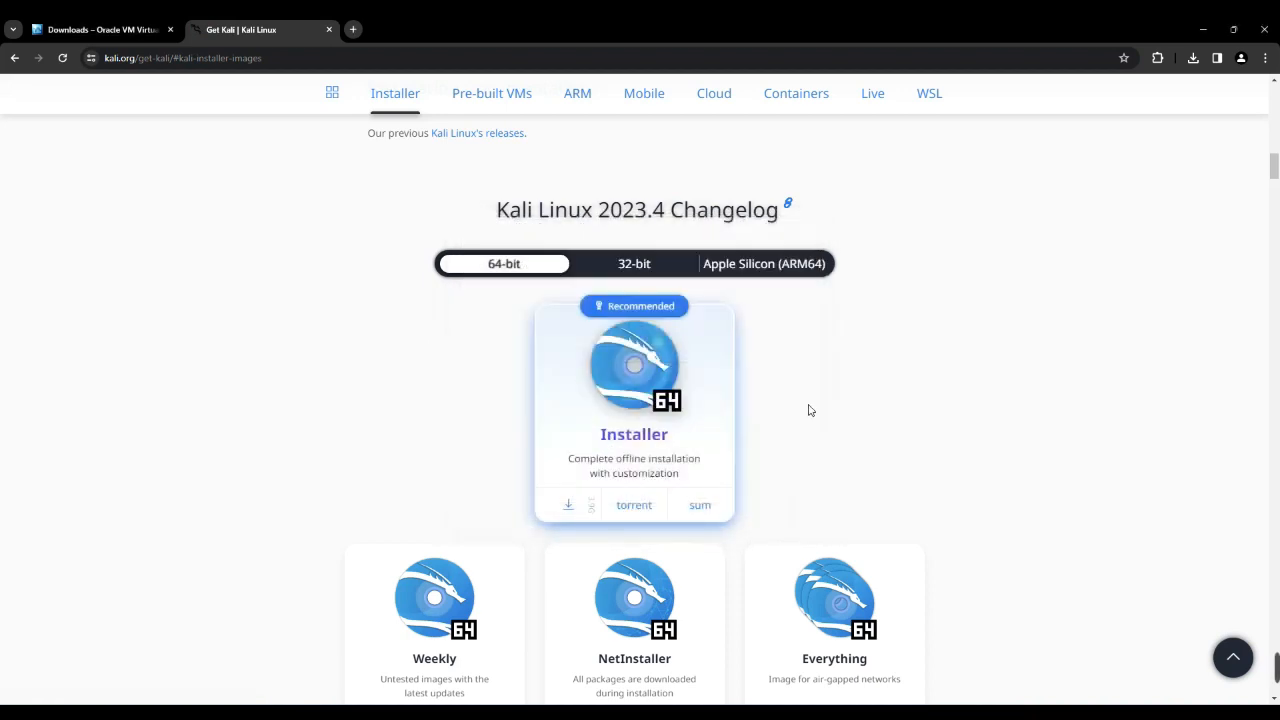
{"action": "mouse_move", "coordinate": [1032, 246]}
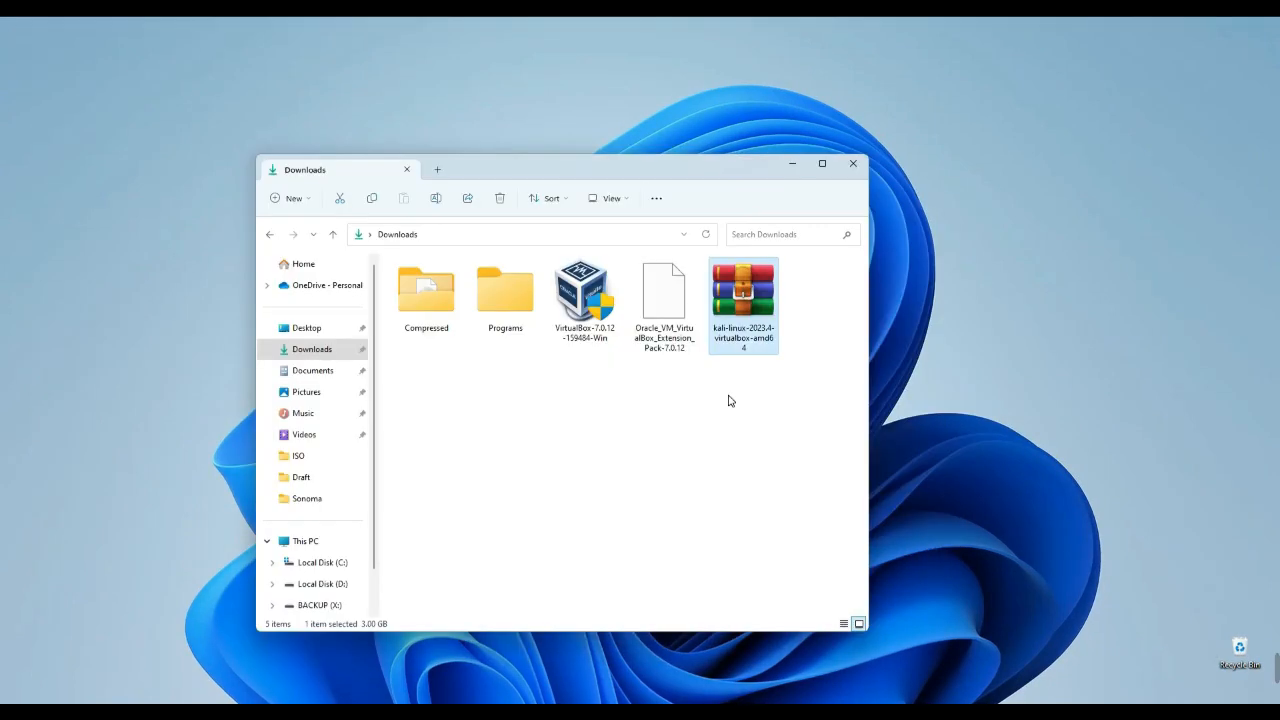
{"action": "mouse_move", "coordinate": [615, 388]}
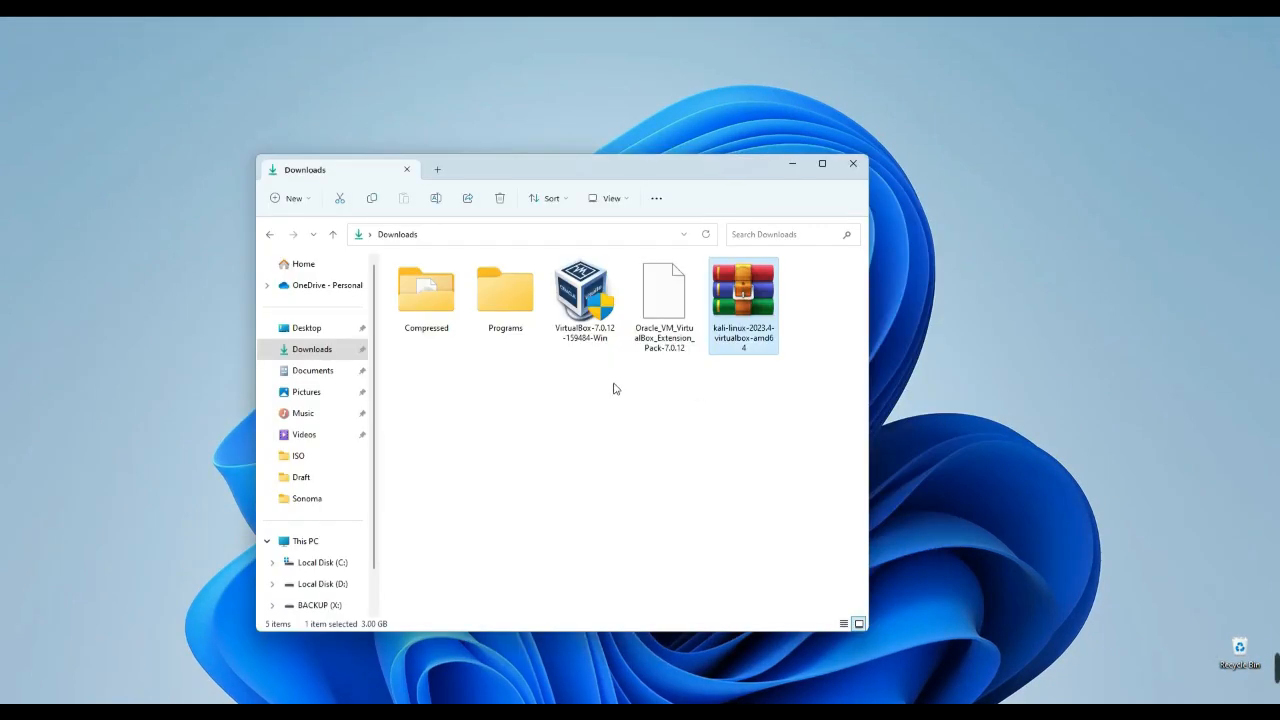
Install VirtualBox 7.0.12, accepting the network reset and missing Python dependencies, without auto-start.
{"action": "left_click", "coordinate": [584, 295]}
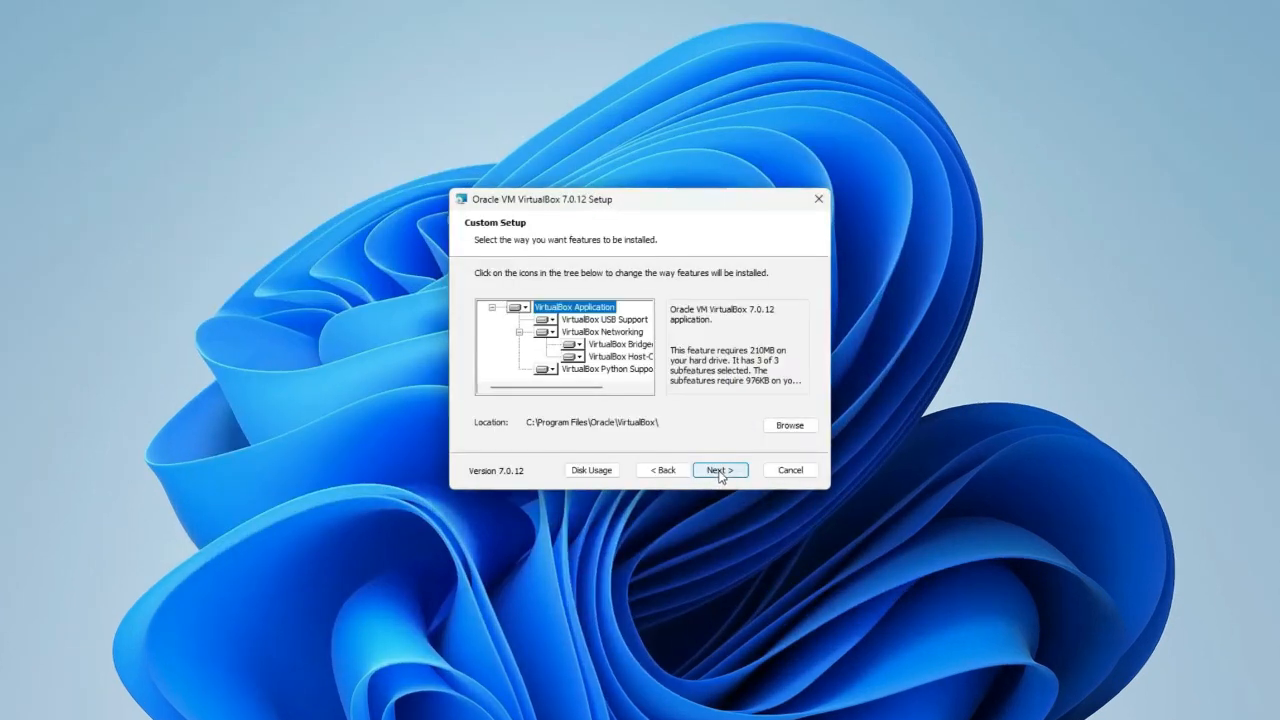
{"action": "left_click", "coordinate": [720, 469]}
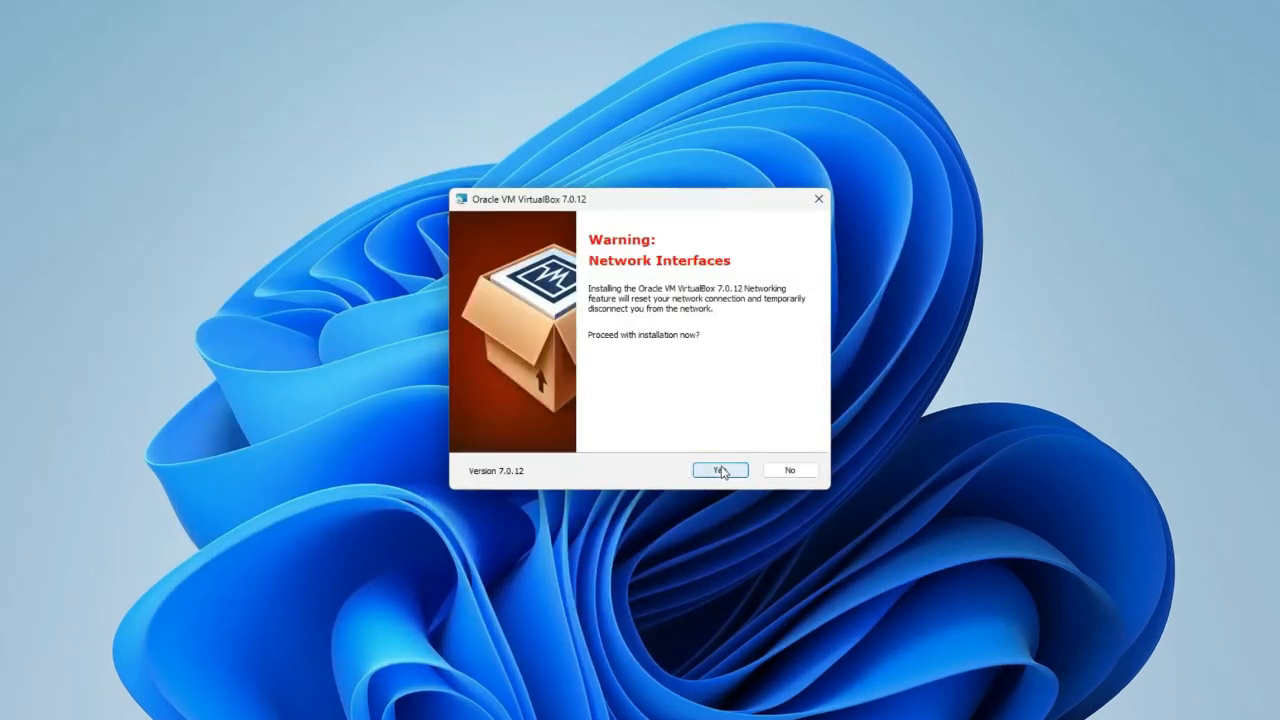
{"action": "left_click", "coordinate": [719, 470]}
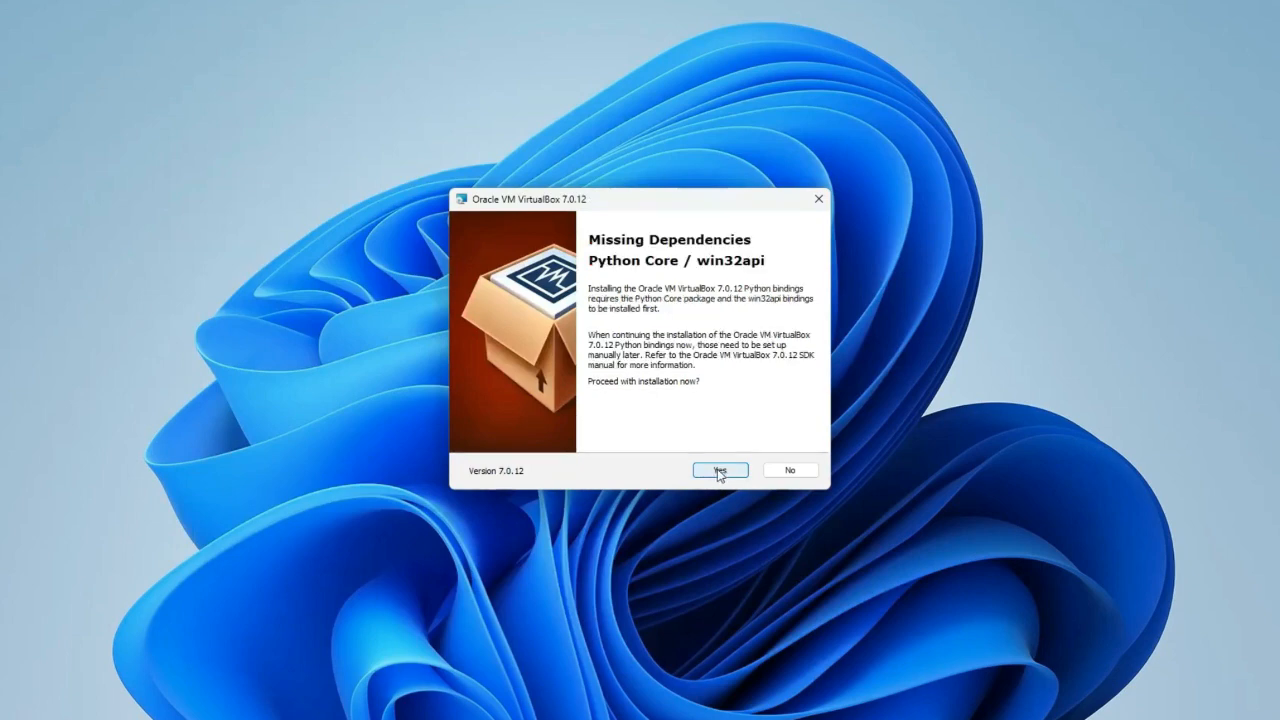
{"action": "left_click", "coordinate": [721, 470]}
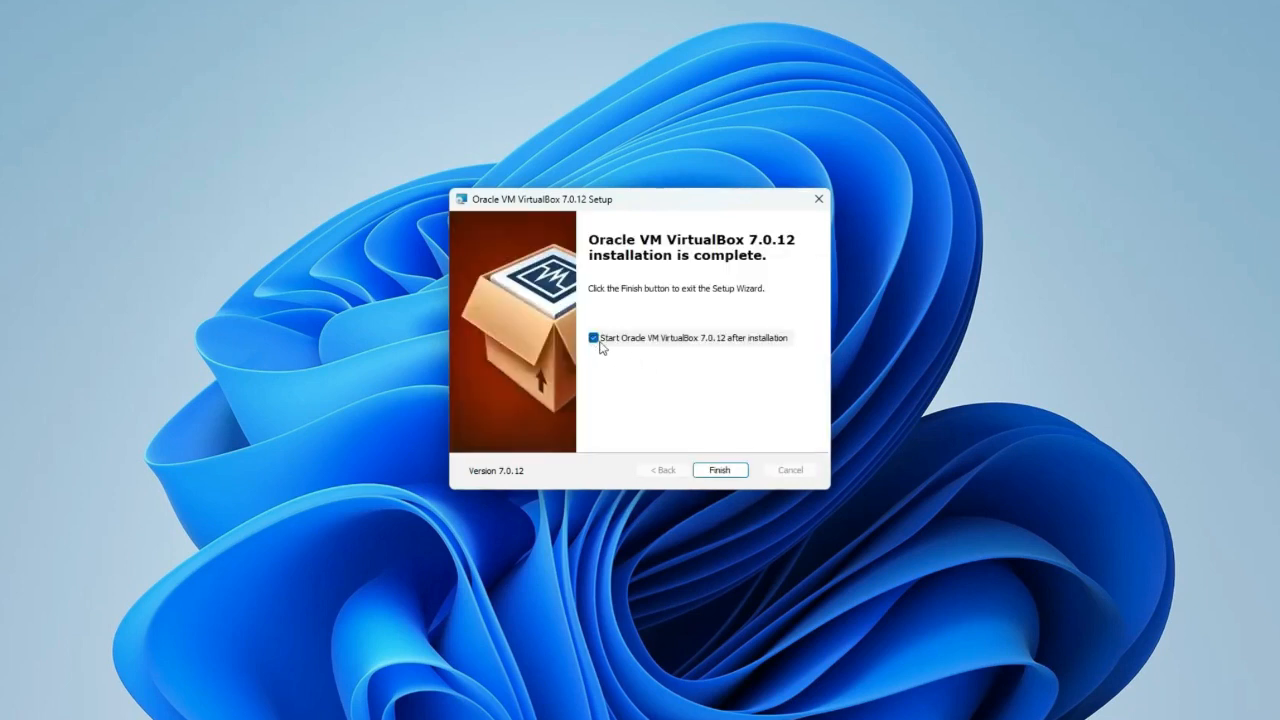
{"action": "left_click", "coordinate": [596, 338]}
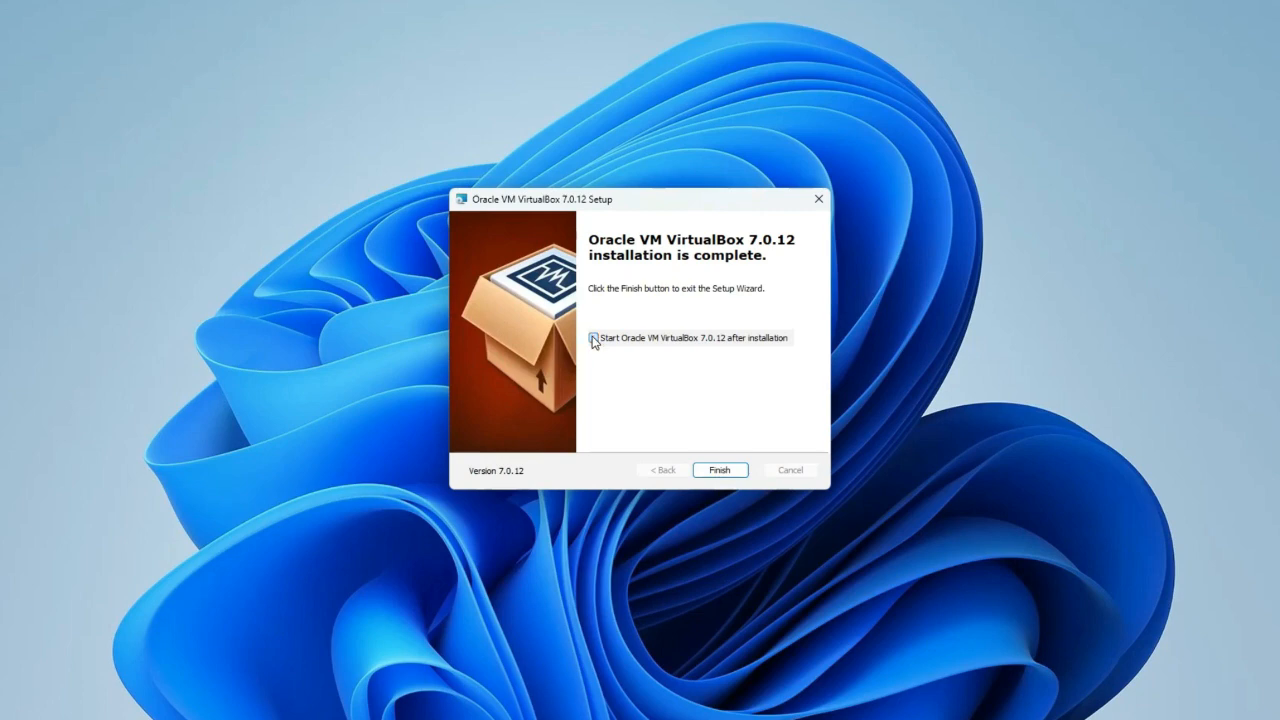
{"action": "left_click", "coordinate": [720, 470]}
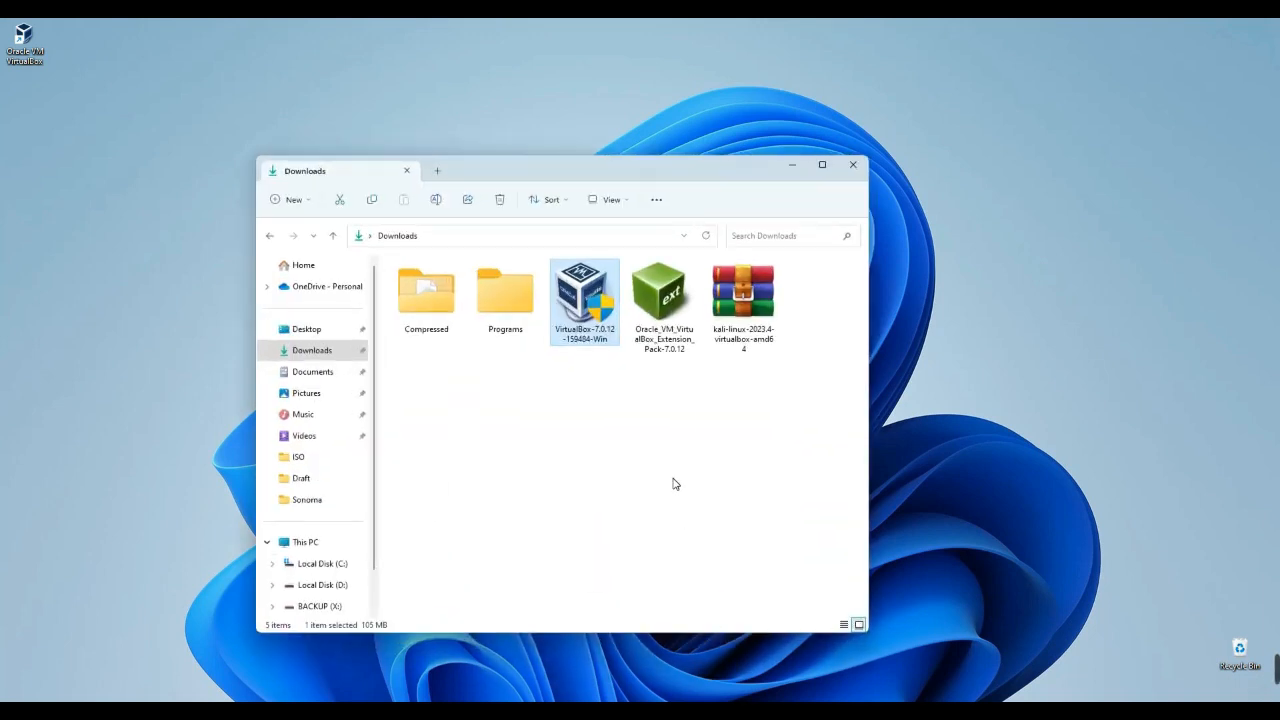
Open the Oracle_VM_VirtualBox_Extension_Pack file, confirm Install, and accept the licence agreement.
{"action": "left_click", "coordinate": [672, 403]}
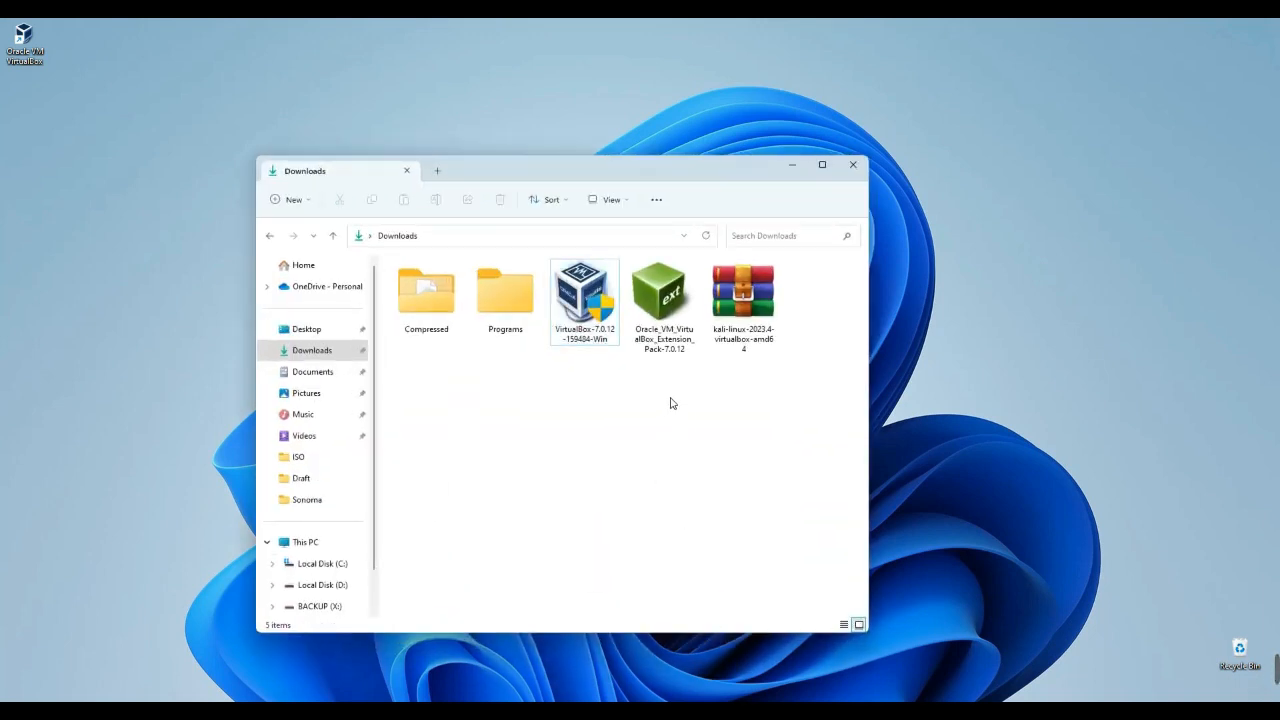
{"action": "left_click", "coordinate": [664, 290]}
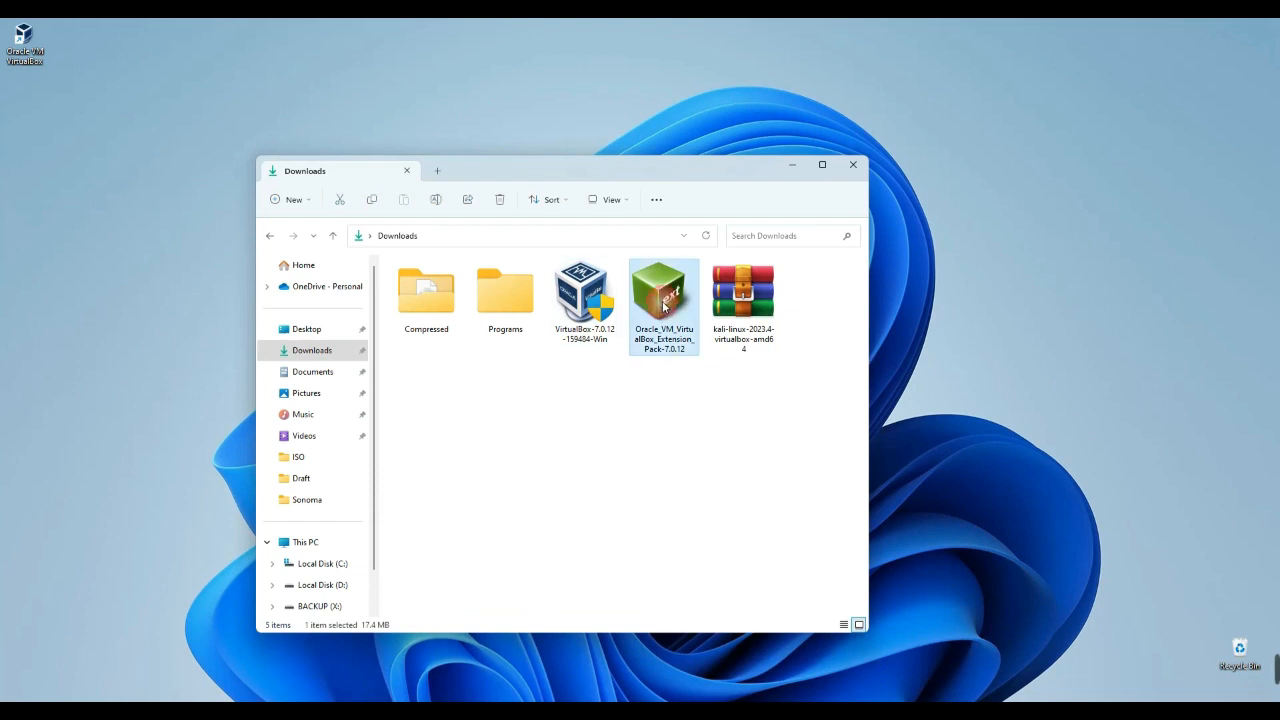
{"action": "mouse_move", "coordinate": [664, 295]}
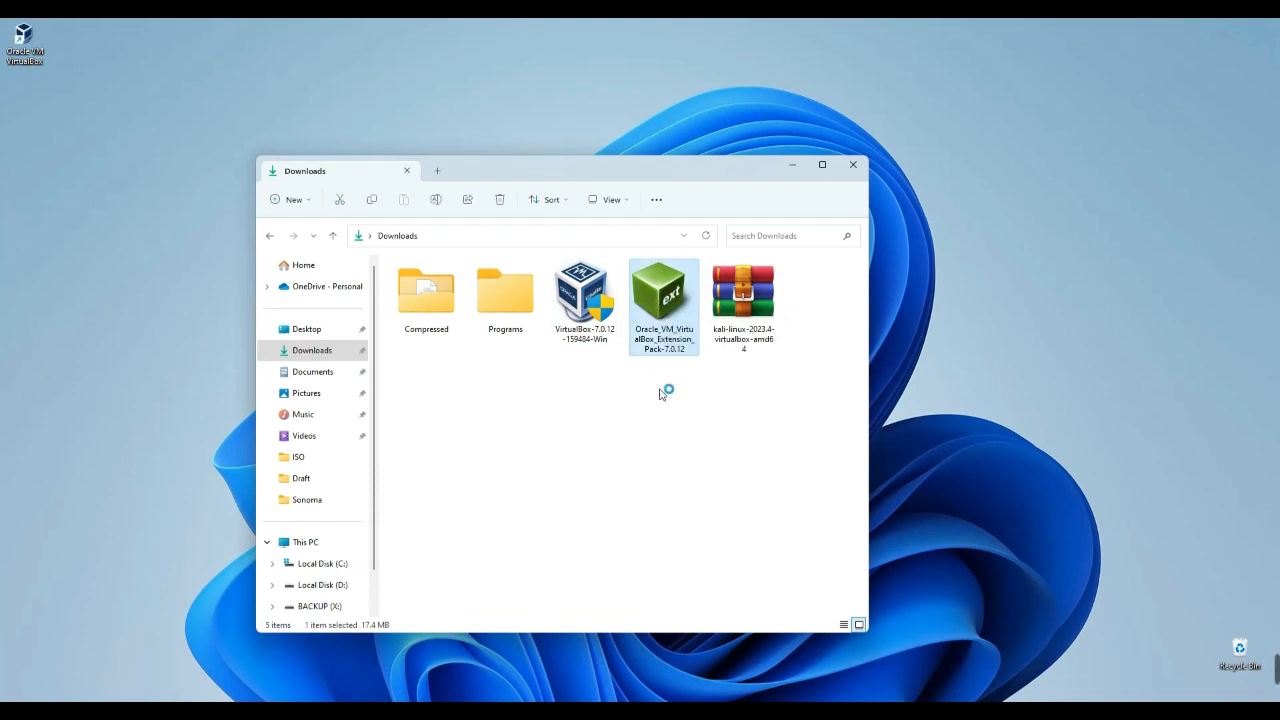
{"action": "double_click", "coordinate": [664, 291]}
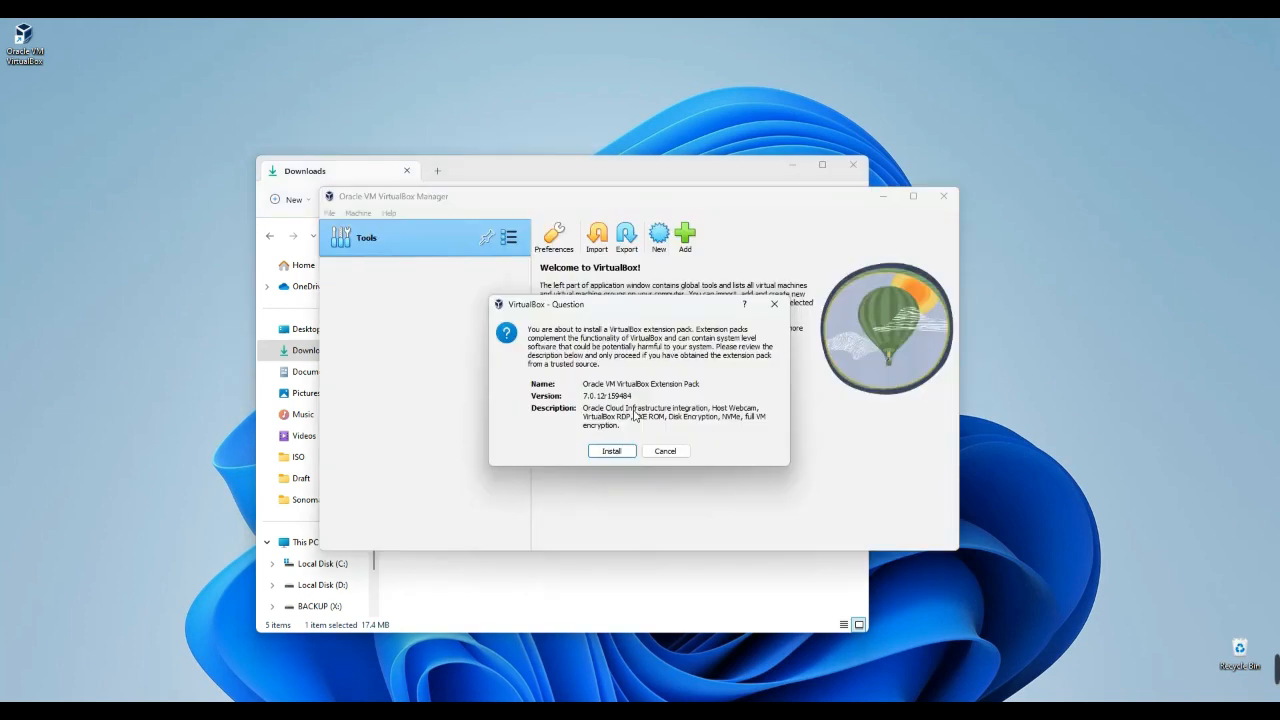
{"action": "mouse_move", "coordinate": [625, 433]}
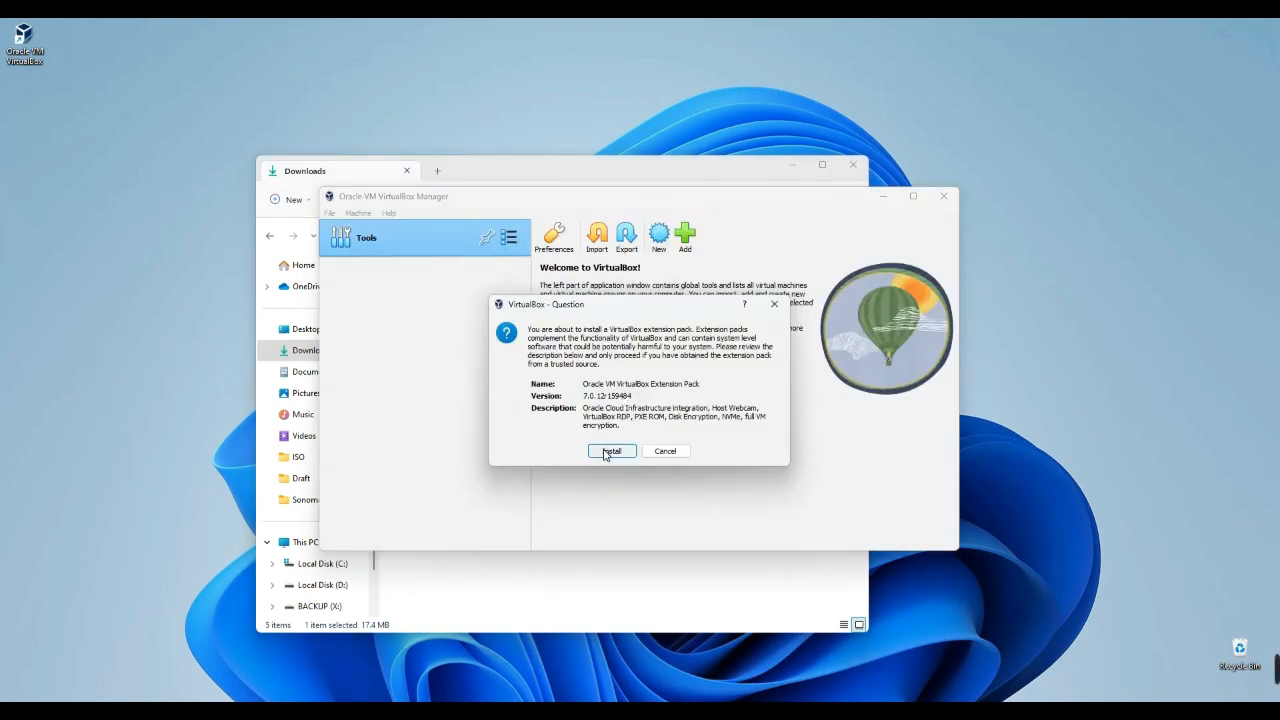
{"action": "left_click", "coordinate": [612, 451]}
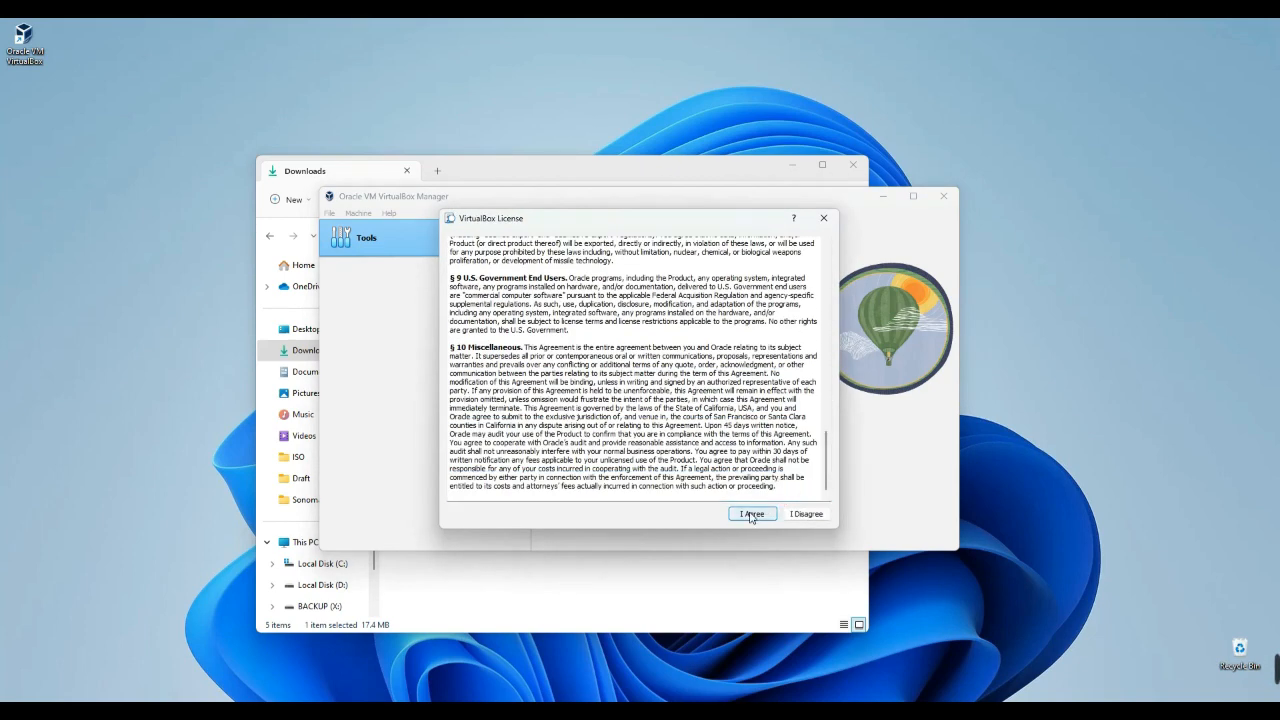
{"action": "left_click", "coordinate": [753, 514]}
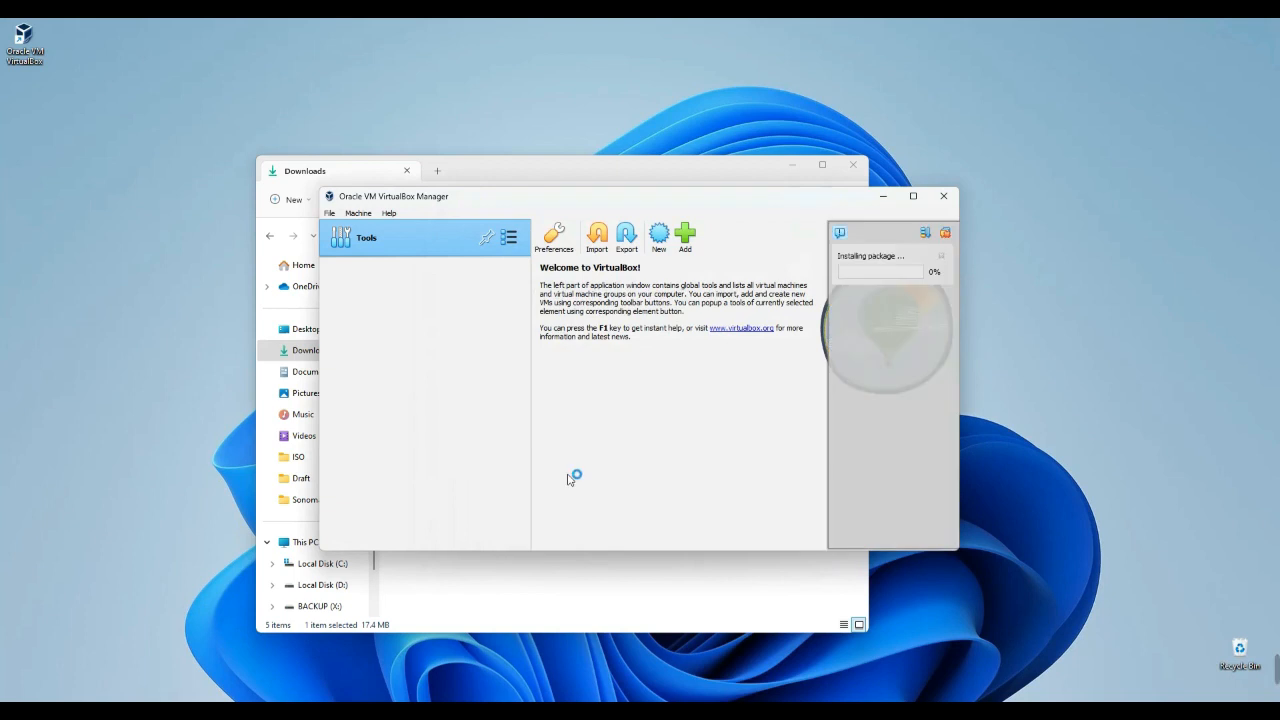
{"action": "mouse_move", "coordinate": [581, 480]}
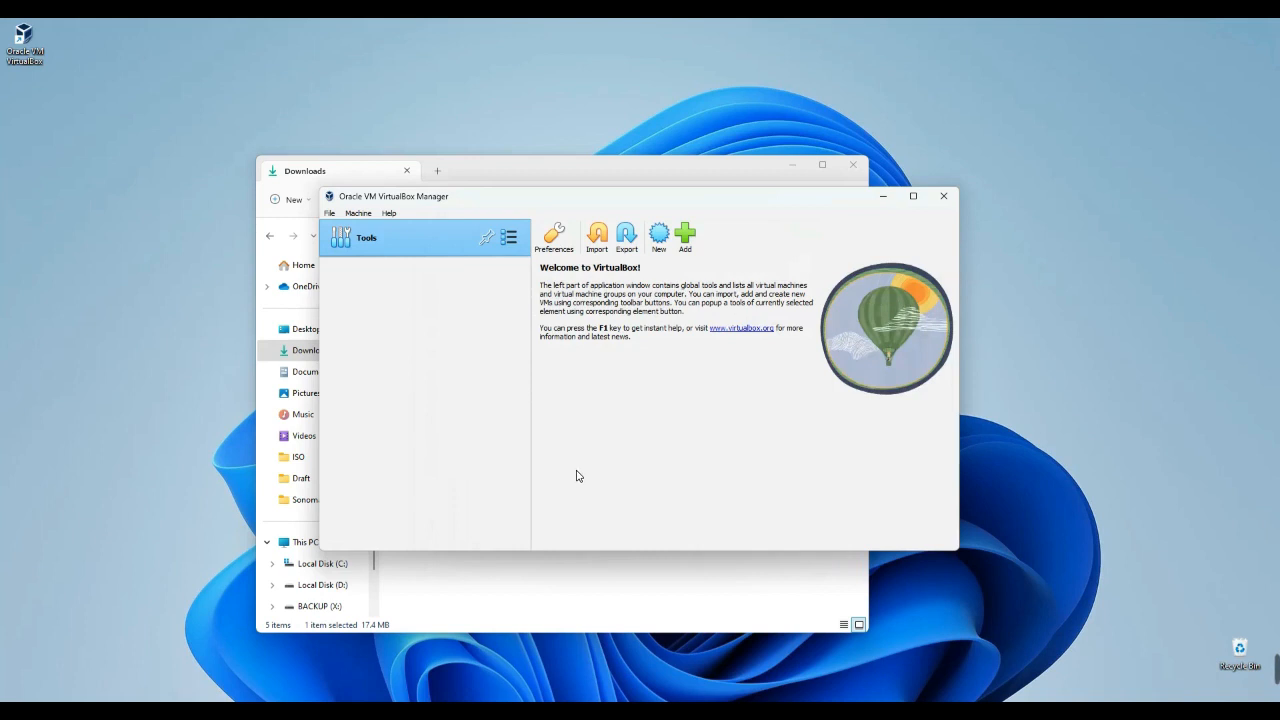
{"action": "mouse_move", "coordinate": [507, 237]}
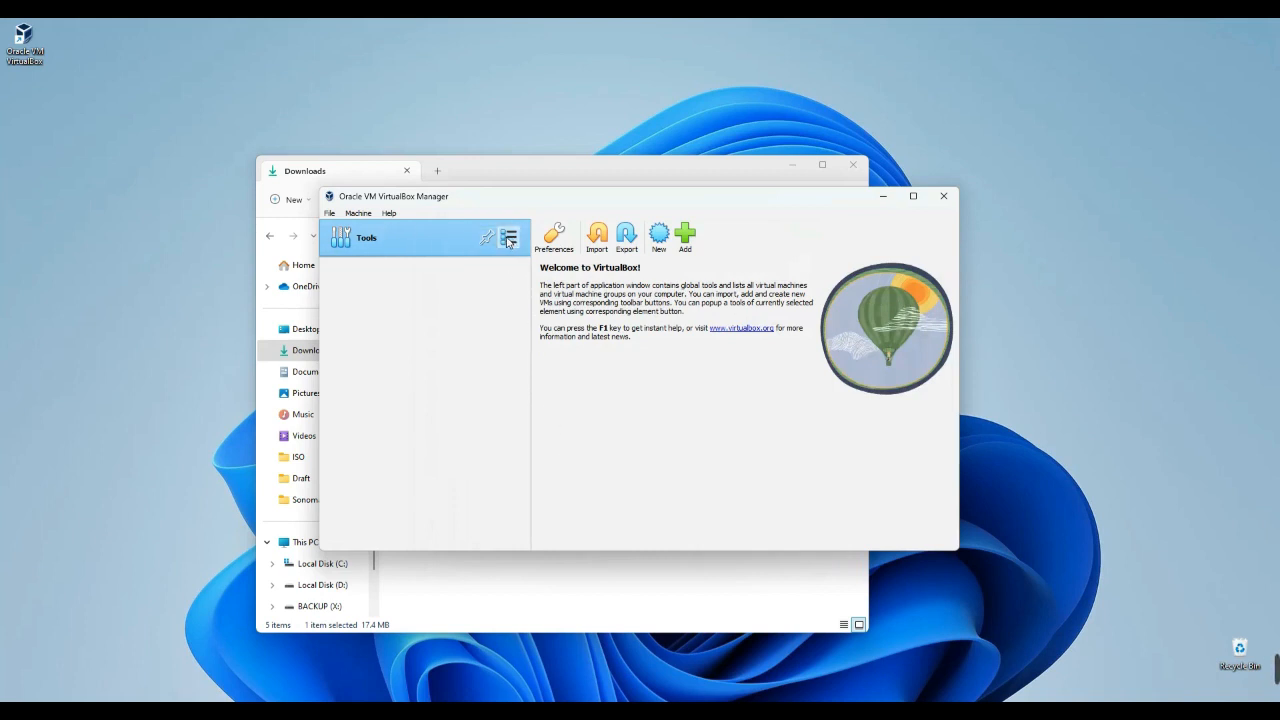
Switch VirtualBox Manager to the Extensions tool view to verify the installed pack.
{"action": "left_click", "coordinate": [509, 237]}
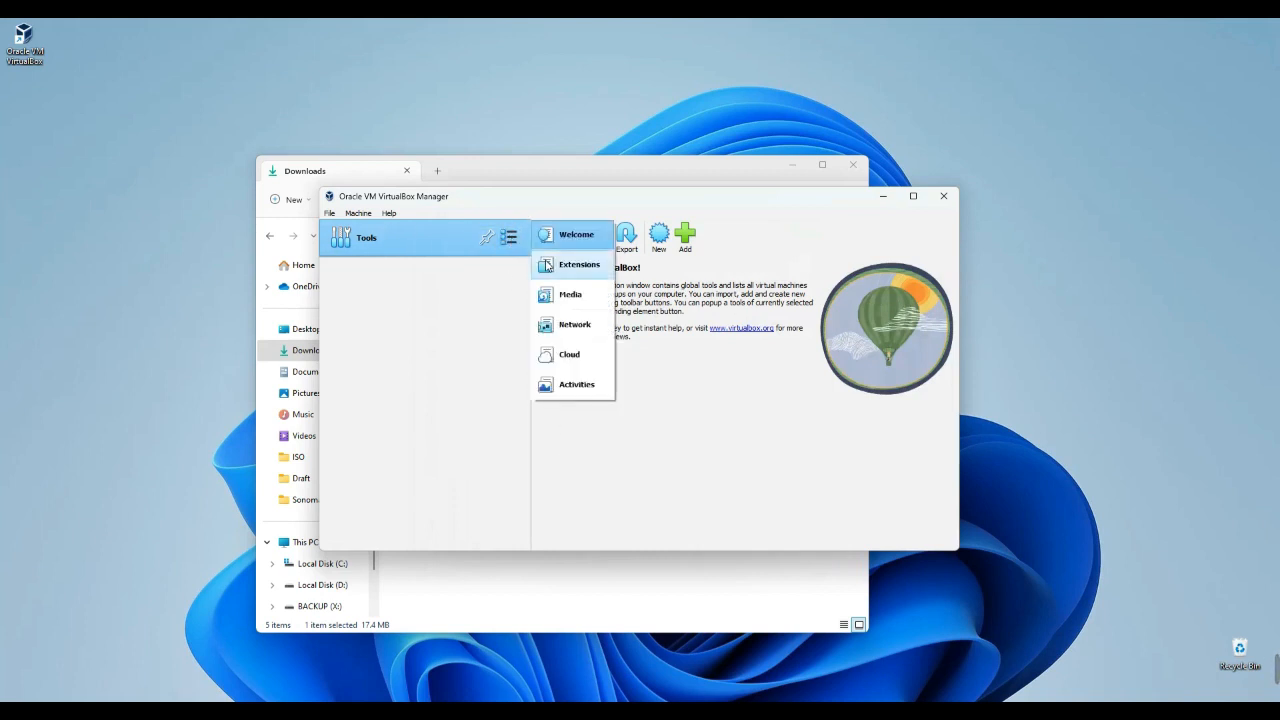
{"action": "left_click", "coordinate": [578, 264]}
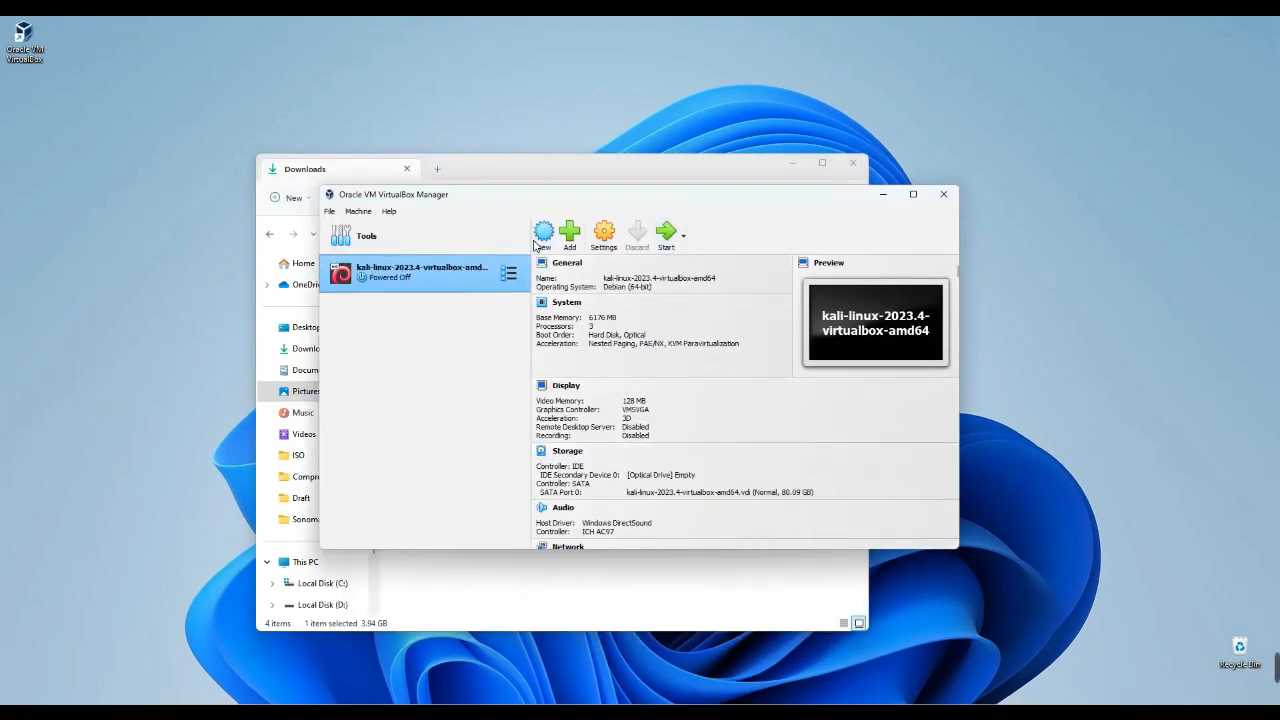
Create a VM named Kali Linux 2023.4 with version Linux 2.6/3.x/4.x/5.x (64-bit).
{"action": "left_click", "coordinate": [569, 230]}
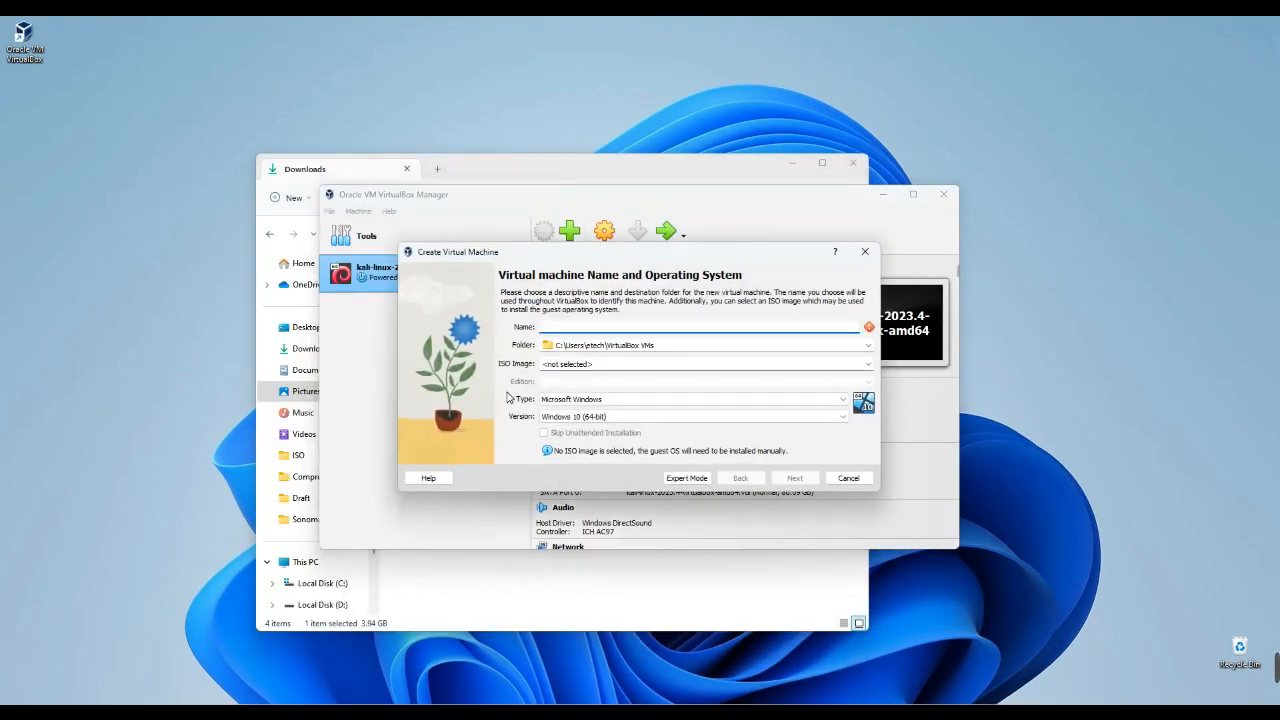
{"action": "type", "text": "Kali Linux 2023.4"}
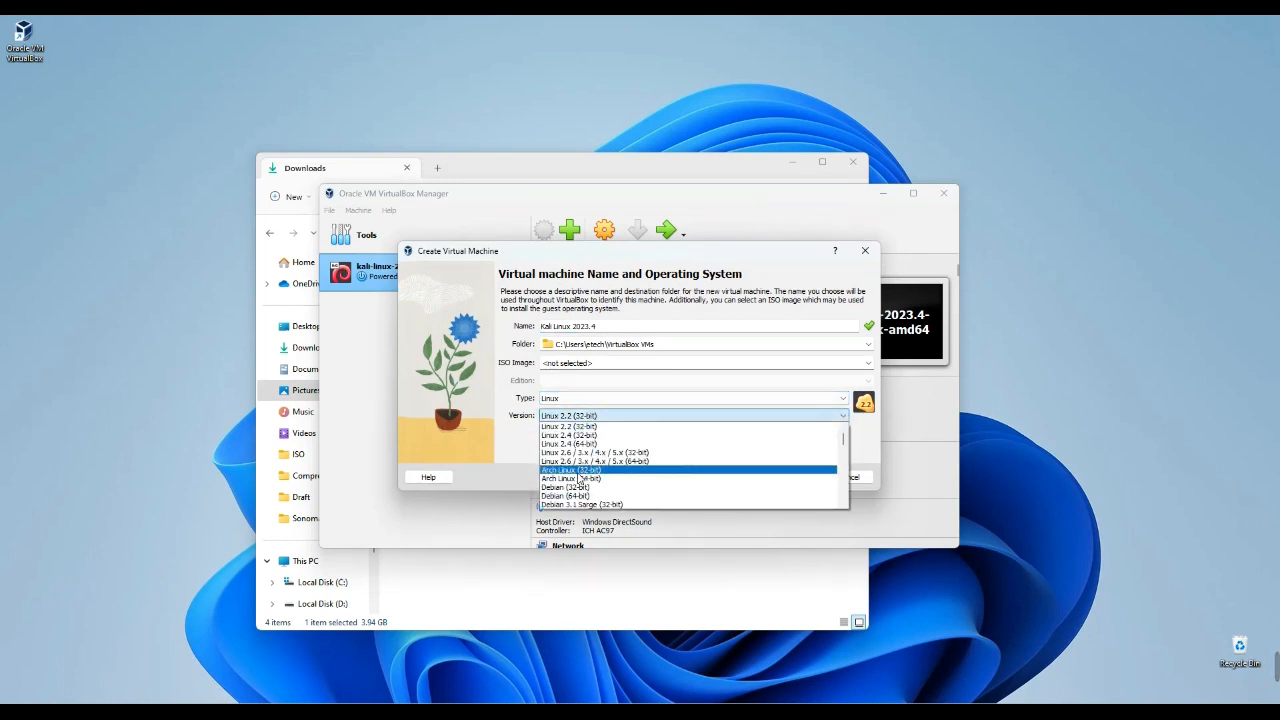
{"action": "mouse_move", "coordinate": [636, 468]}
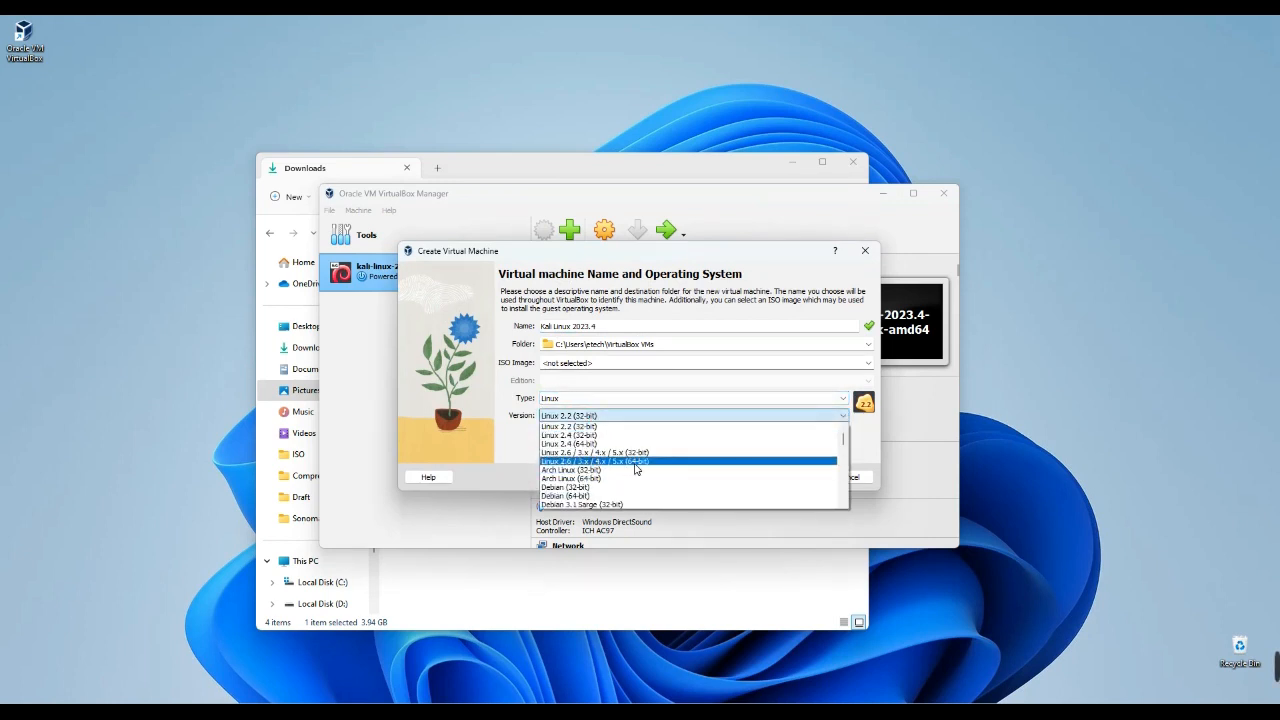
{"action": "left_click", "coordinate": [595, 461]}
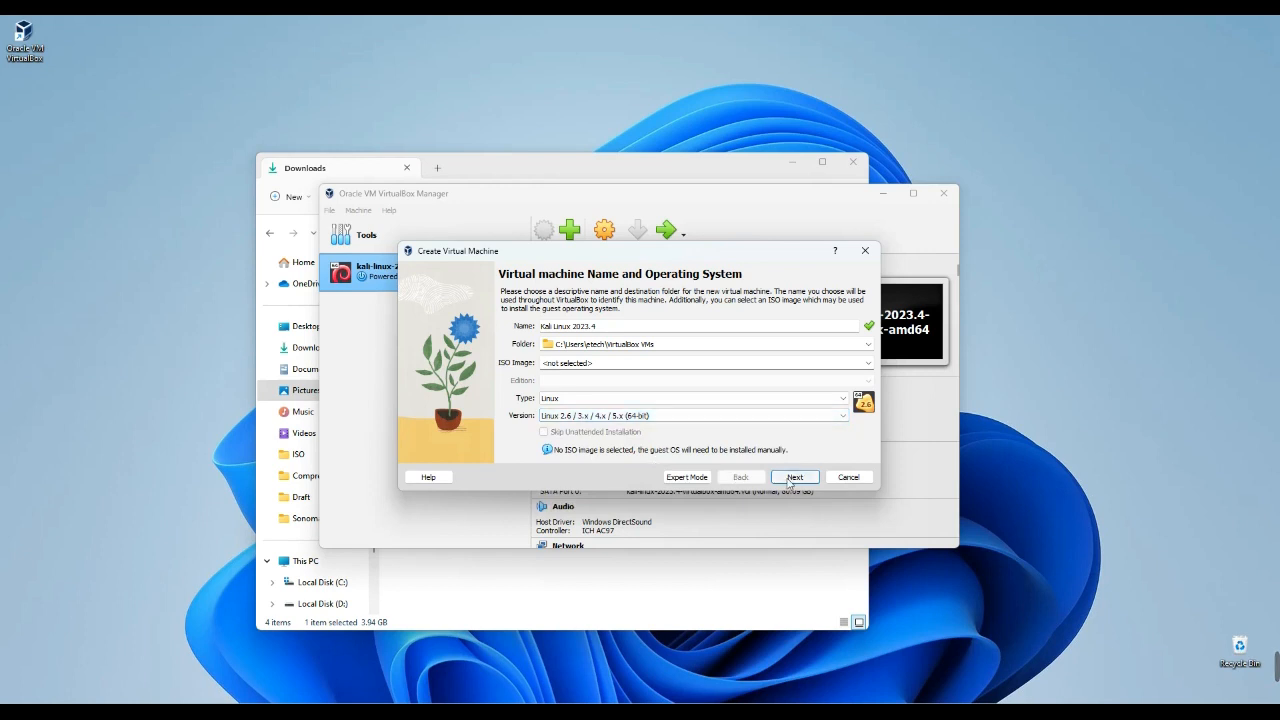
{"action": "left_click", "coordinate": [794, 476]}
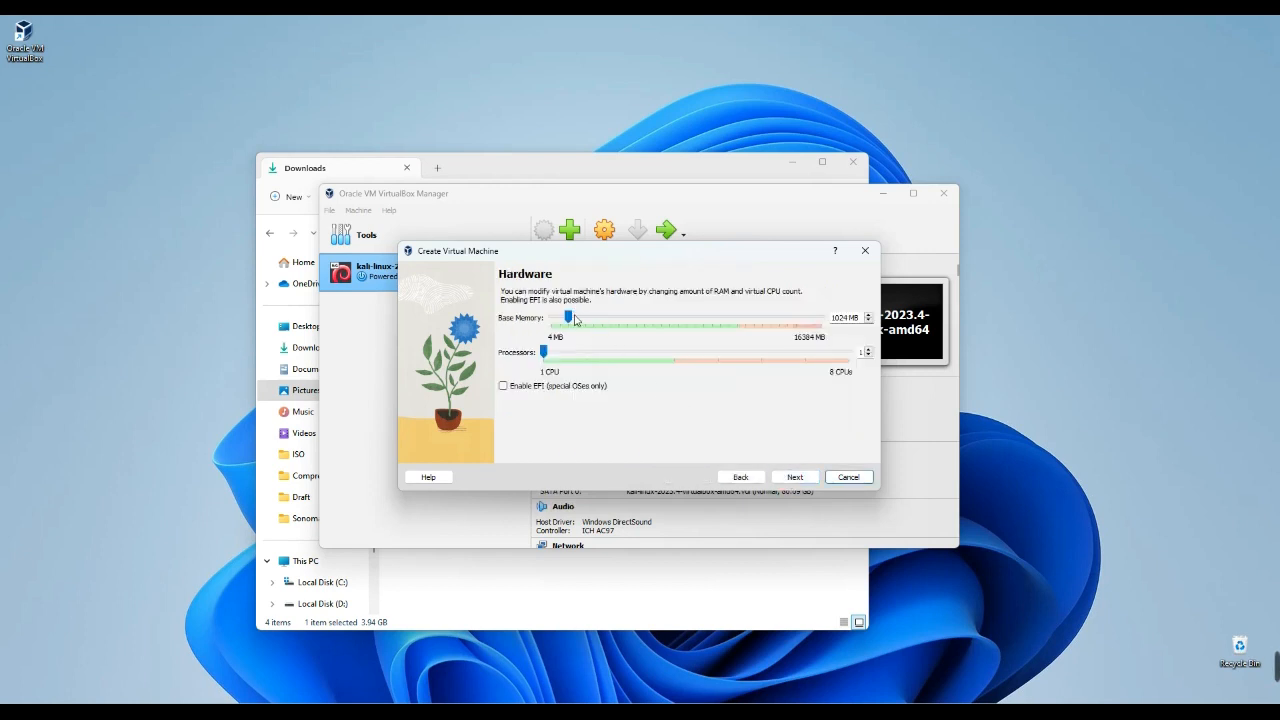
{"action": "mouse_move", "coordinate": [572, 320]}
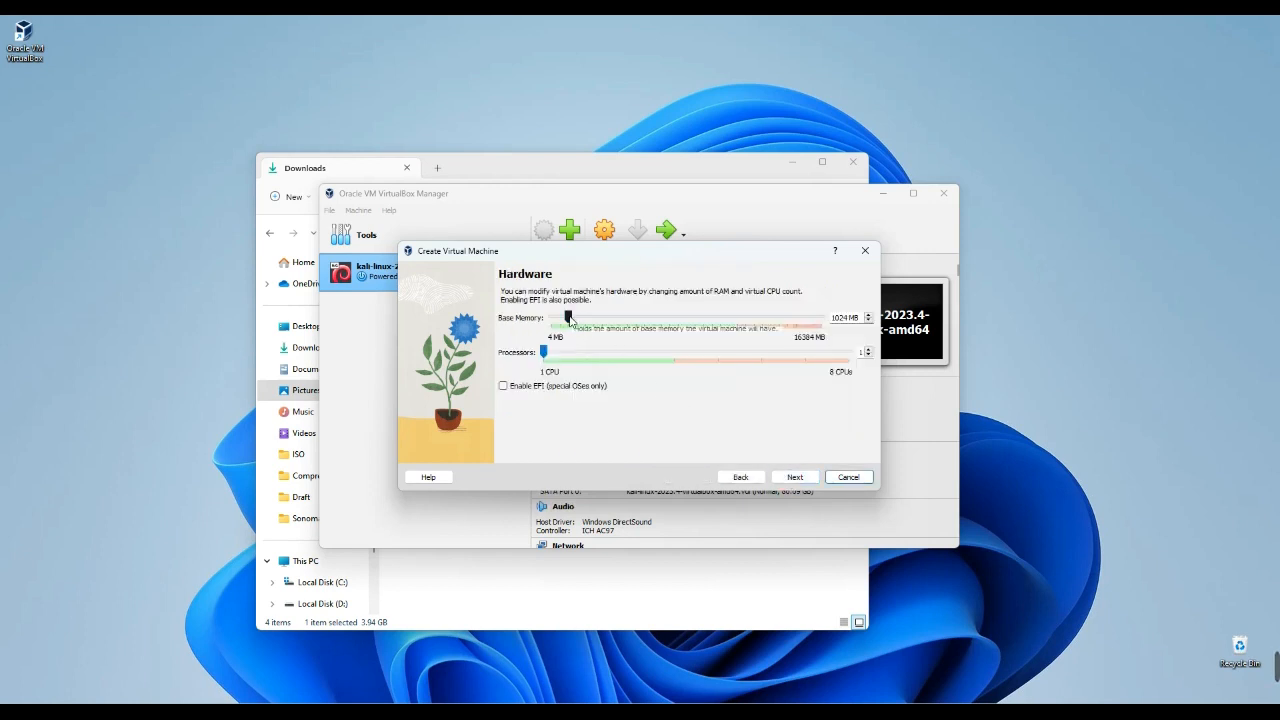
Set base memory to 6273 MB and processors to 3.
{"action": "left_click_drag", "start_coordinate": [557, 318], "coordinate": [605, 326]}
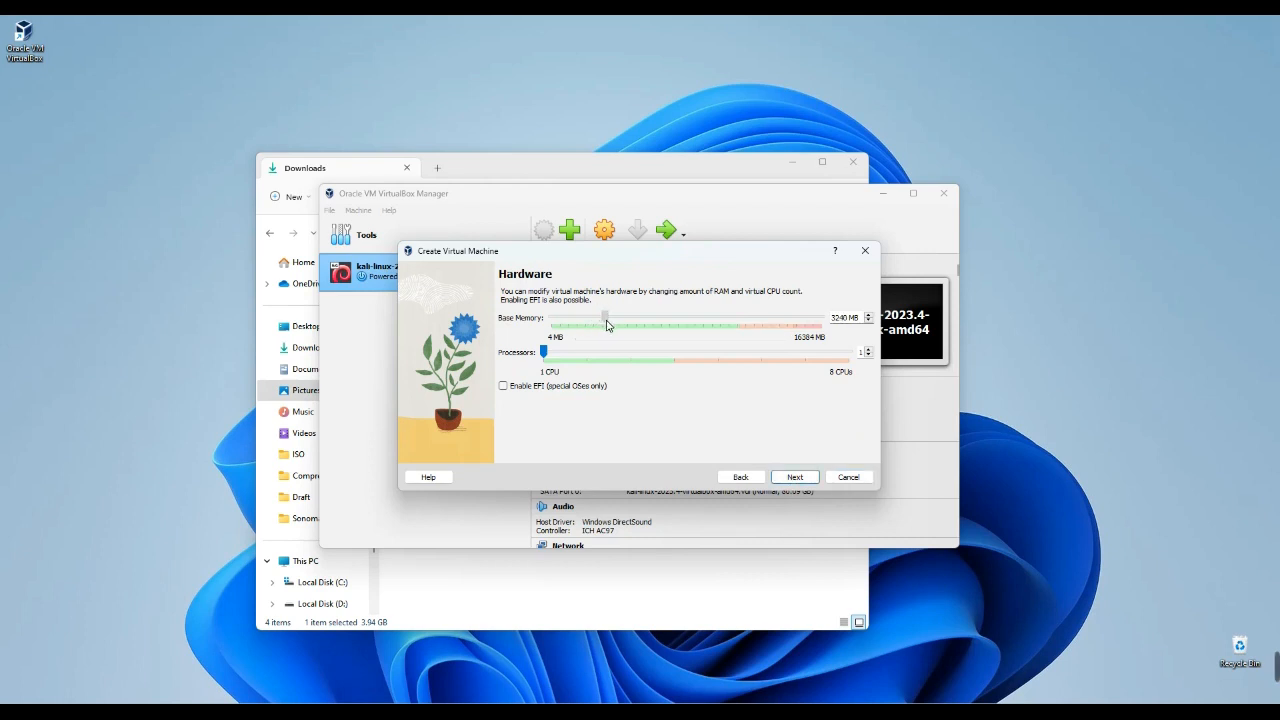
{"action": "left_click_drag", "start_coordinate": [605, 323], "coordinate": [643, 320]}
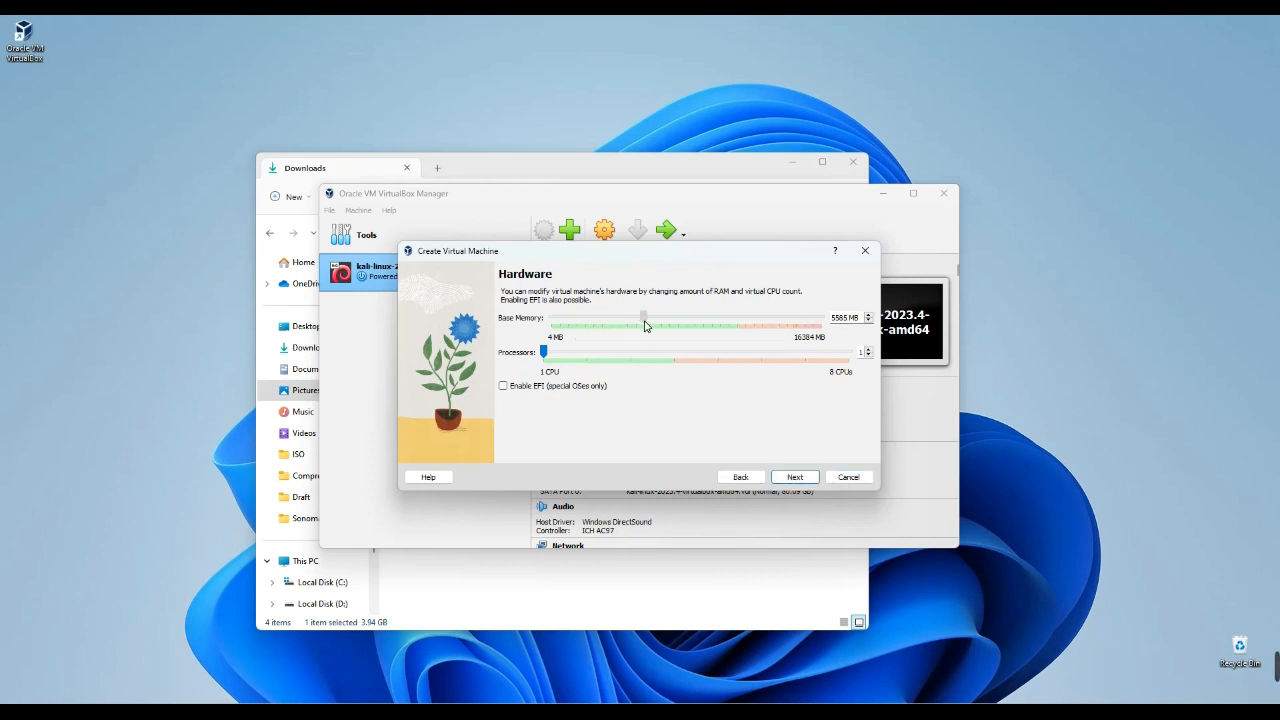
{"action": "left_click_drag", "start_coordinate": [644, 324], "coordinate": [654, 324]}
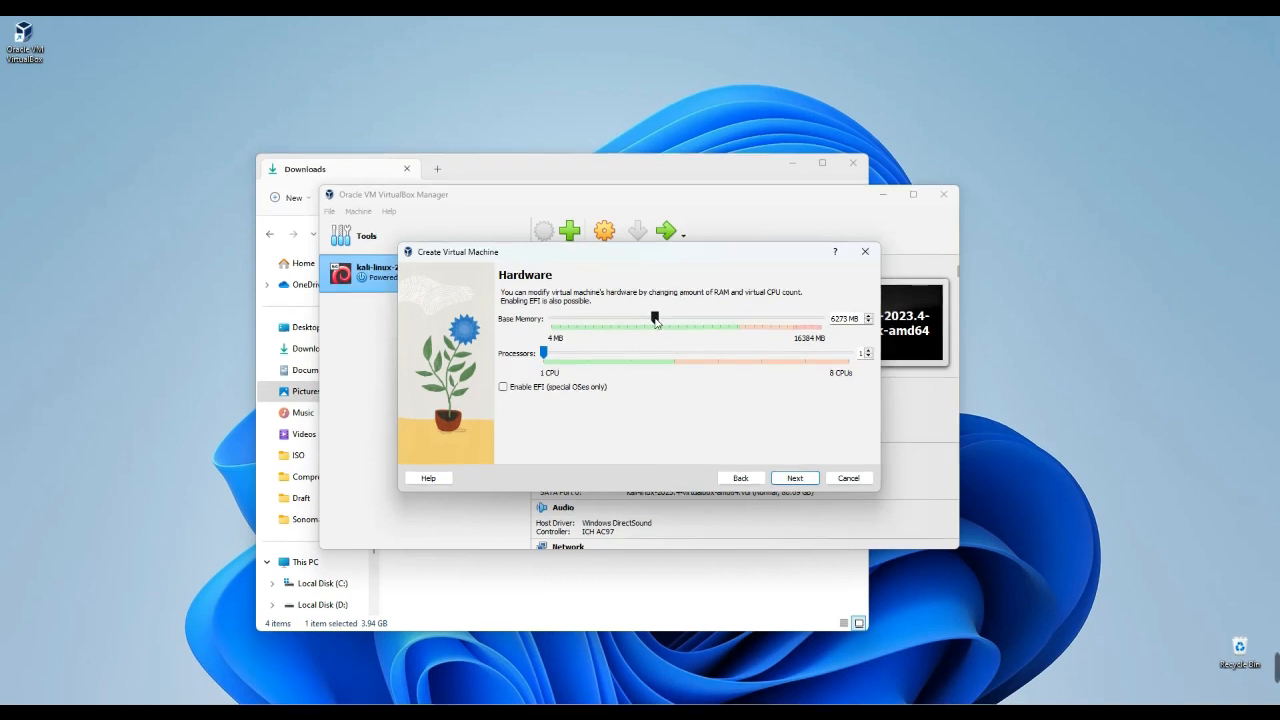
{"action": "left_click_drag", "start_coordinate": [543, 353], "coordinate": [600, 353]}
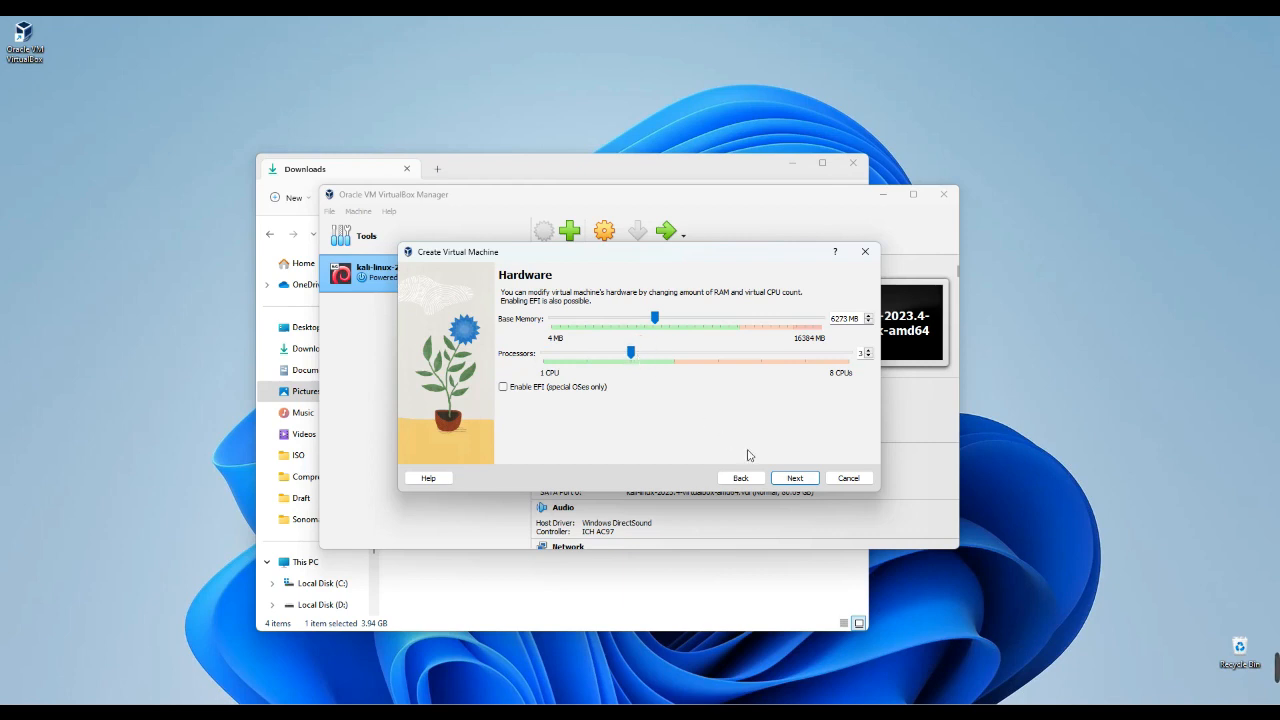
{"action": "left_click", "coordinate": [794, 477]}
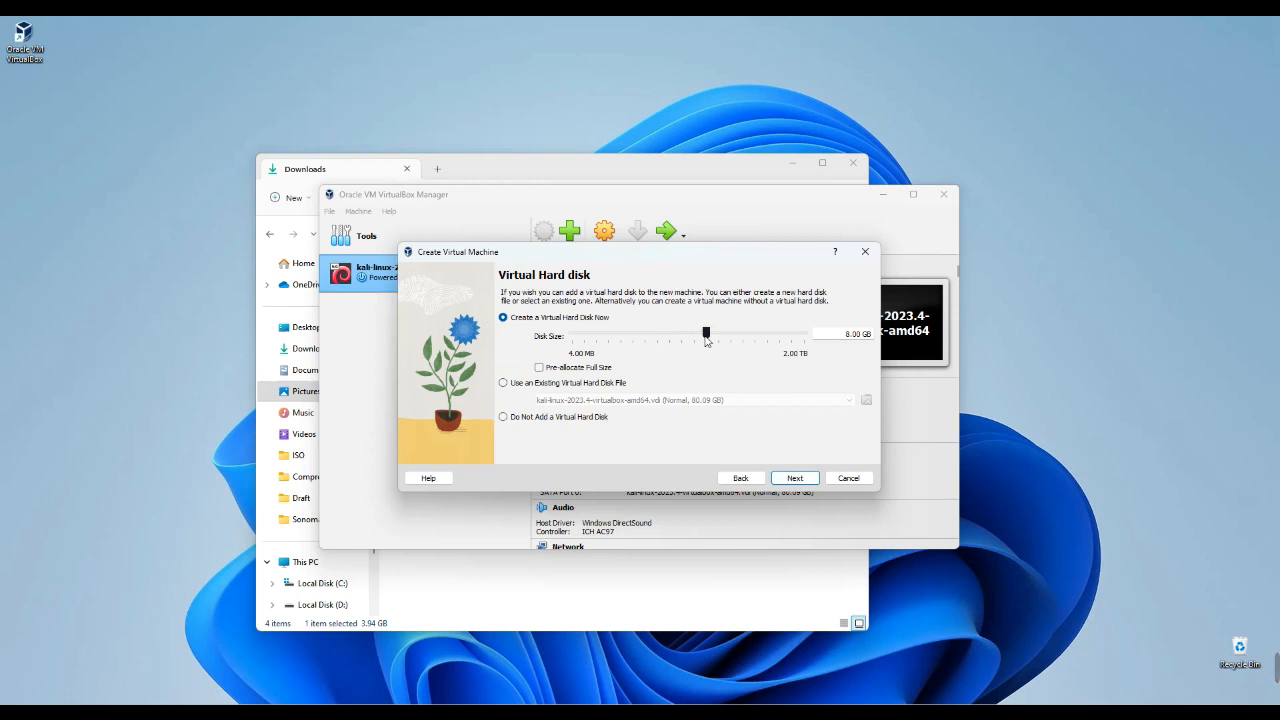
Size the virtual hard disk at 52.78 GB and finish creating the machine.
{"action": "left_click_drag", "start_coordinate": [706, 332], "coordinate": [745, 332]}
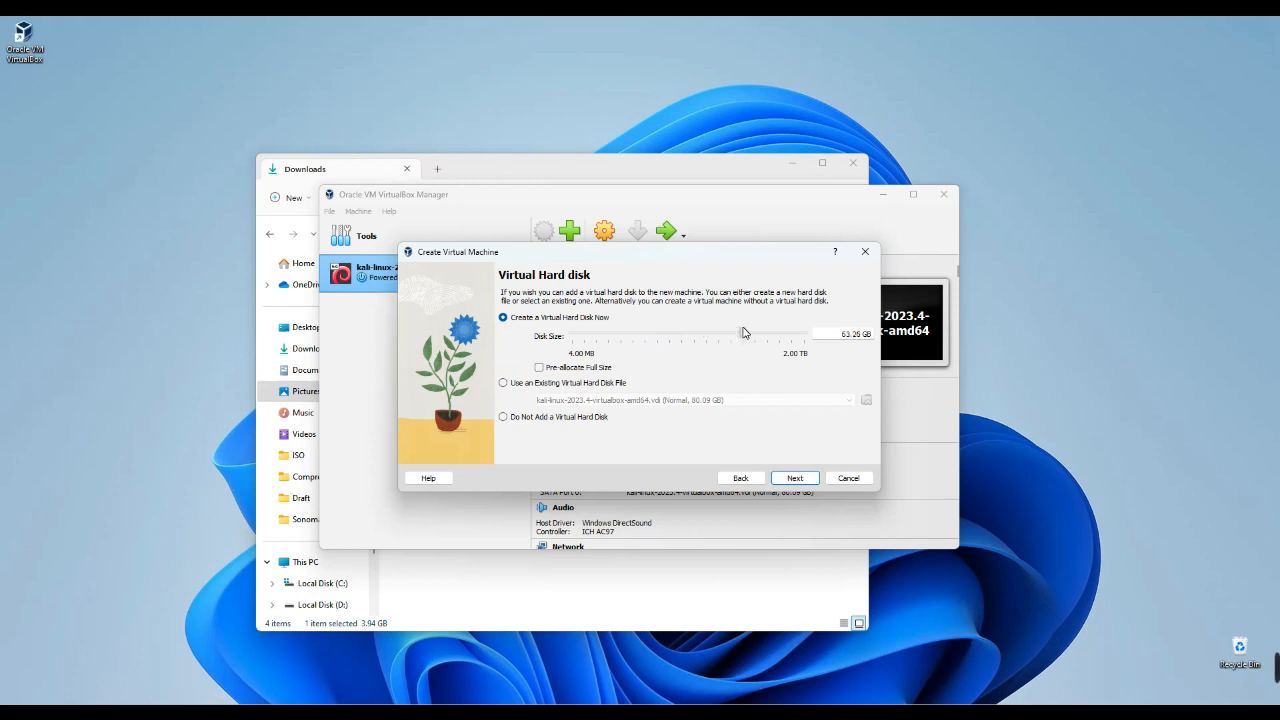
{"action": "left_click_drag", "start_coordinate": [745, 332], "coordinate": [738, 332]}
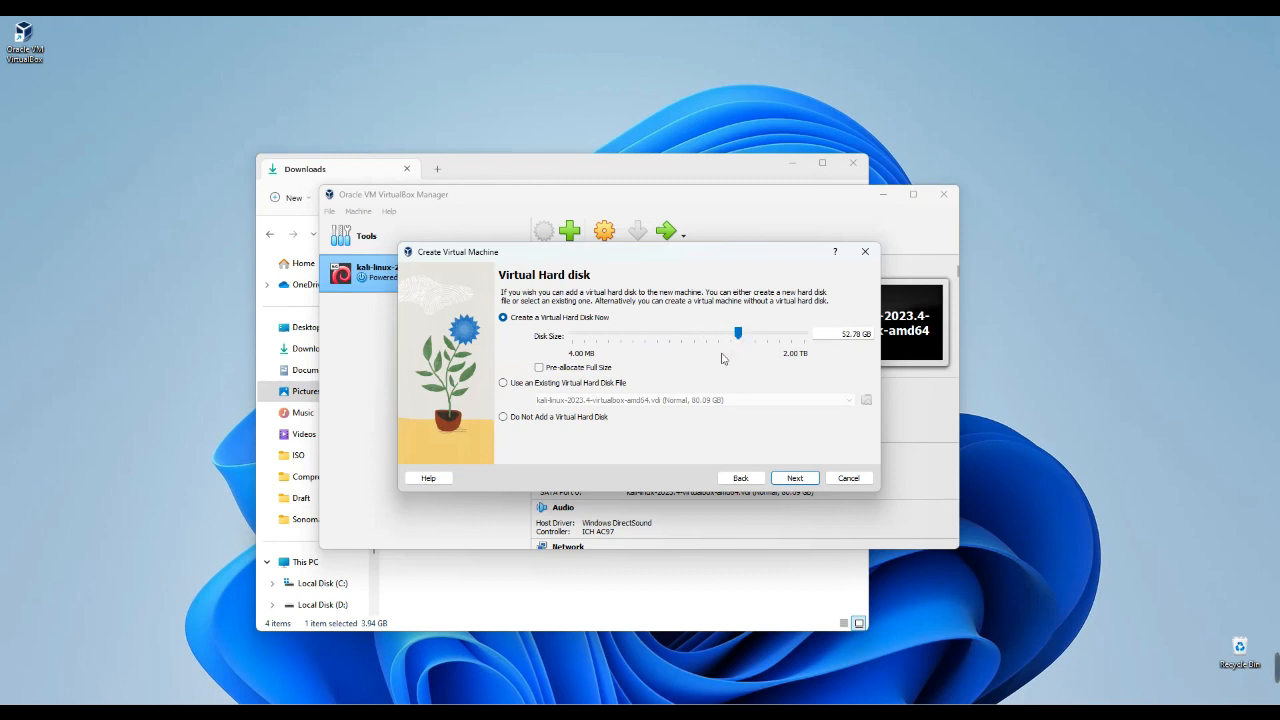
{"action": "mouse_move", "coordinate": [753, 438]}
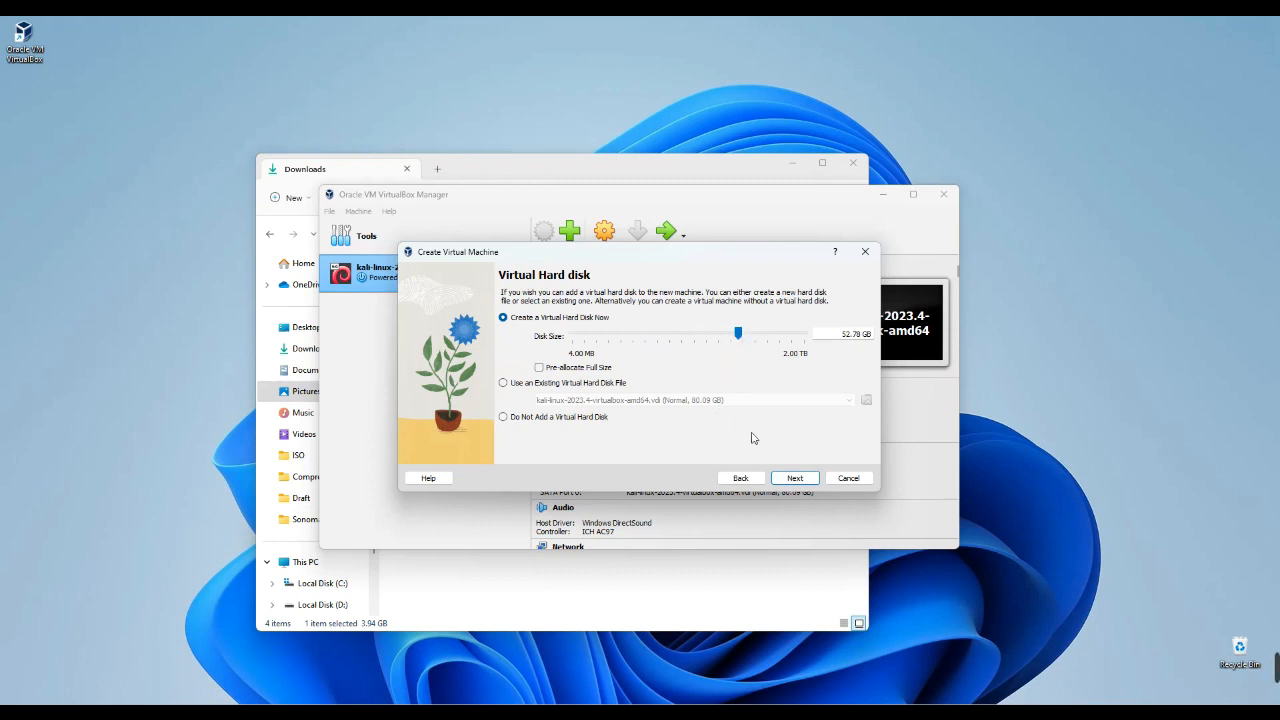
{"action": "left_click", "coordinate": [795, 477]}
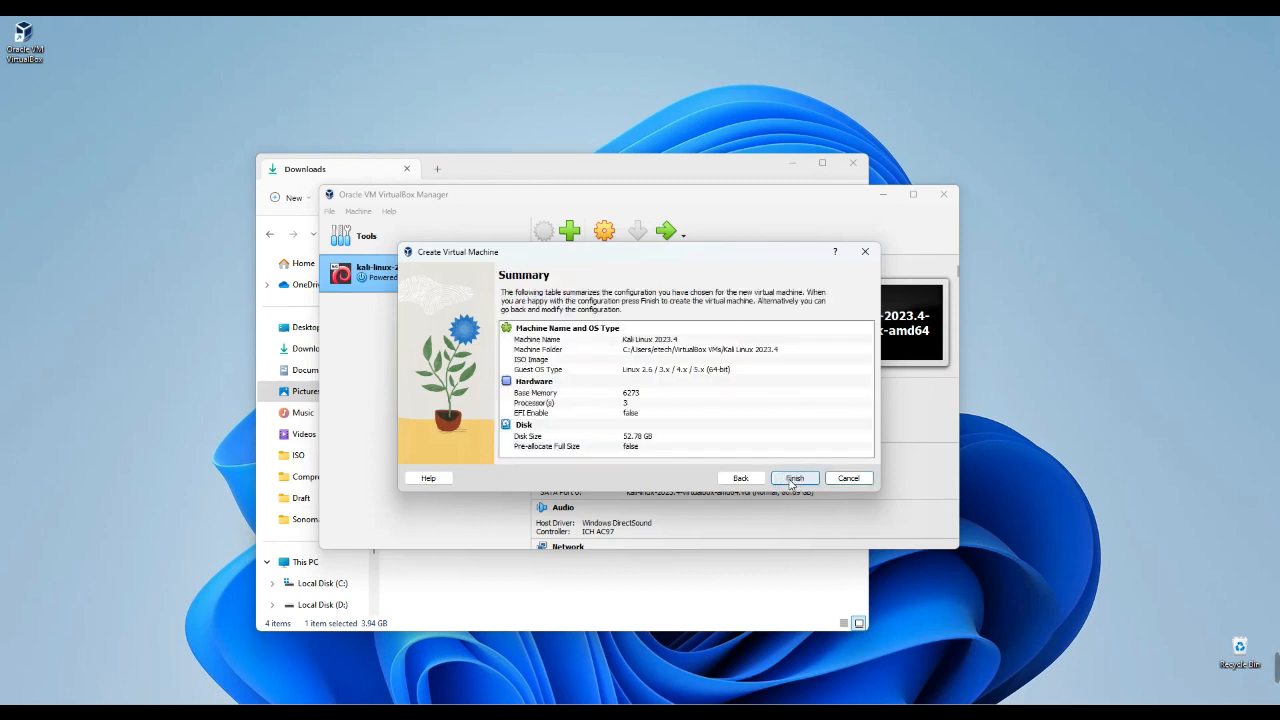
{"action": "left_click", "coordinate": [795, 478]}
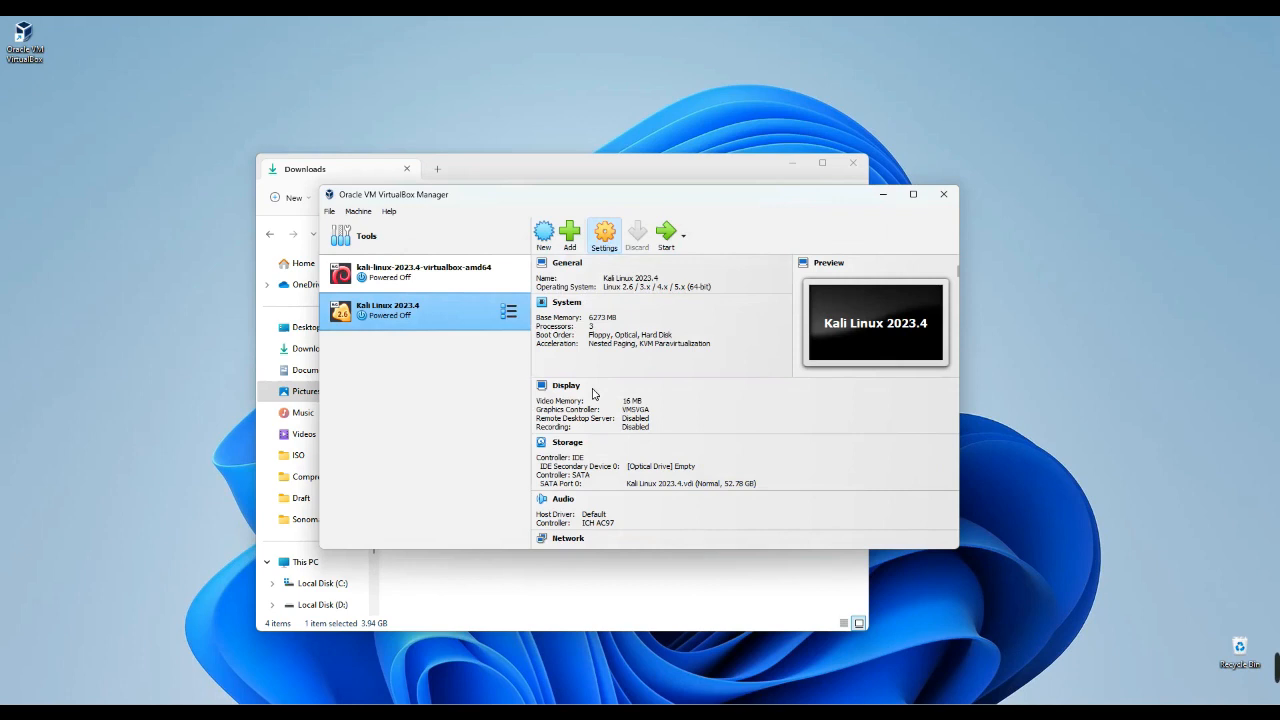
Open Kali Linux 2023.4's Settings on the System > Processor page.
{"action": "left_click", "coordinate": [604, 234]}
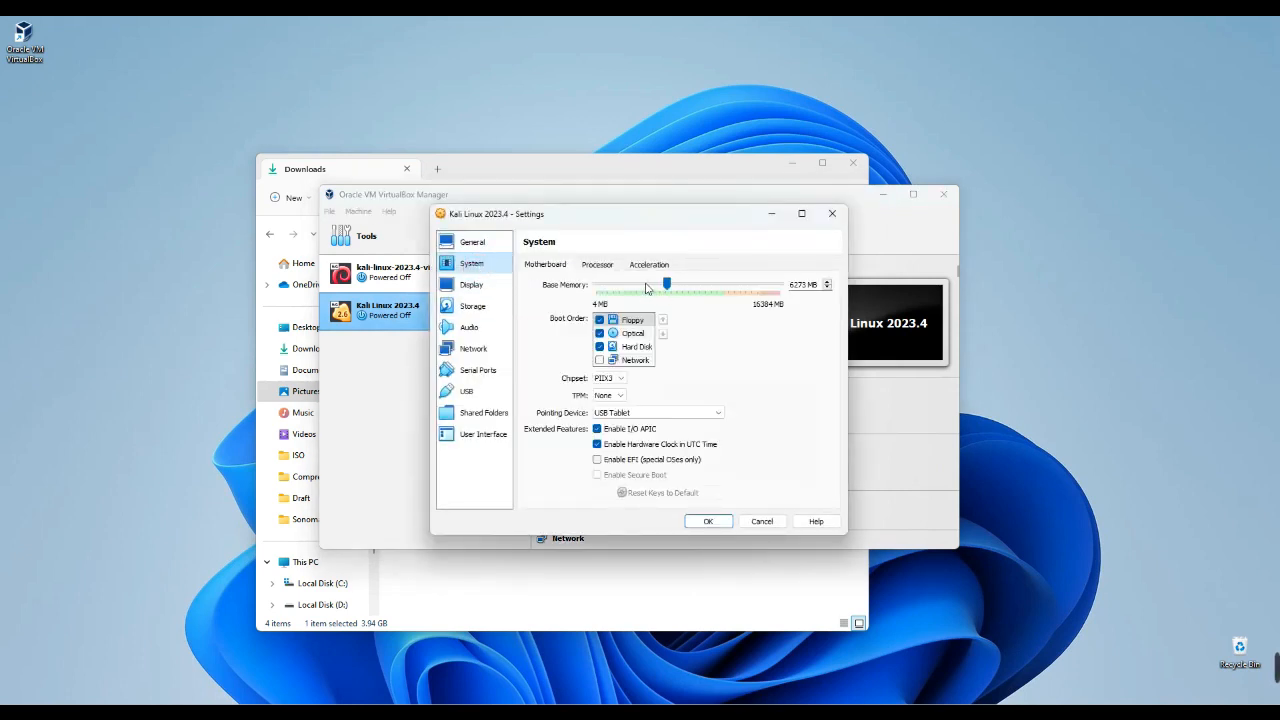
{"action": "left_click", "coordinate": [597, 264]}
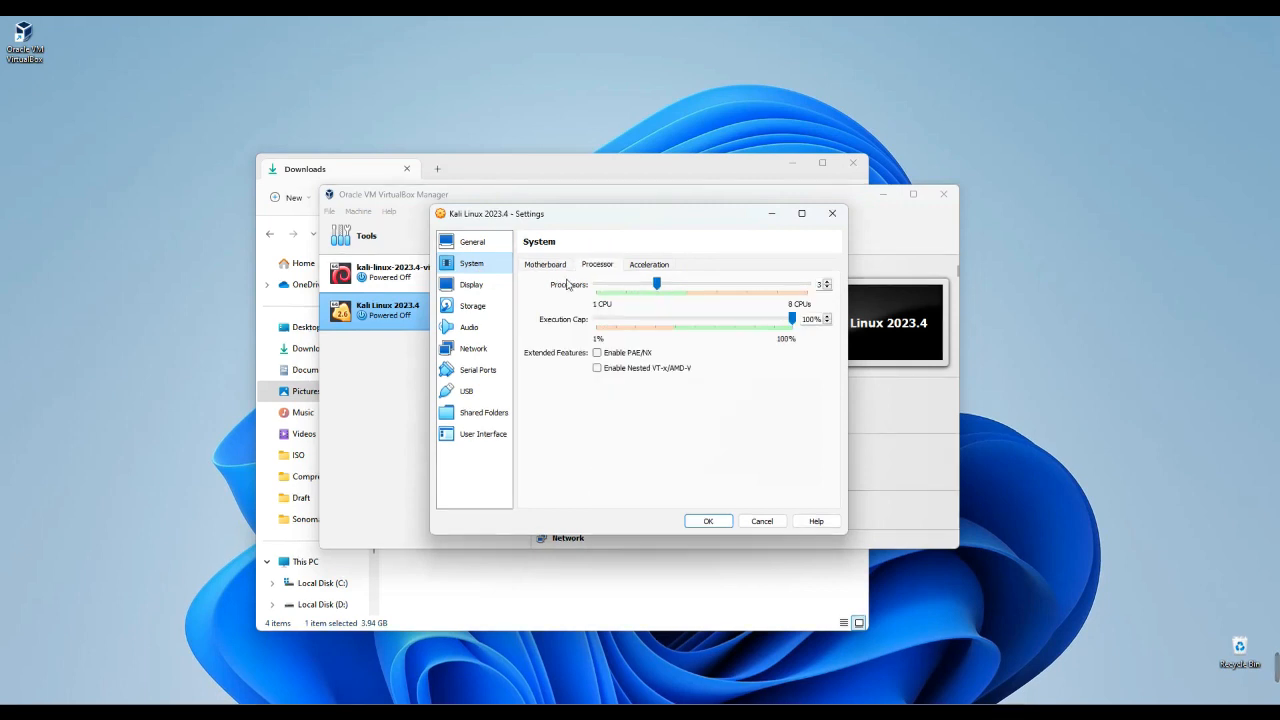
In Display settings, set video memory to 128 MB and enable 3D acceleration.
{"action": "left_click", "coordinate": [471, 284]}
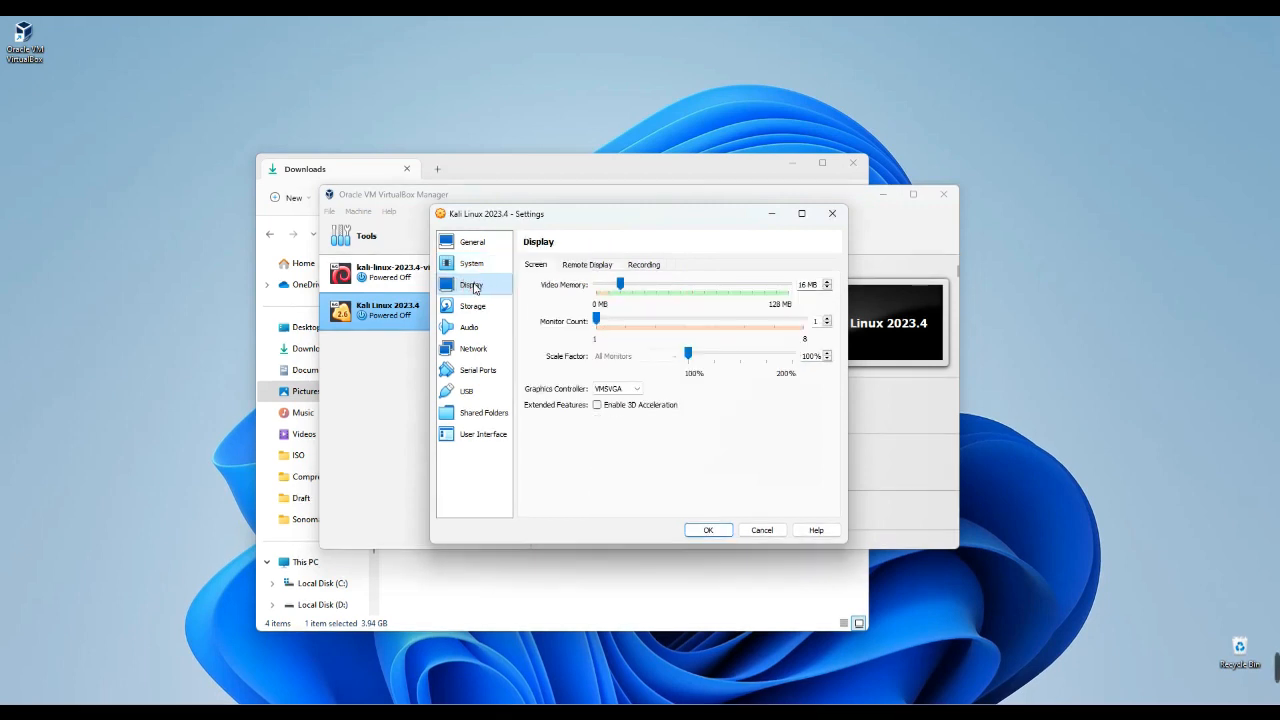
{"action": "left_click_drag", "start_coordinate": [619, 290], "coordinate": [789, 290]}
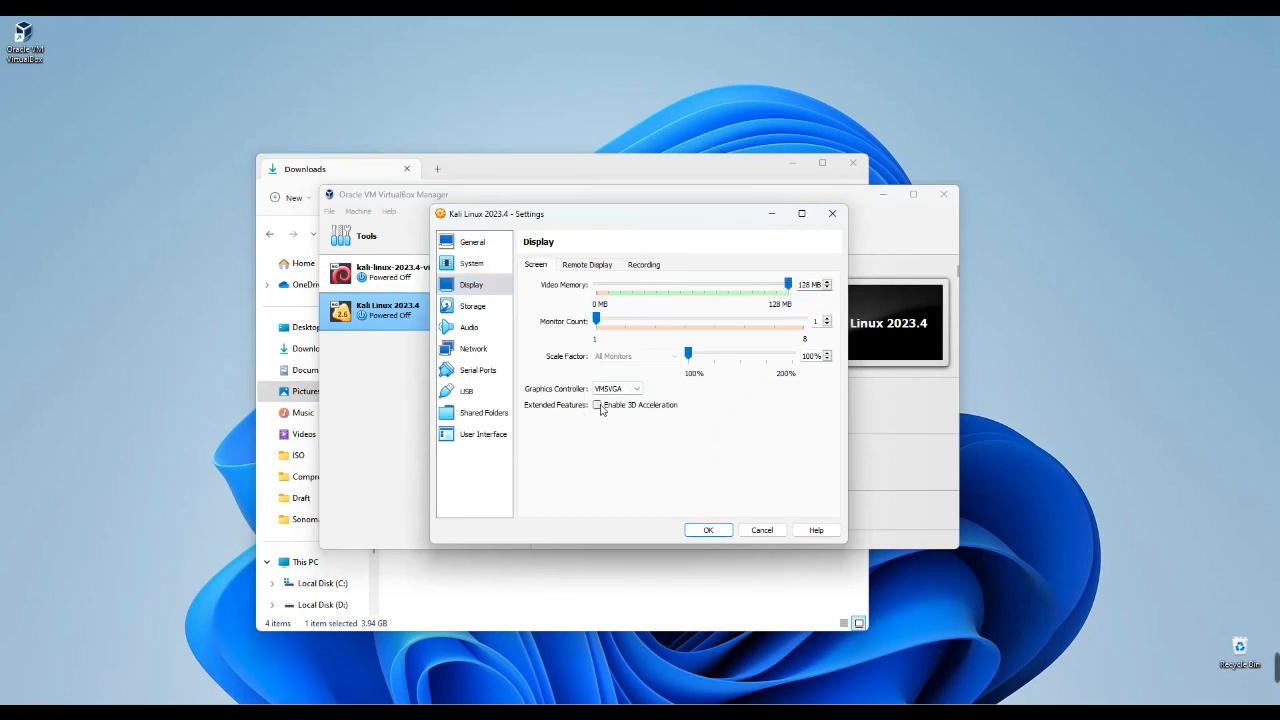
{"action": "left_click", "coordinate": [598, 405]}
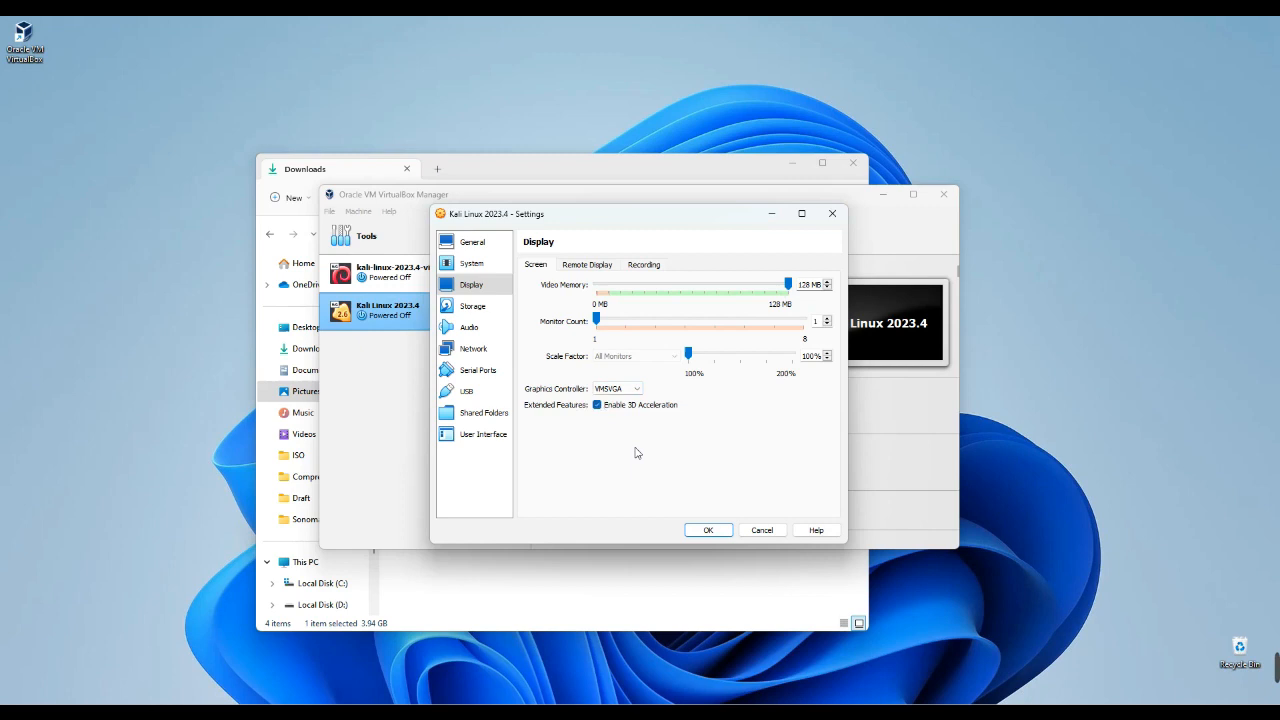
{"action": "left_click", "coordinate": [472, 306]}
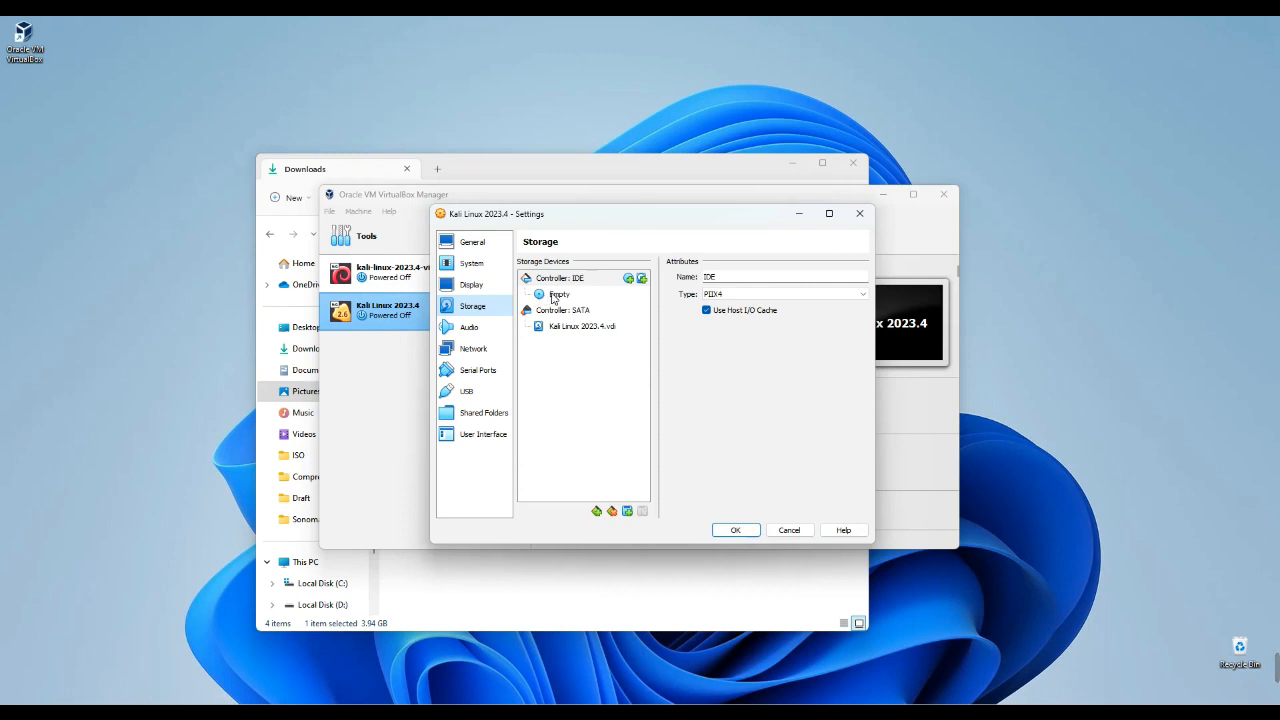
Attach the Kali Linux 2023.4 installer ISO to the empty IDE optical drive.
{"action": "left_click", "coordinate": [559, 293]}
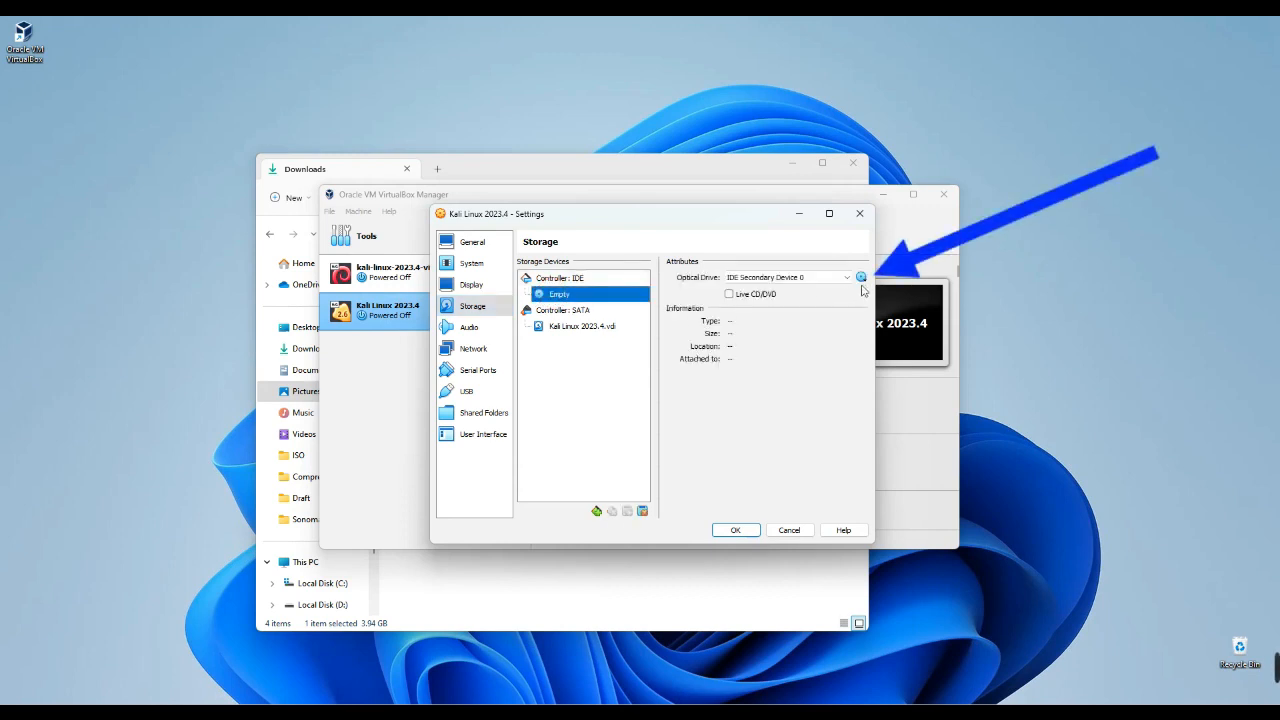
{"action": "left_click", "coordinate": [861, 277]}
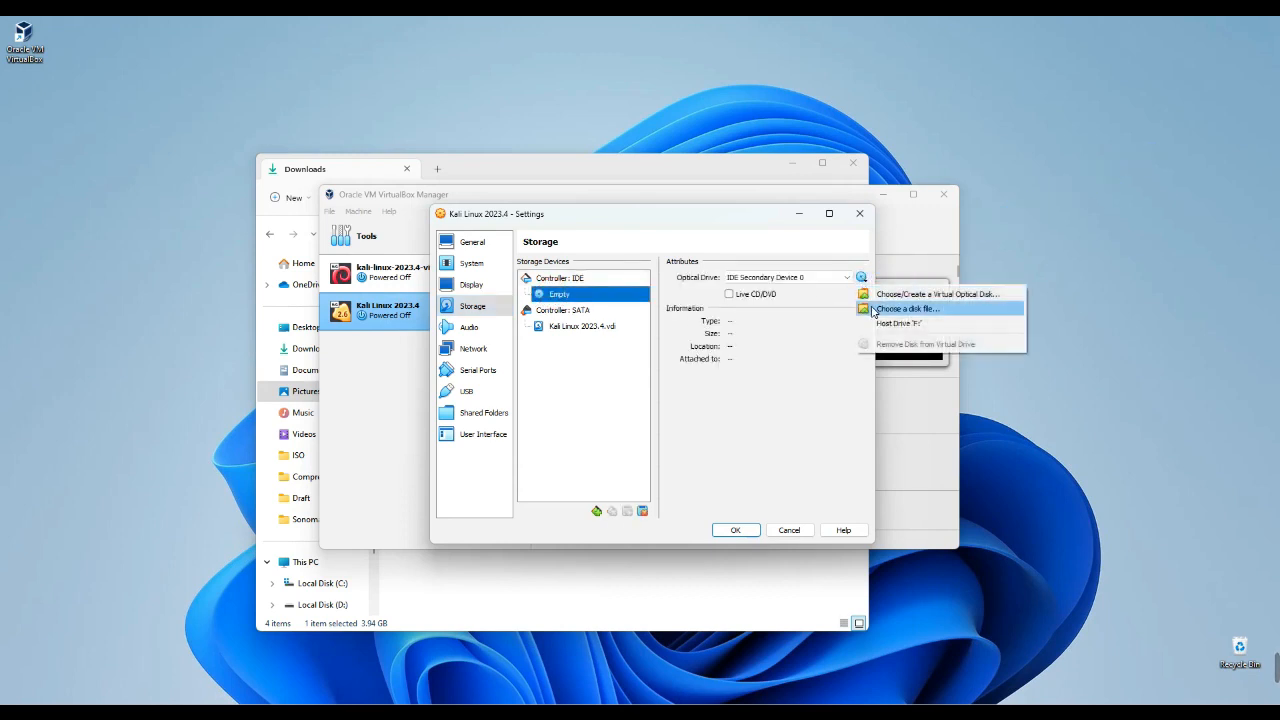
{"action": "left_click", "coordinate": [907, 308]}
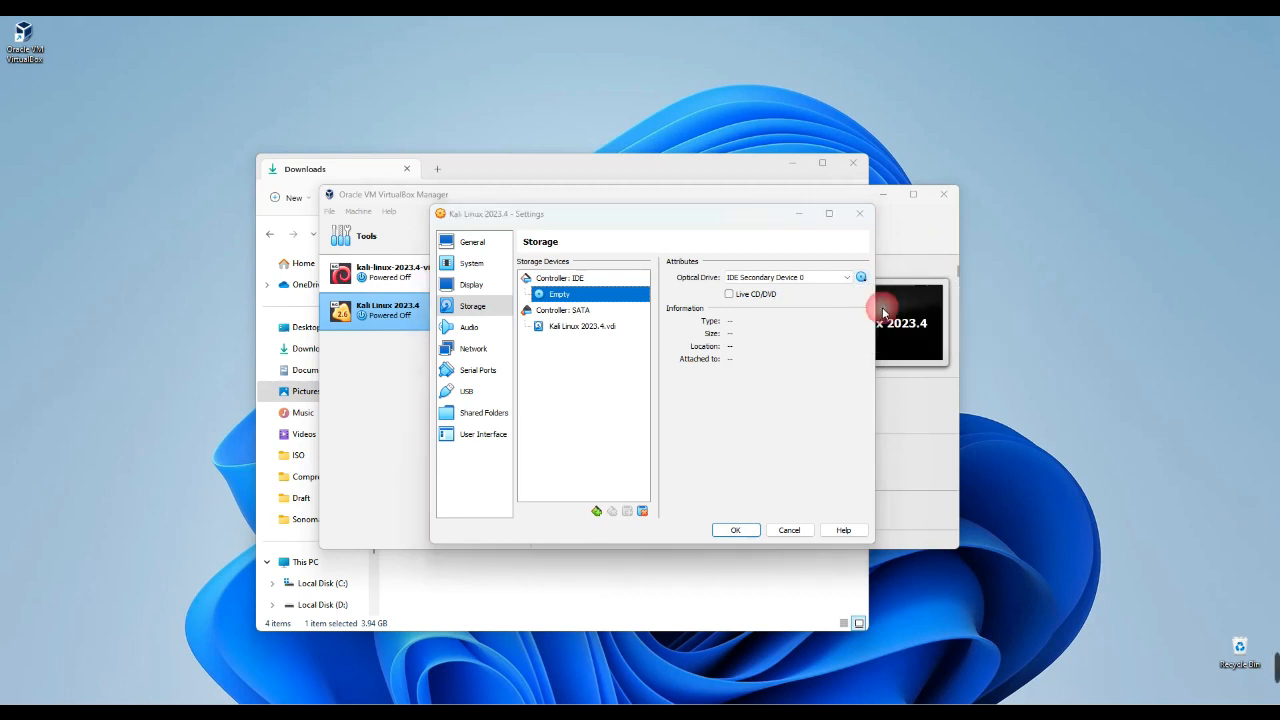
{"action": "left_click", "coordinate": [861, 277]}
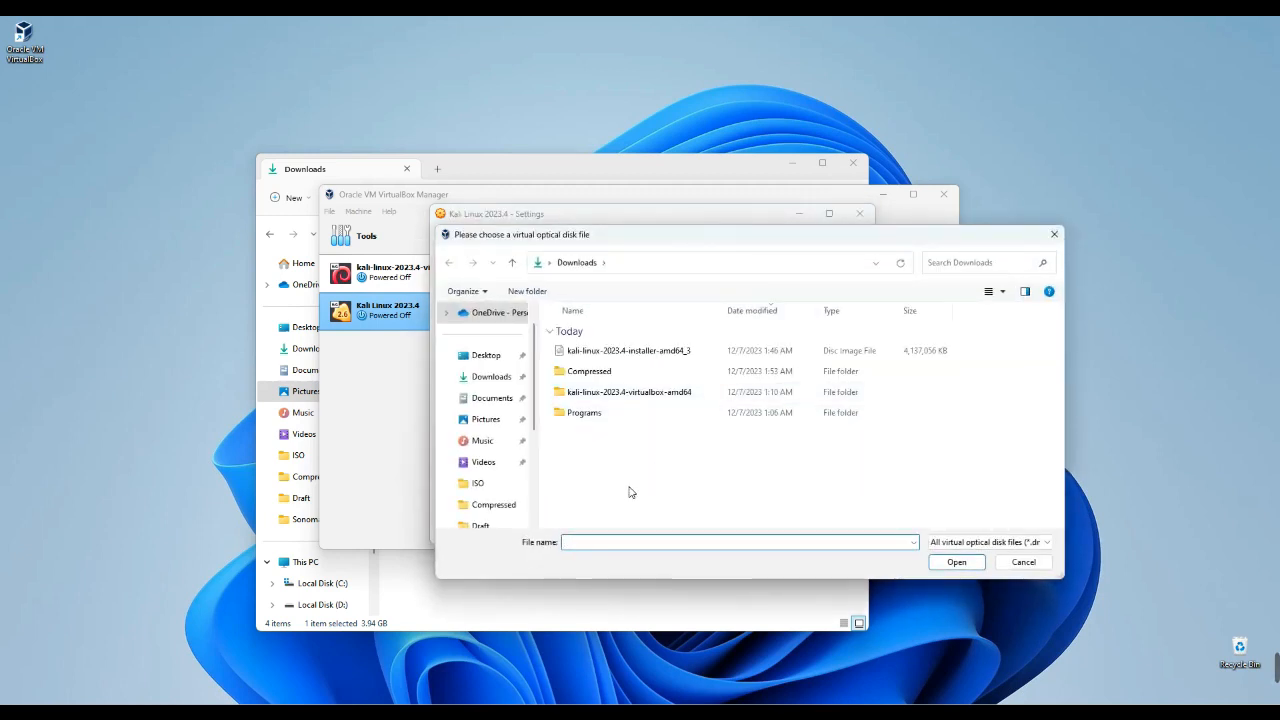
{"action": "left_click", "coordinate": [626, 350]}
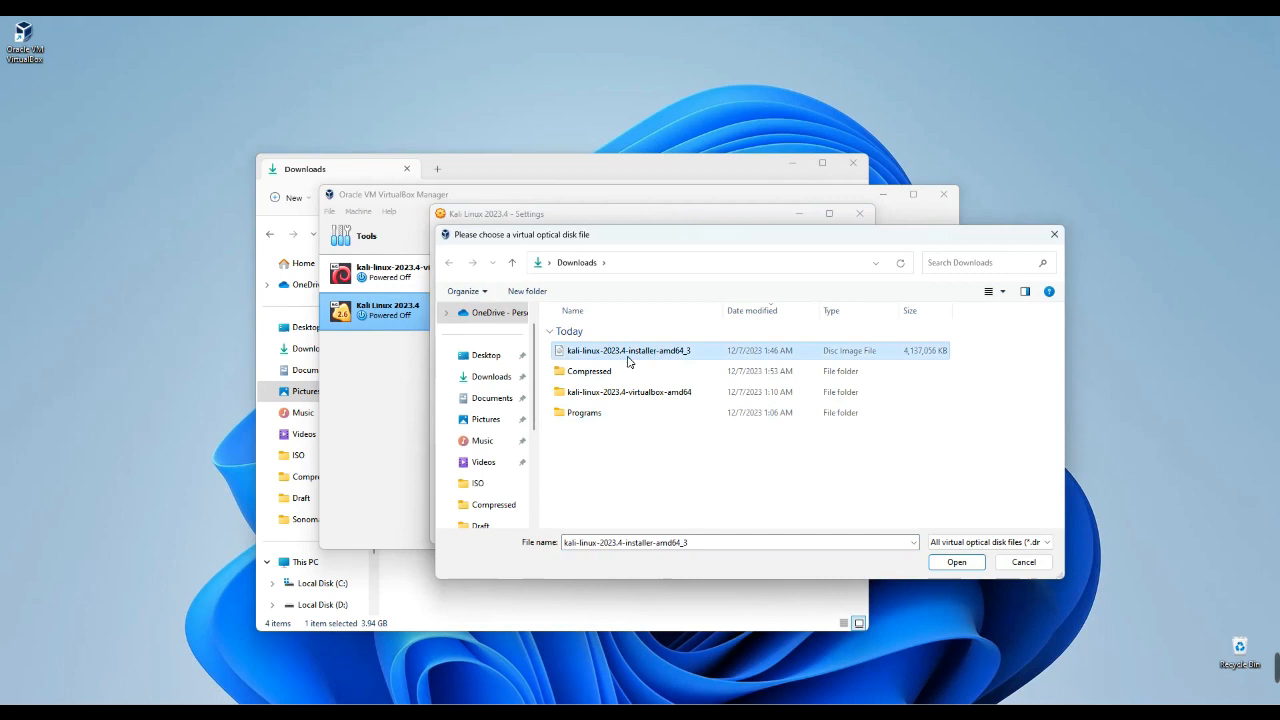
{"action": "mouse_move", "coordinate": [710, 355]}
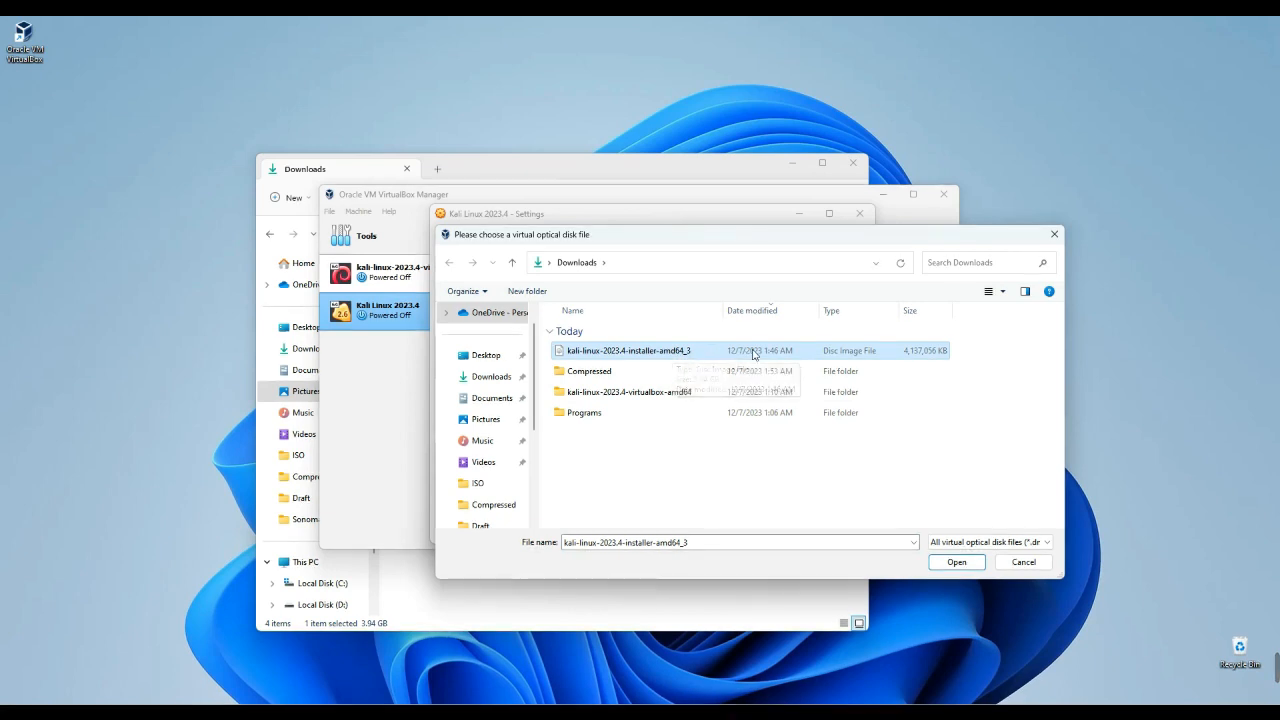
{"action": "left_click", "coordinate": [956, 562]}
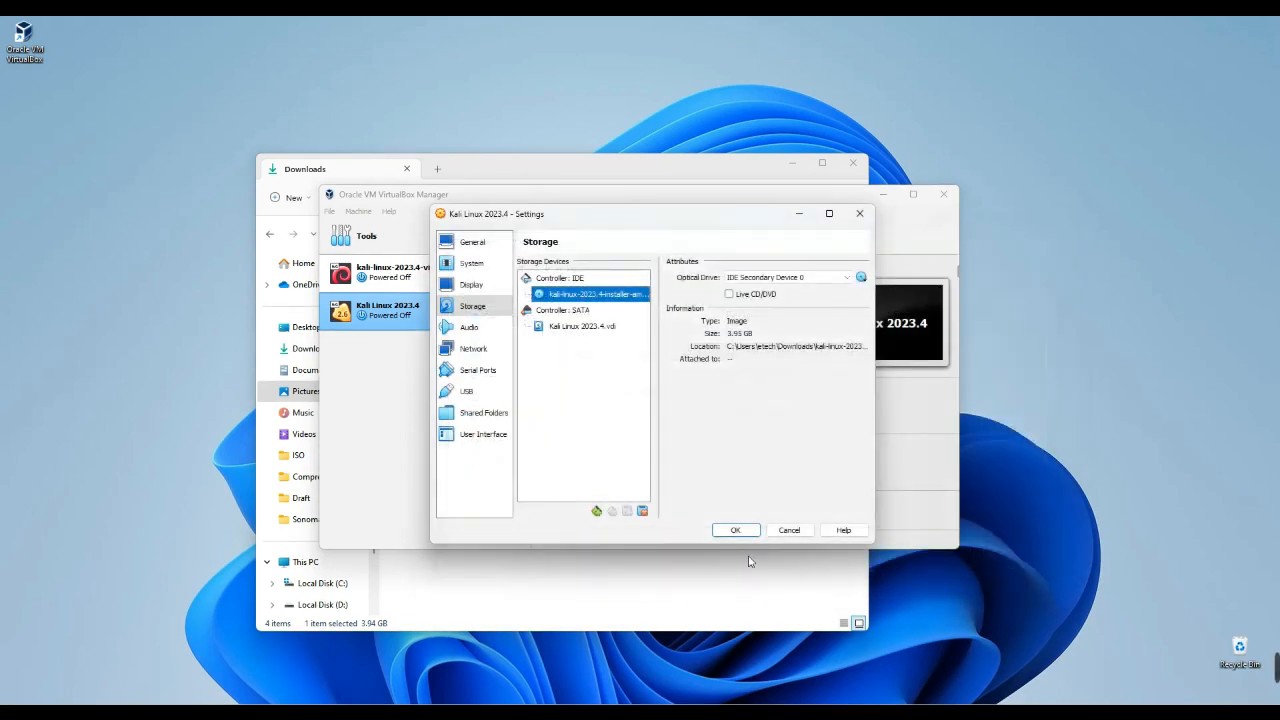
Save the VM settings and start the Kali Linux 2023.4 machine.
{"action": "left_click", "coordinate": [736, 530]}
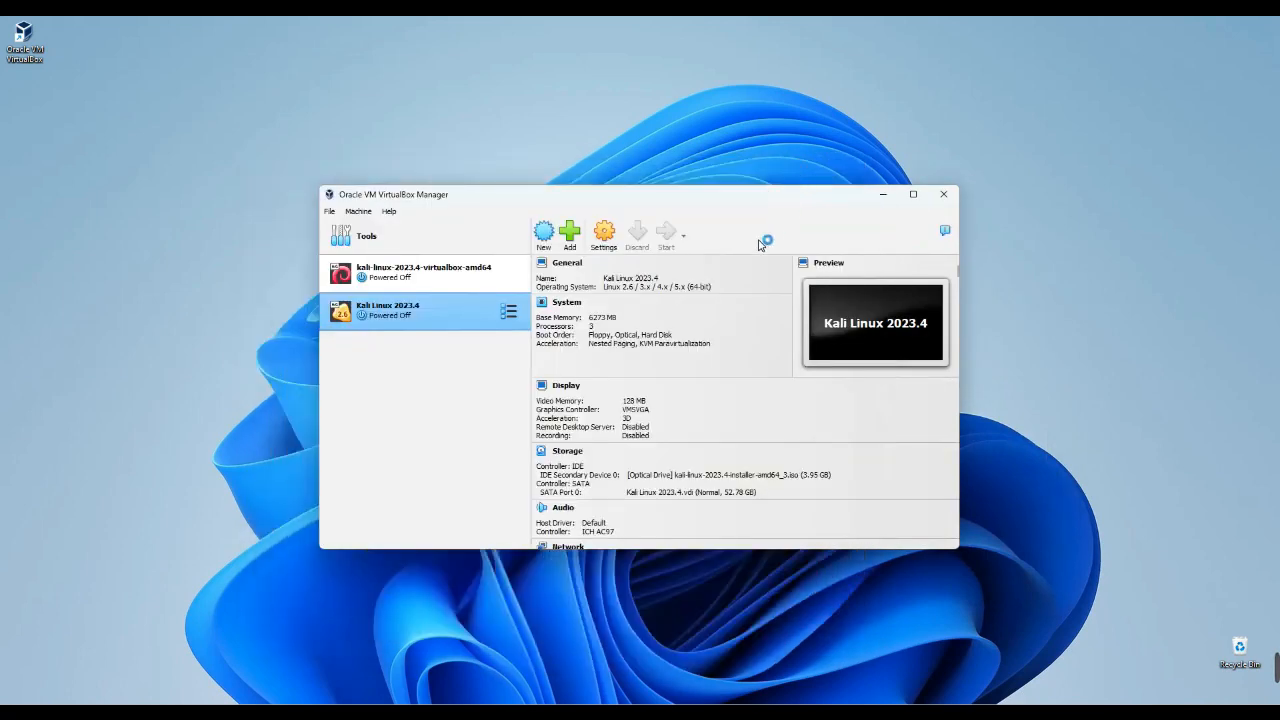
{"action": "left_click", "coordinate": [665, 232]}
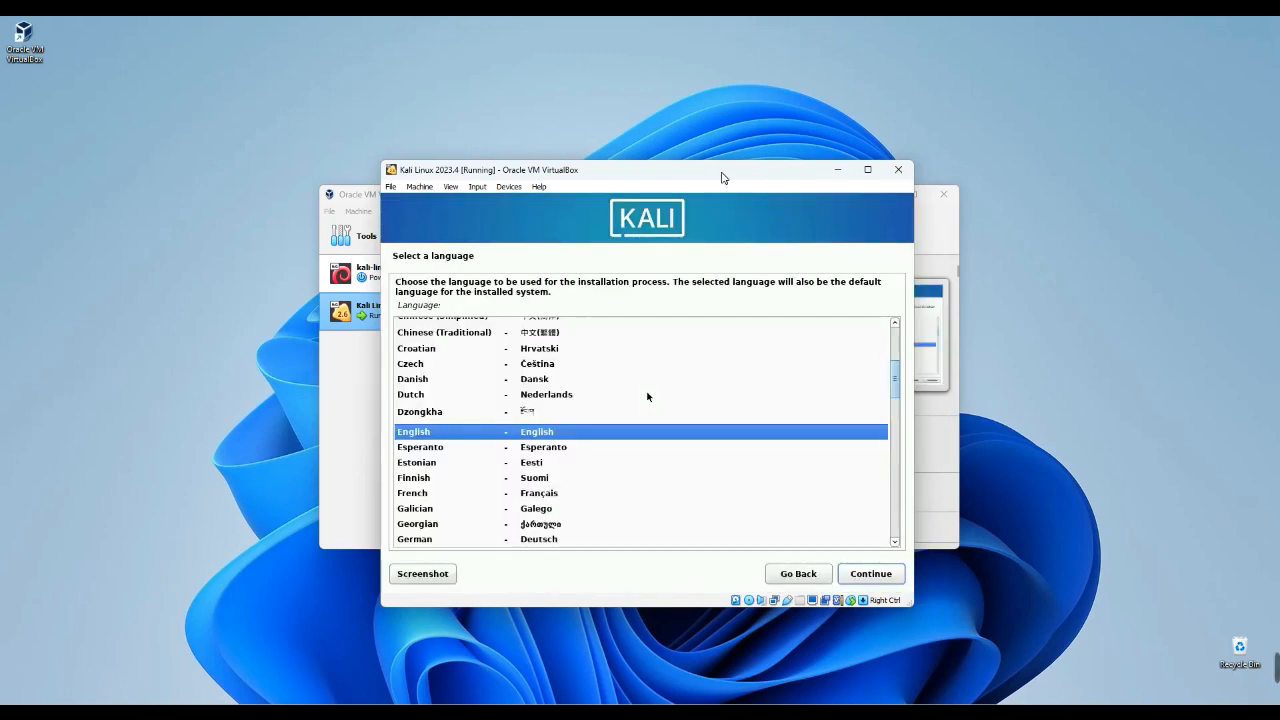
{"action": "mouse_move", "coordinate": [822, 600]}
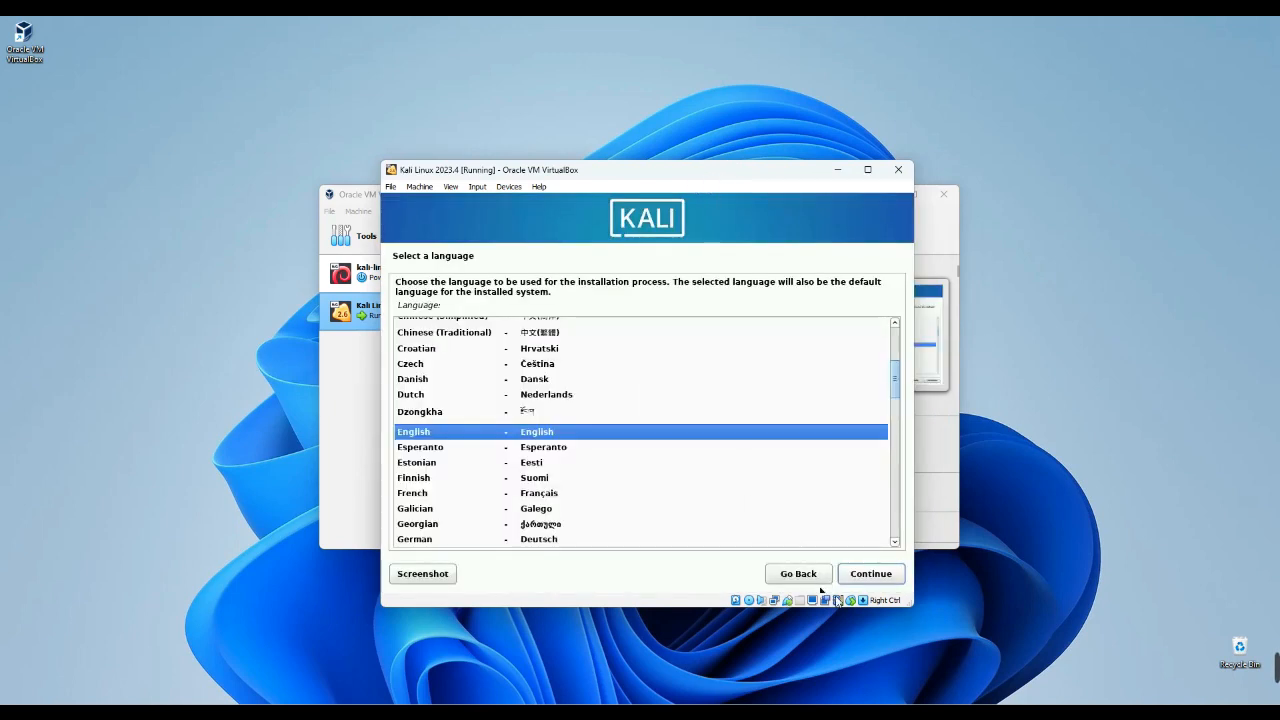
Accept English language, United States location and American English keymap in the installer.
{"action": "left_click", "coordinate": [870, 573]}
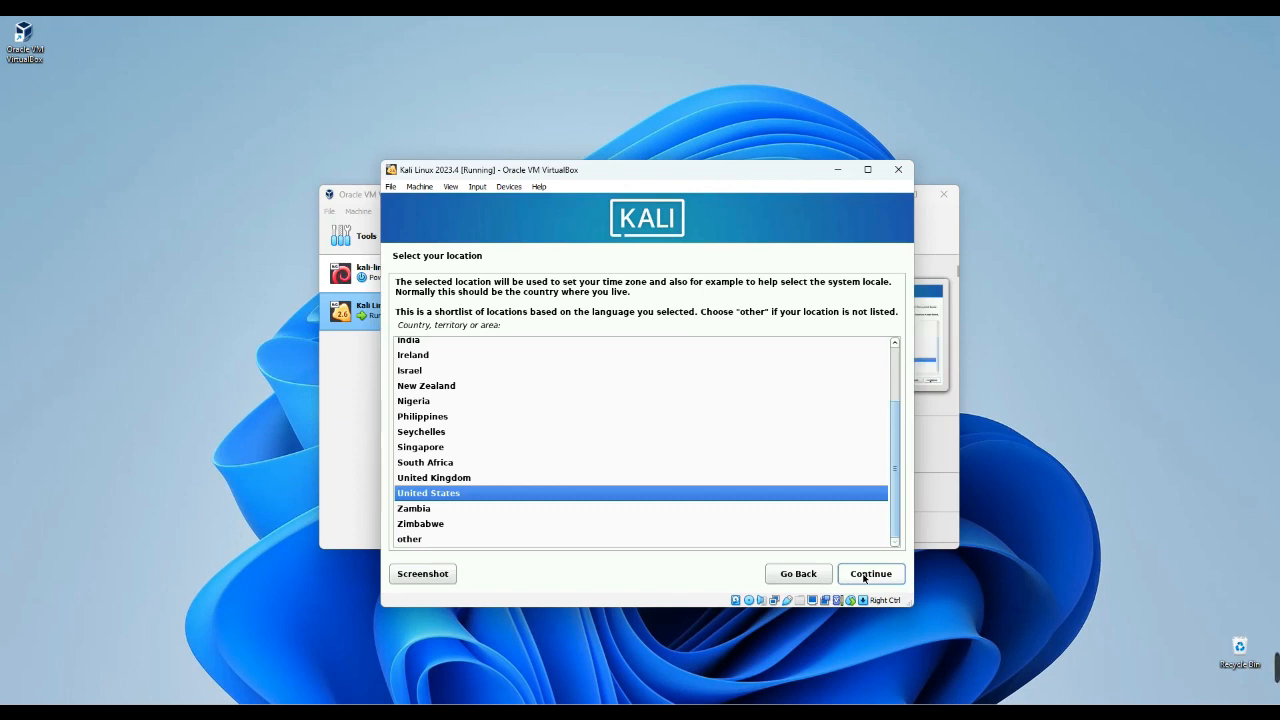
{"action": "left_click", "coordinate": [870, 573]}
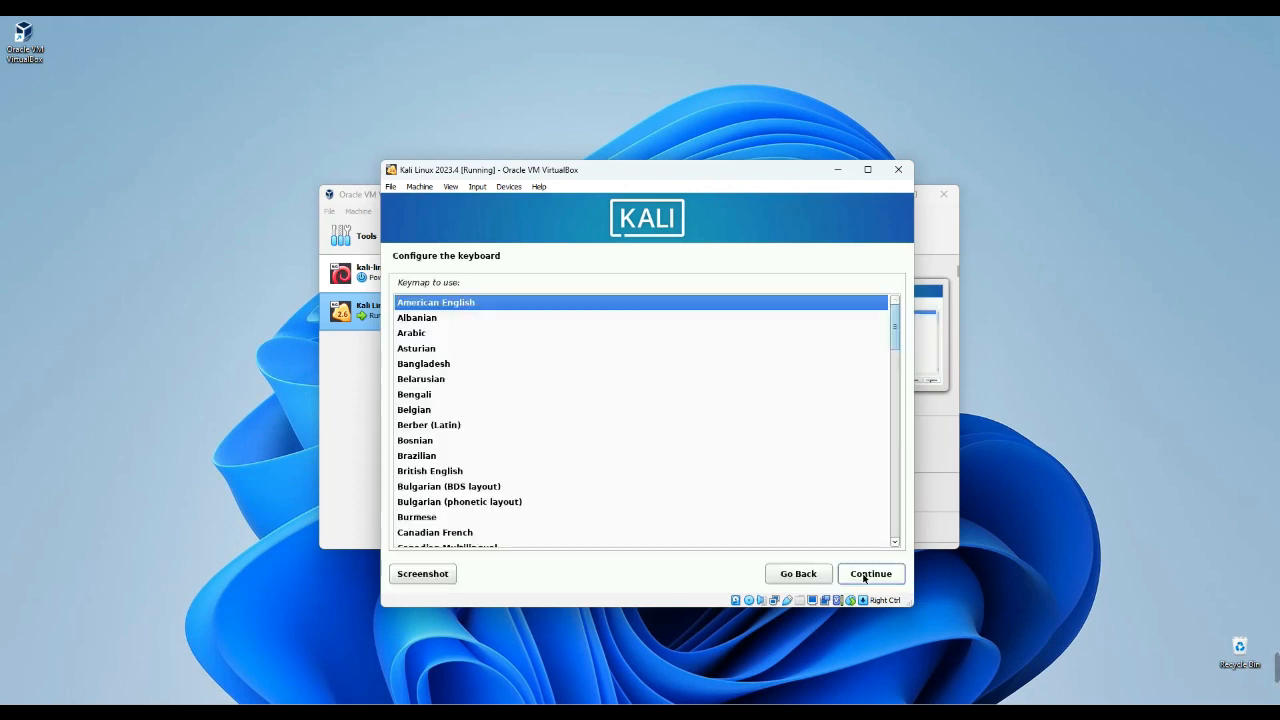
{"action": "left_click", "coordinate": [871, 573]}
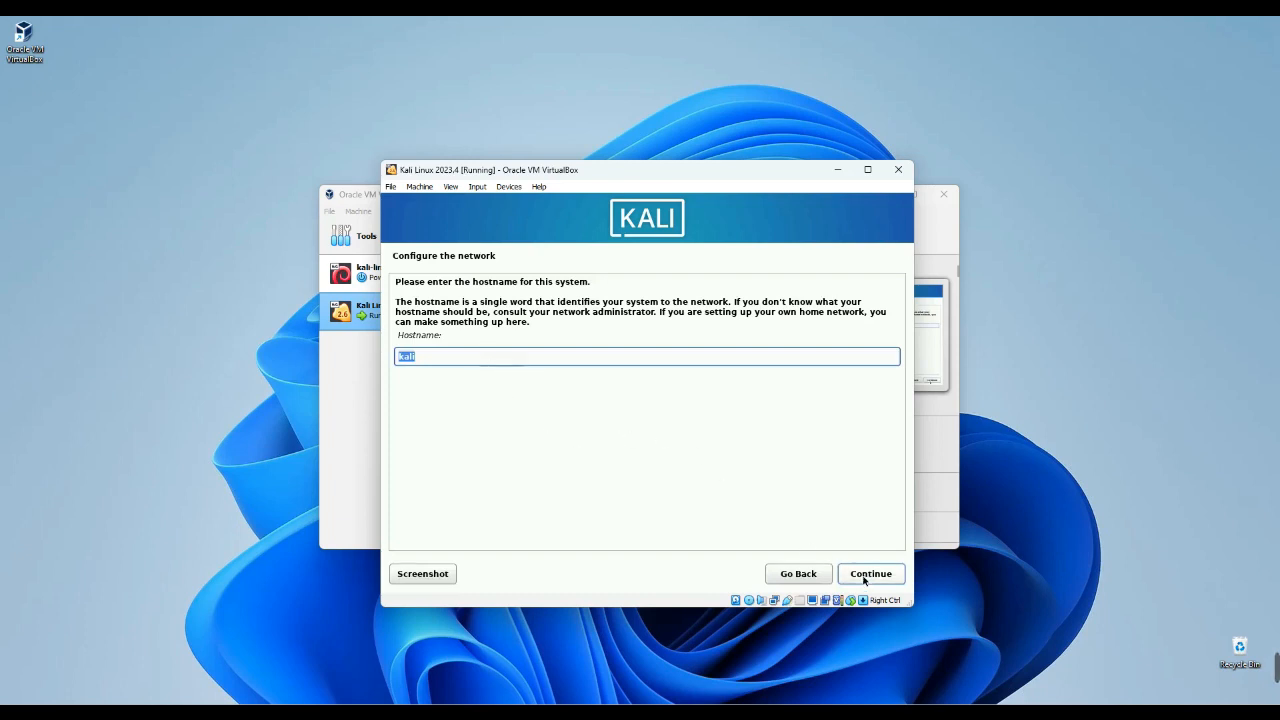
Keep hostname 'kali', leave domain blank, and set full name and username 'Epidemic Tutorials'.
{"action": "left_click", "coordinate": [870, 573]}
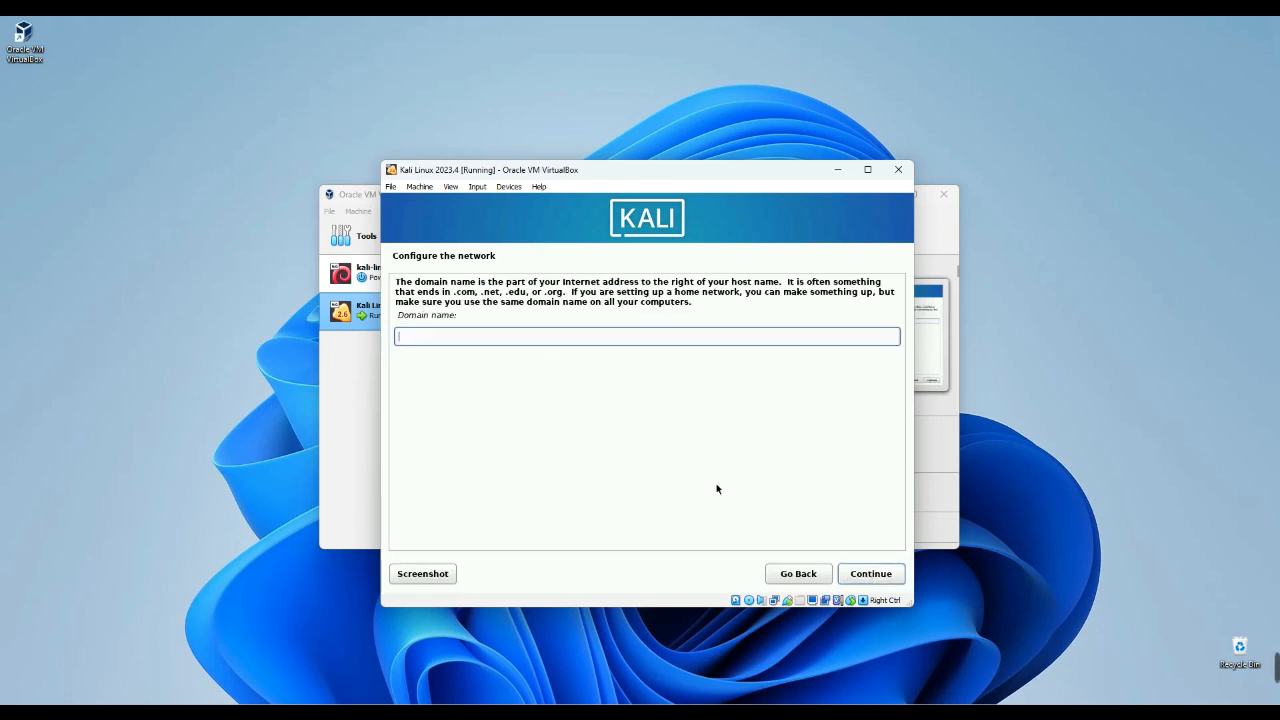
{"action": "left_click", "coordinate": [870, 573]}
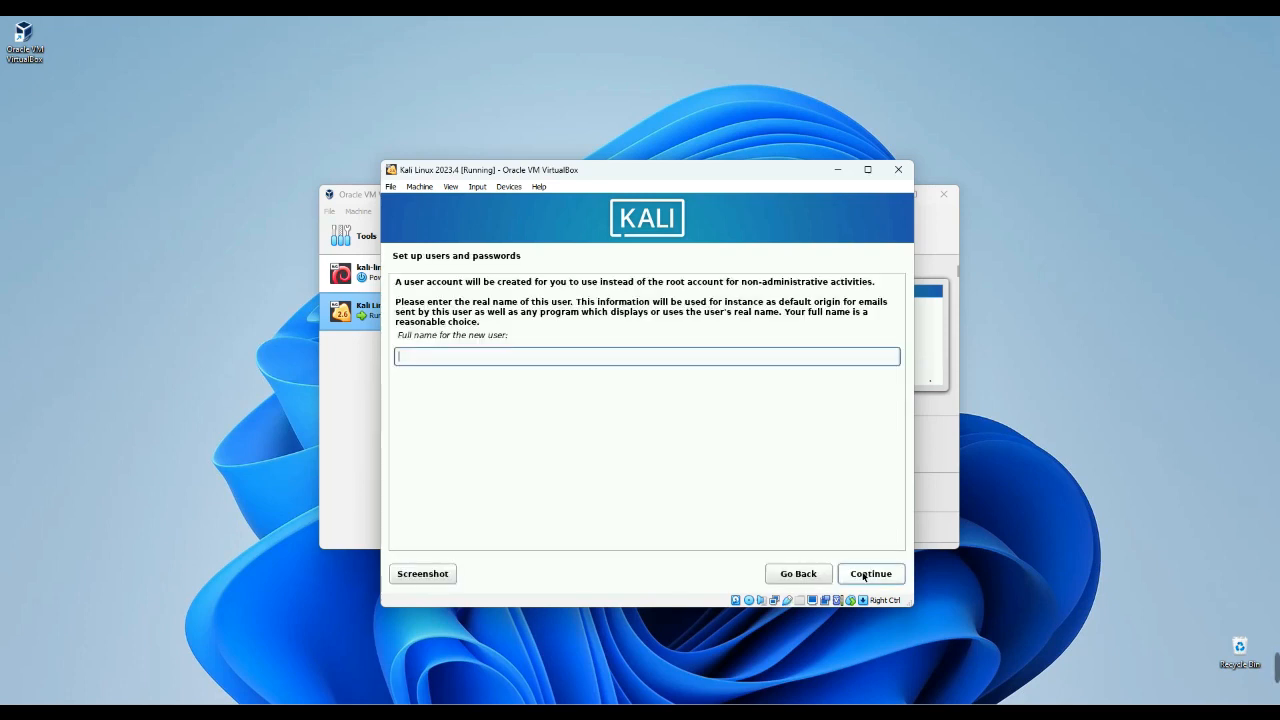
{"action": "type", "text": "Epidemic Tutorials"}
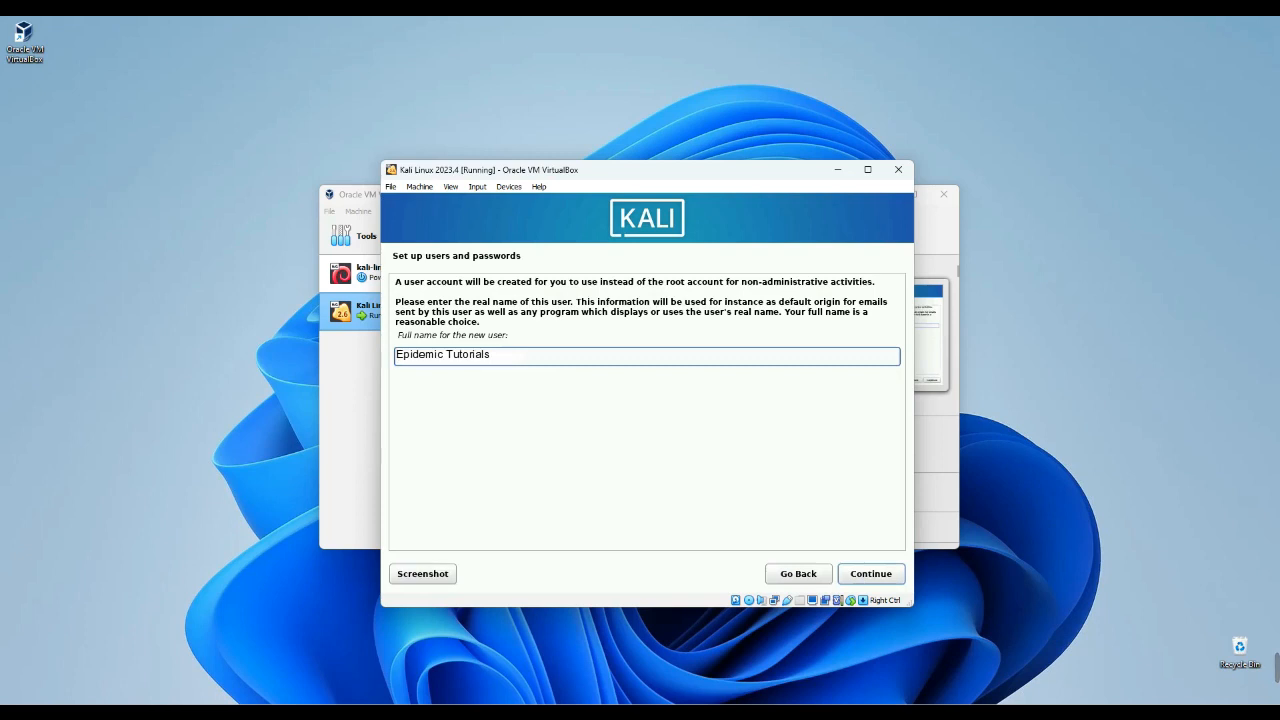
{"action": "mouse_move", "coordinate": [861, 541]}
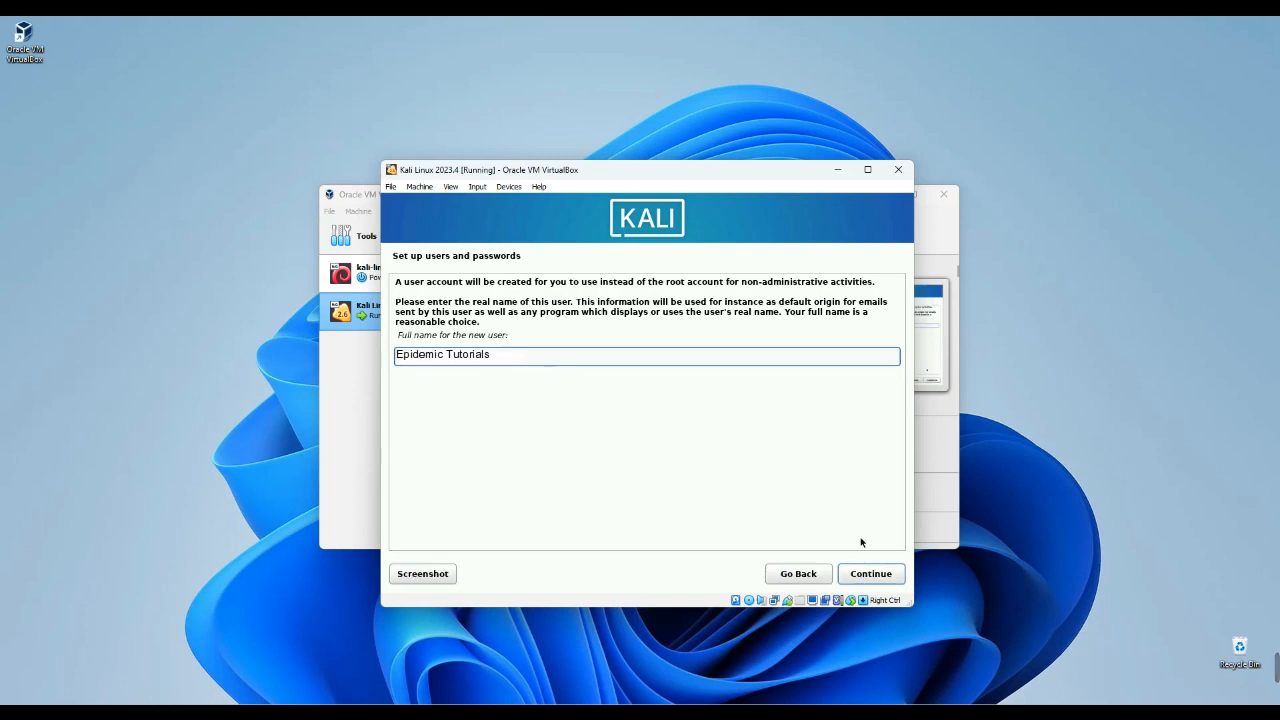
{"action": "left_click", "coordinate": [870, 573]}
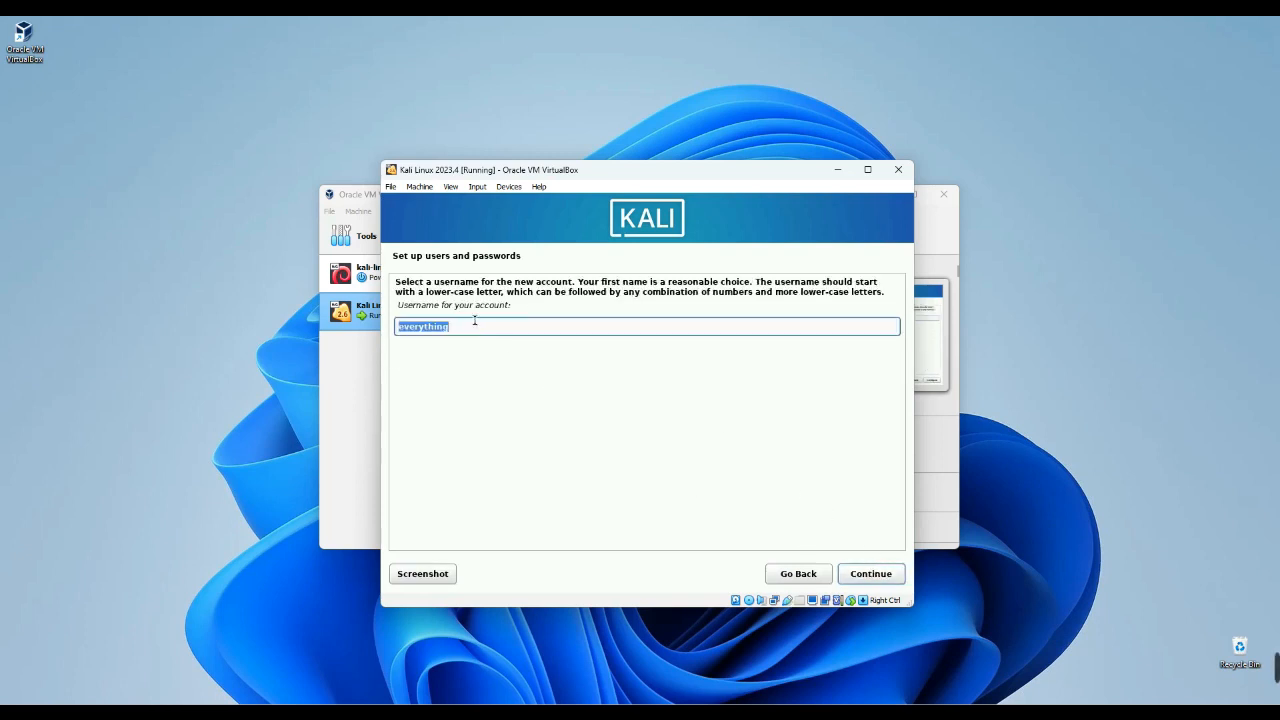
{"action": "type", "text": "Epidemic Tutorials"}
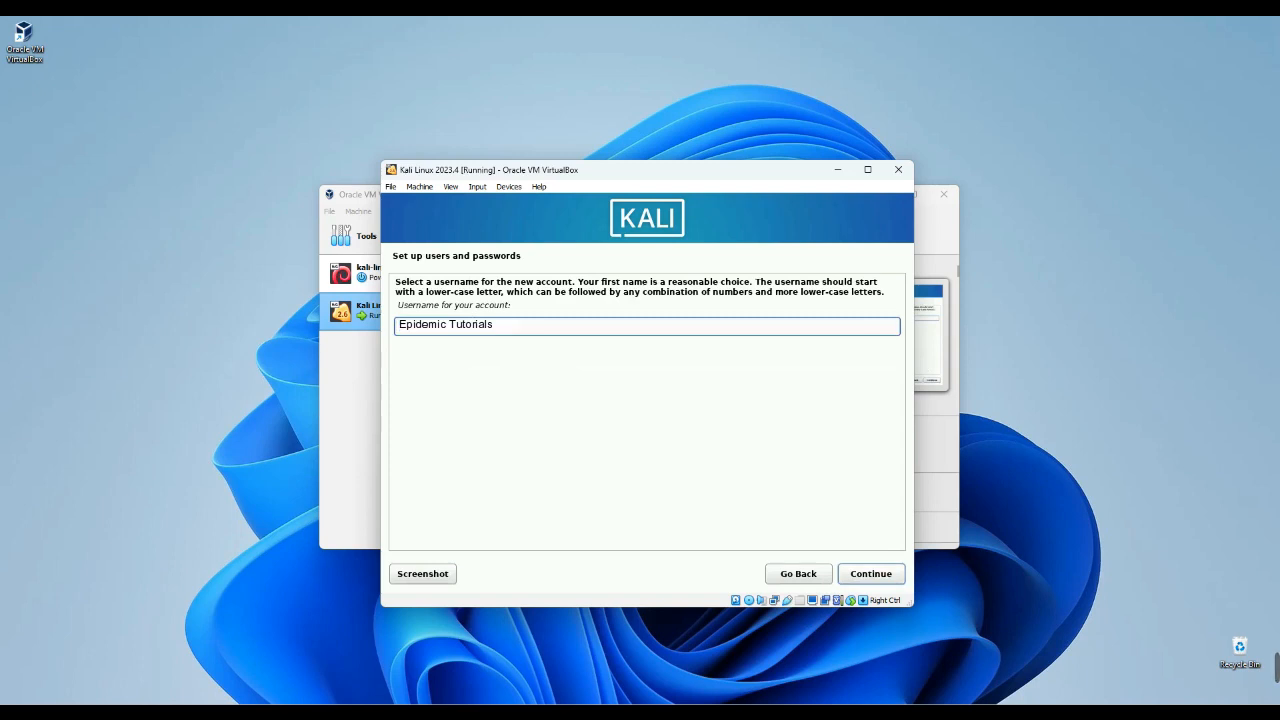
{"action": "left_click", "coordinate": [870, 573]}
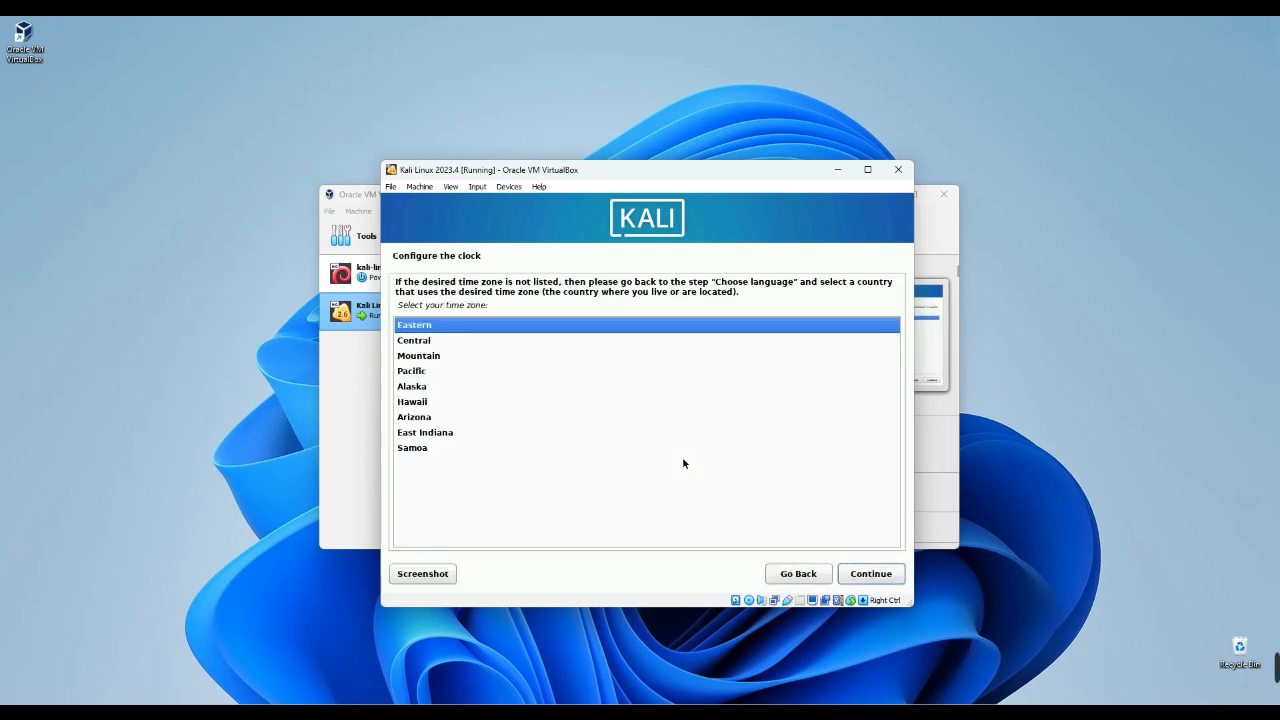
{"action": "mouse_move", "coordinate": [517, 384]}
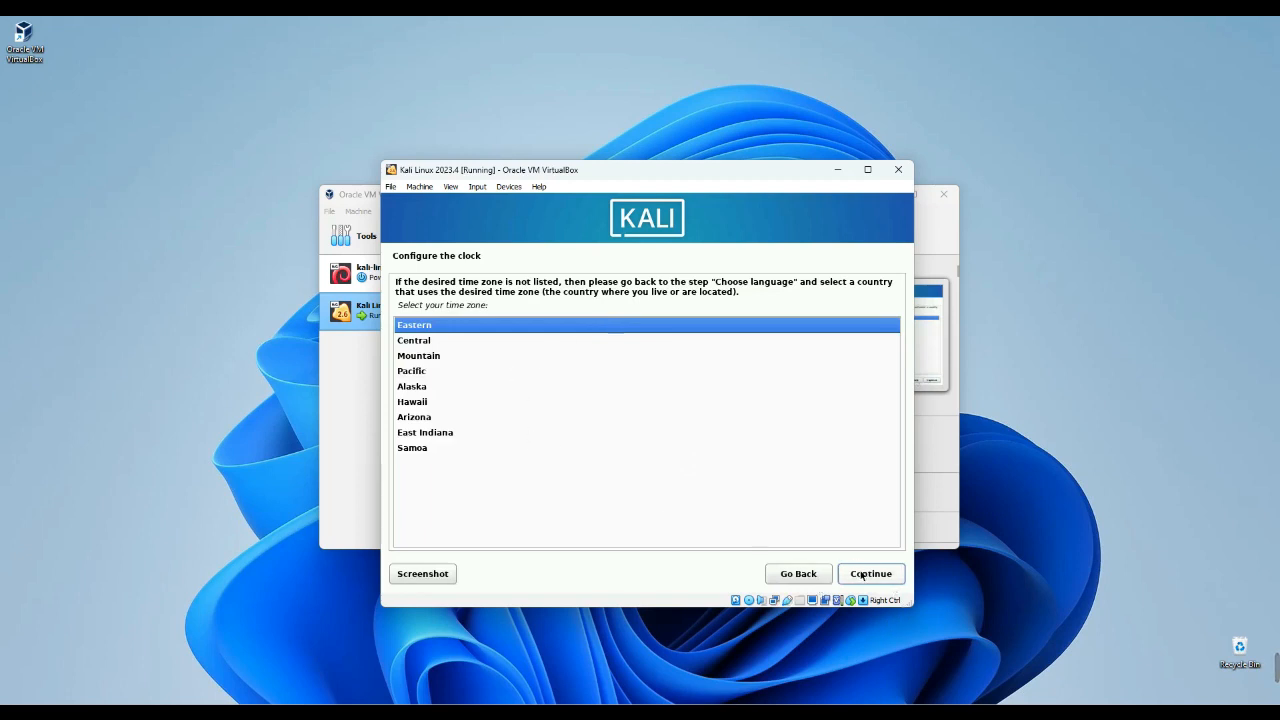
Confirm Eastern time zone, guided-partition the whole sda disk as one partition, and write changes.
{"action": "left_click", "coordinate": [871, 573]}
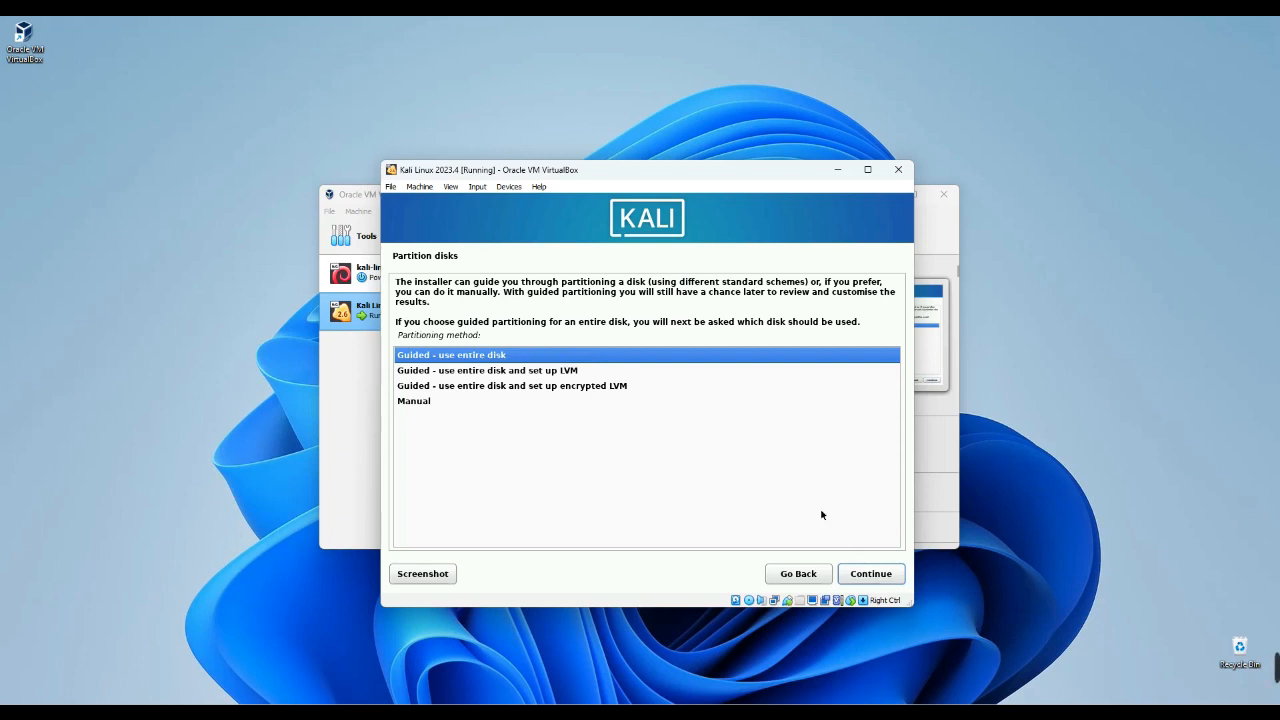
{"action": "left_click", "coordinate": [870, 573]}
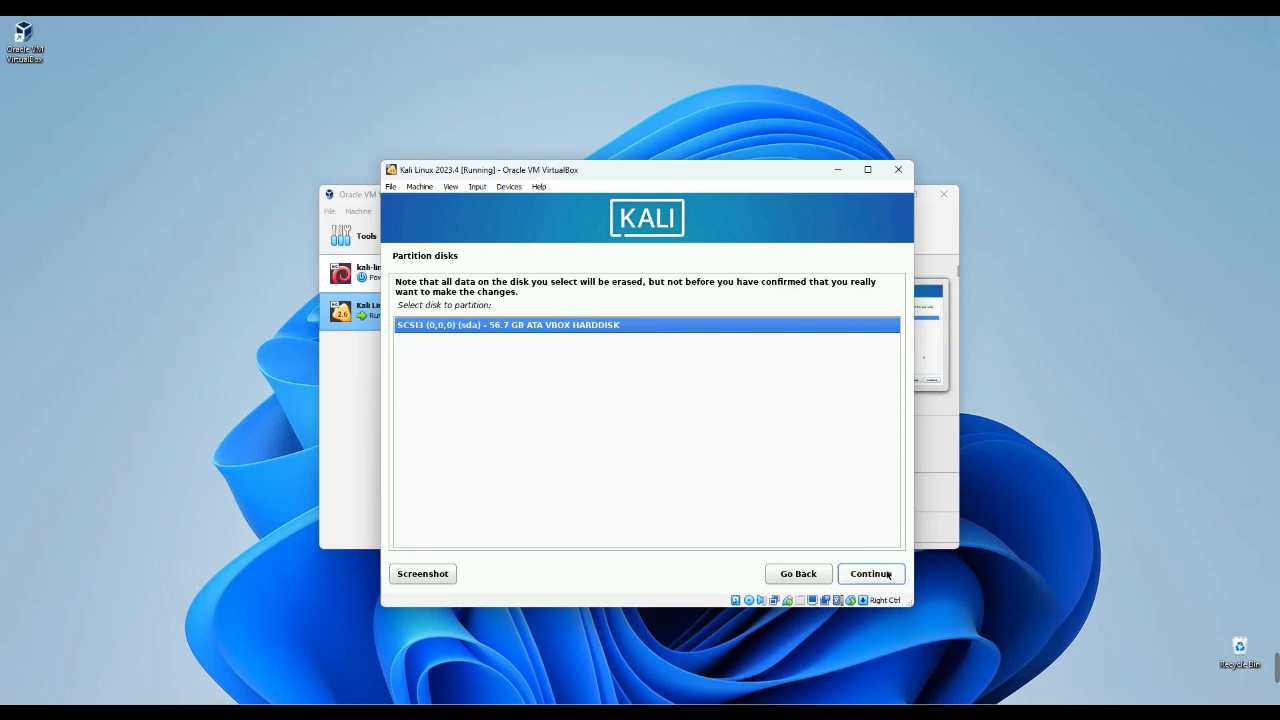
{"action": "left_click", "coordinate": [871, 573]}
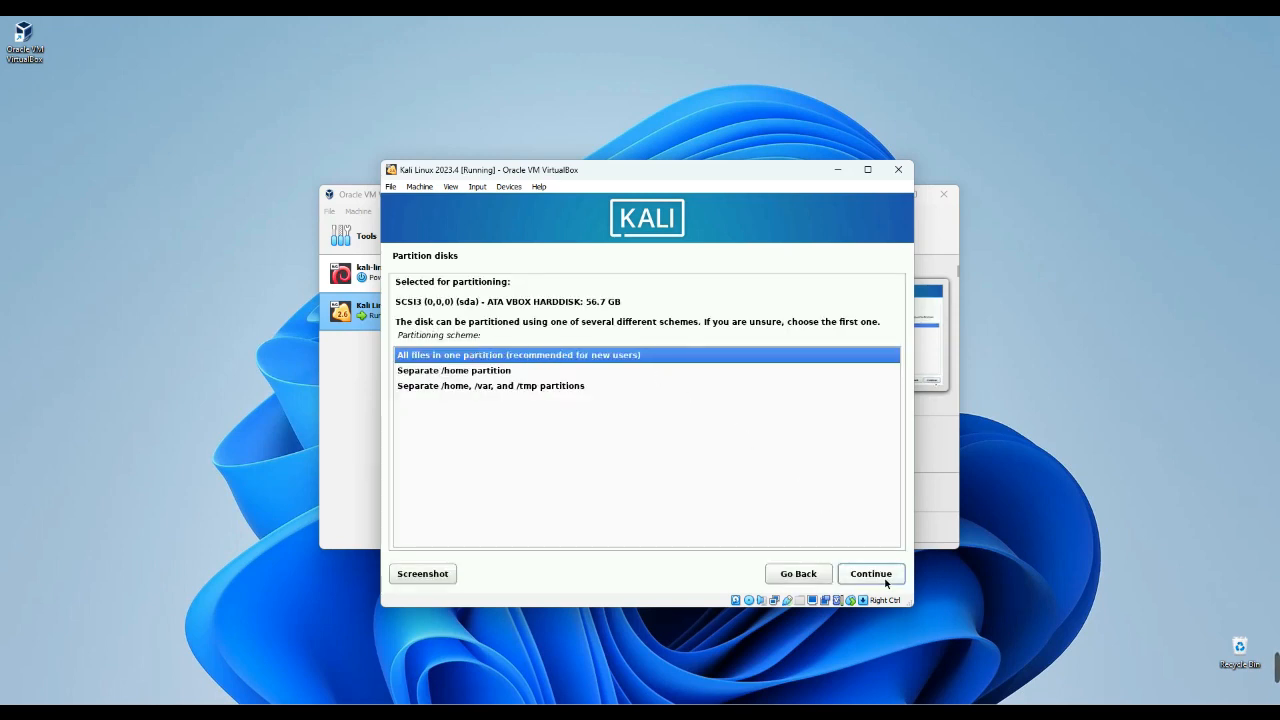
{"action": "left_click", "coordinate": [870, 573]}
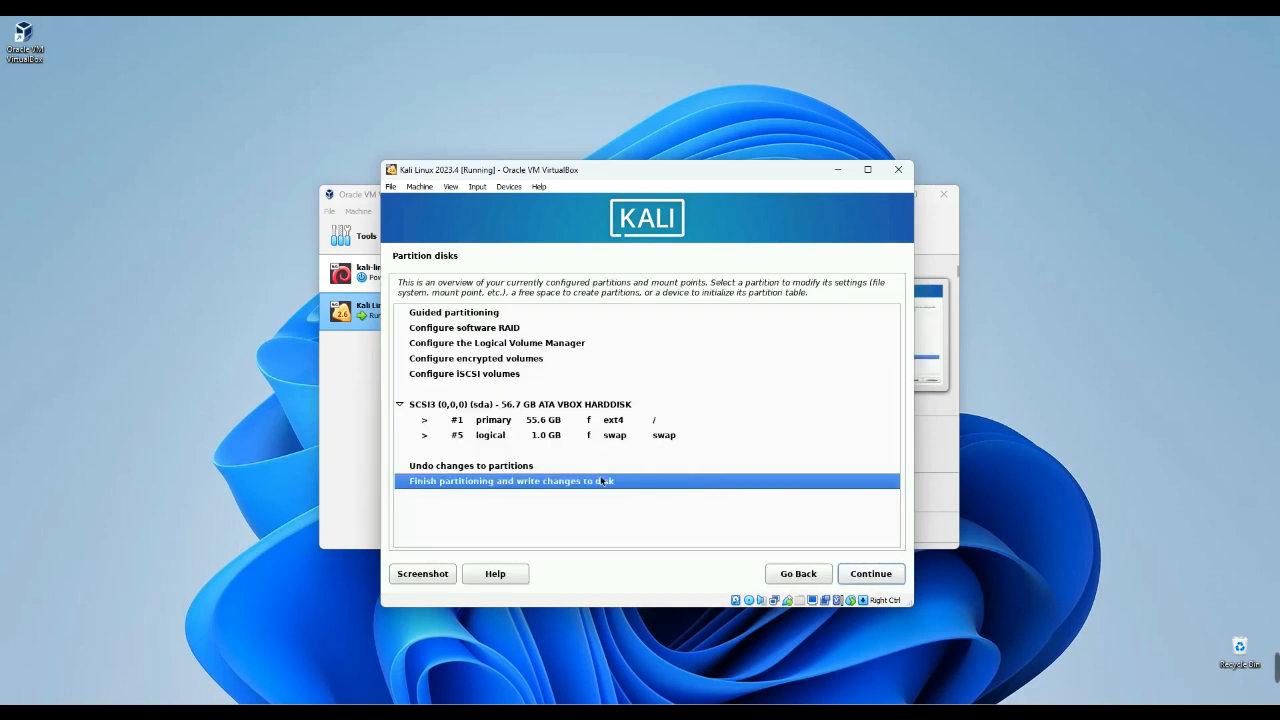
{"action": "mouse_move", "coordinate": [638, 493]}
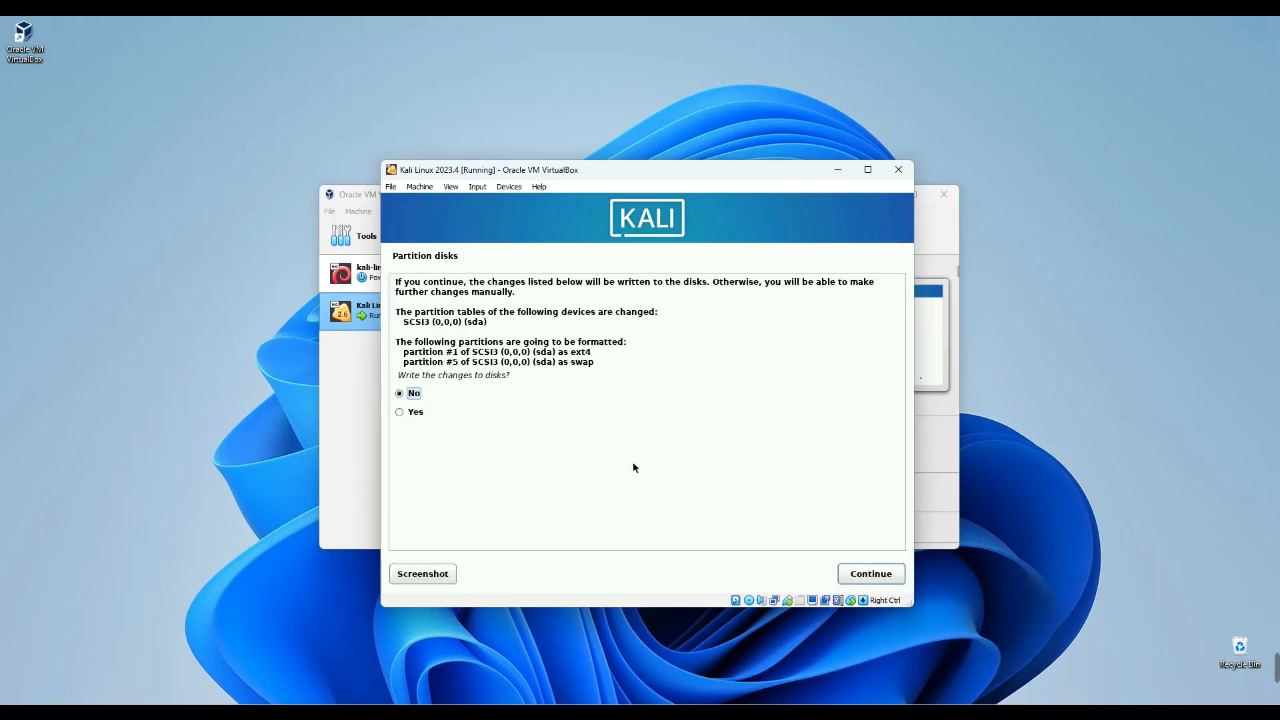
{"action": "left_click", "coordinate": [400, 412]}
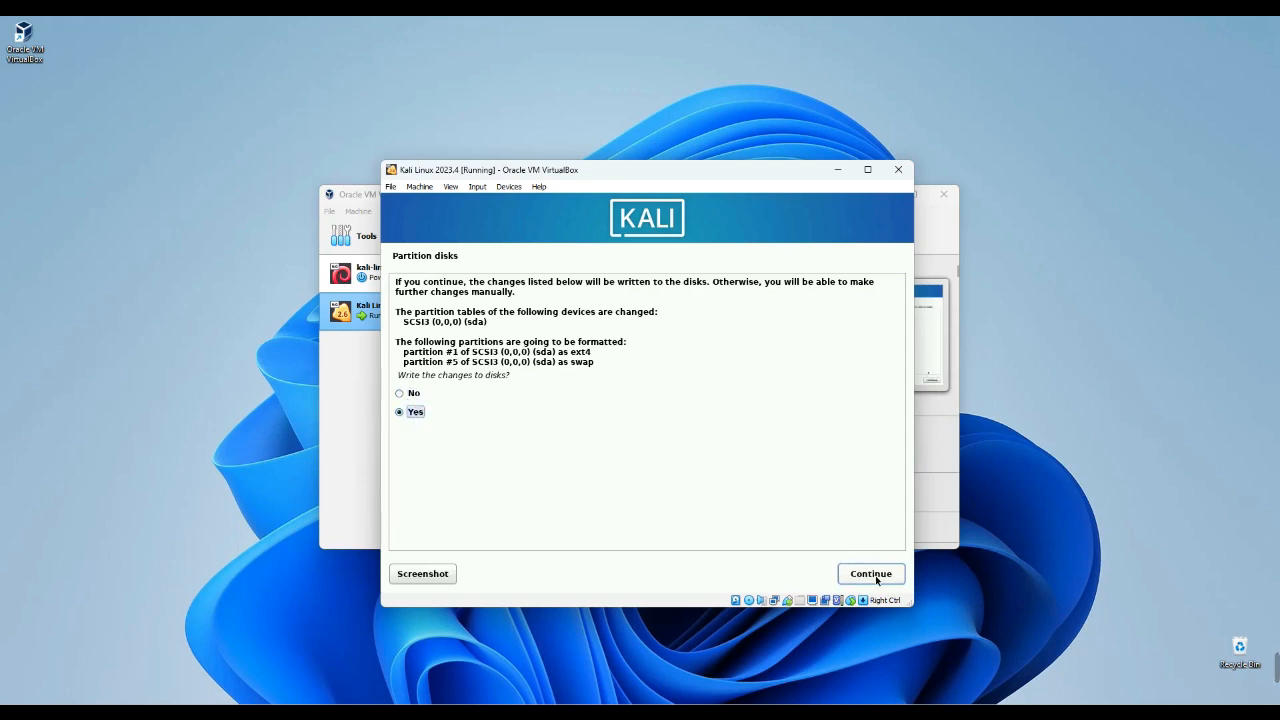
{"action": "left_click", "coordinate": [871, 573]}
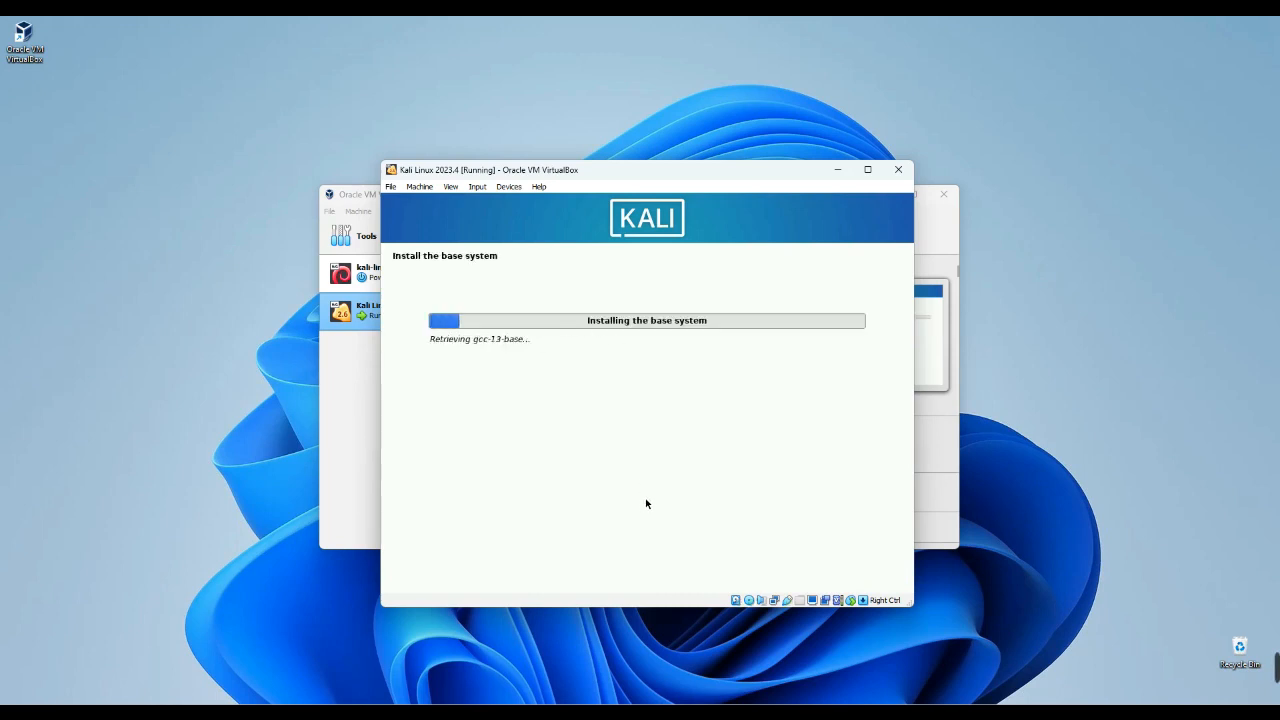
{"action": "mouse_move", "coordinate": [347, 442]}
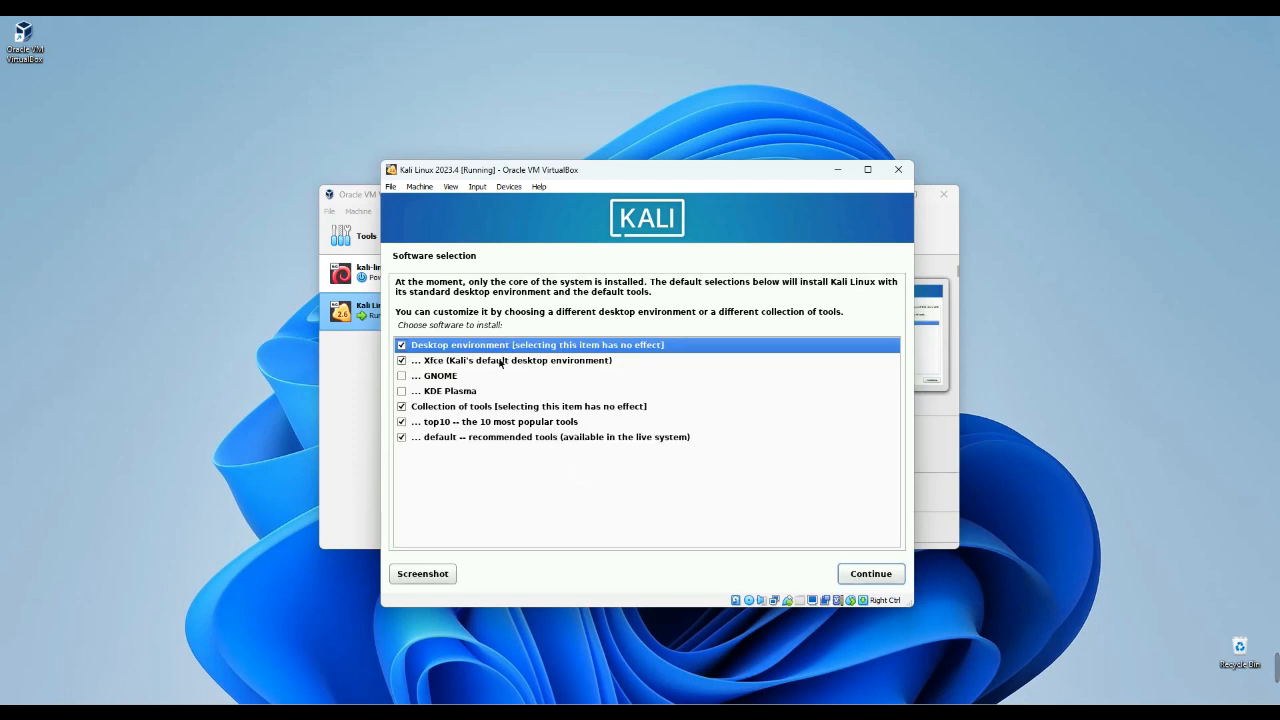
Keep the Xfce desktop with the default tools selected for installation.
{"action": "left_click", "coordinate": [510, 360]}
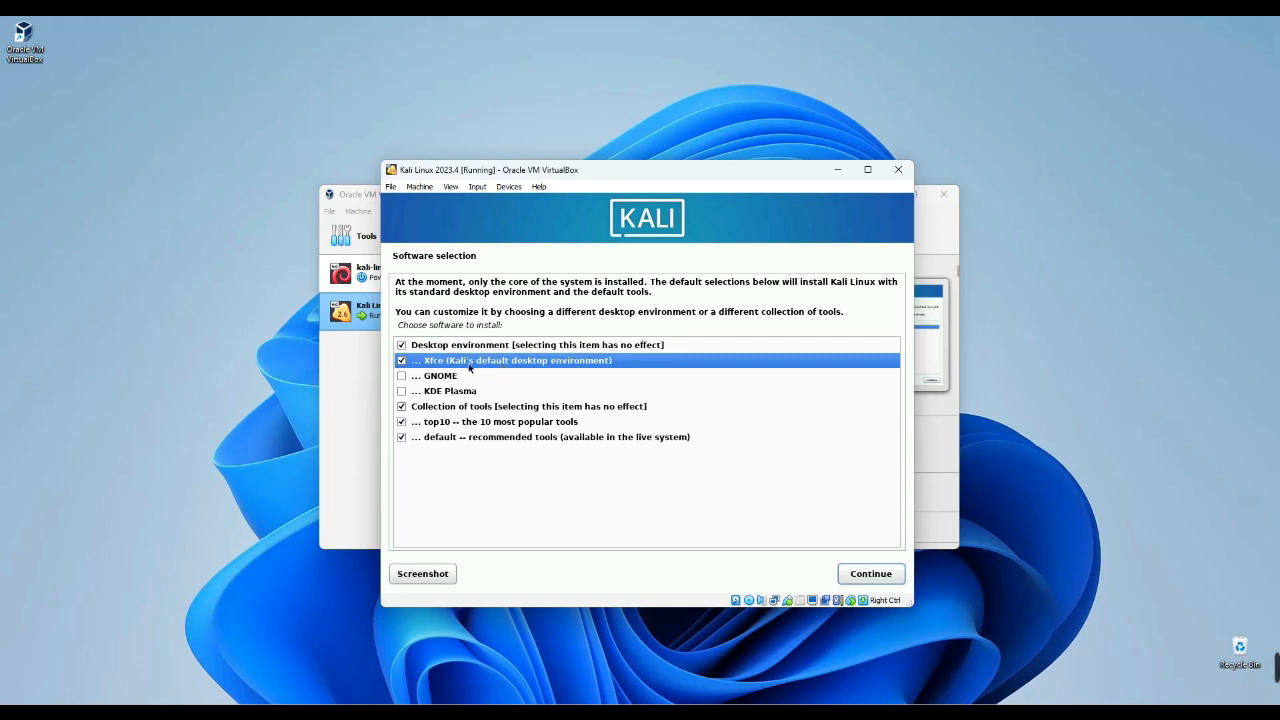
{"action": "left_click", "coordinate": [447, 390]}
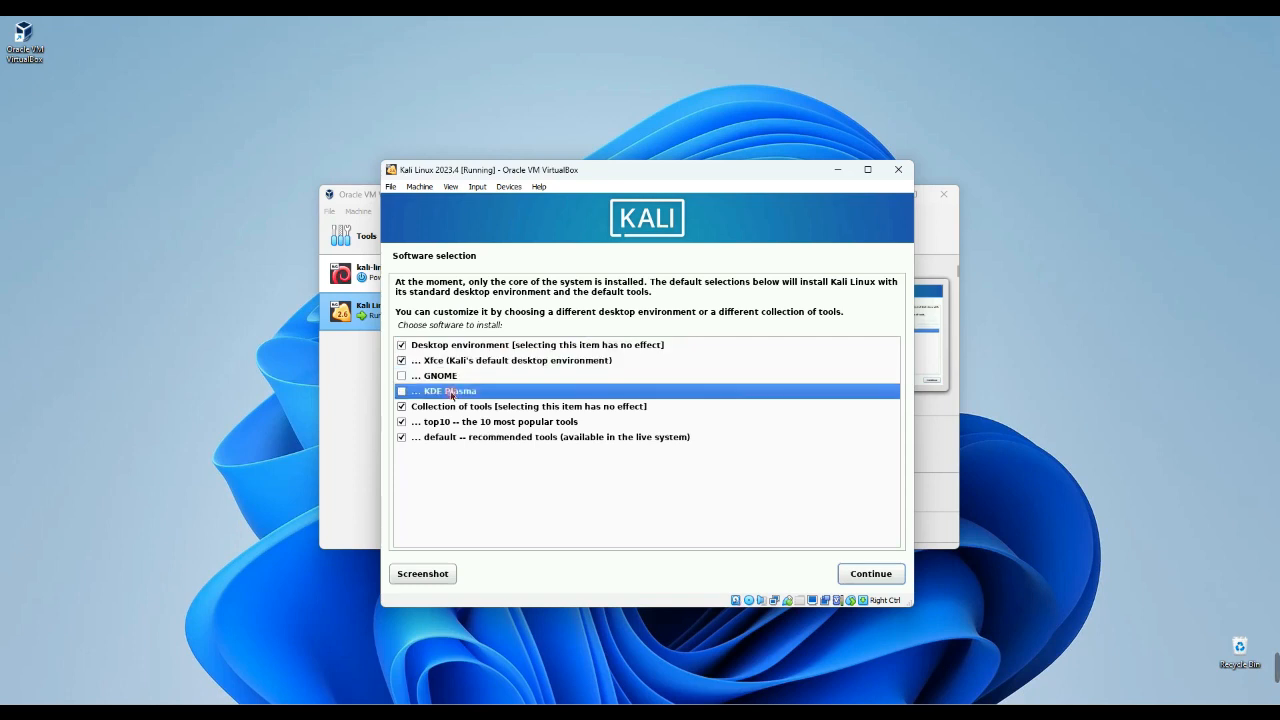
{"action": "left_click", "coordinate": [485, 360]}
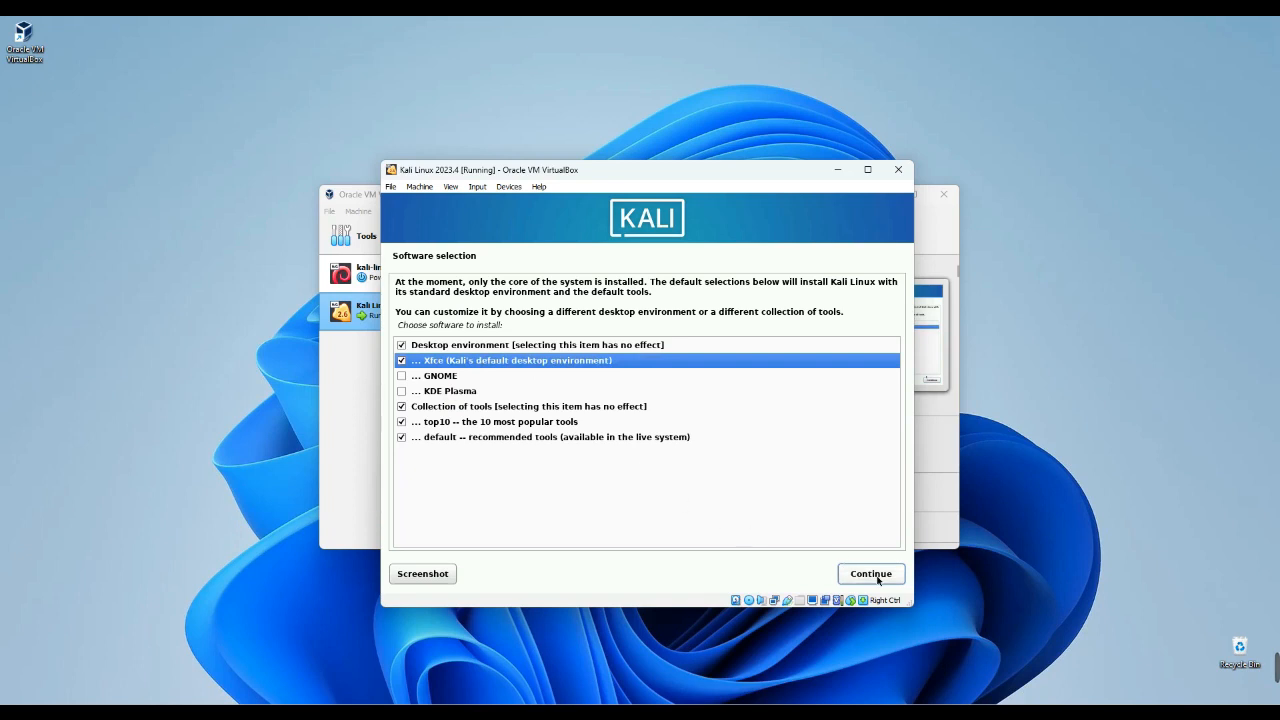
{"action": "left_click", "coordinate": [870, 573]}
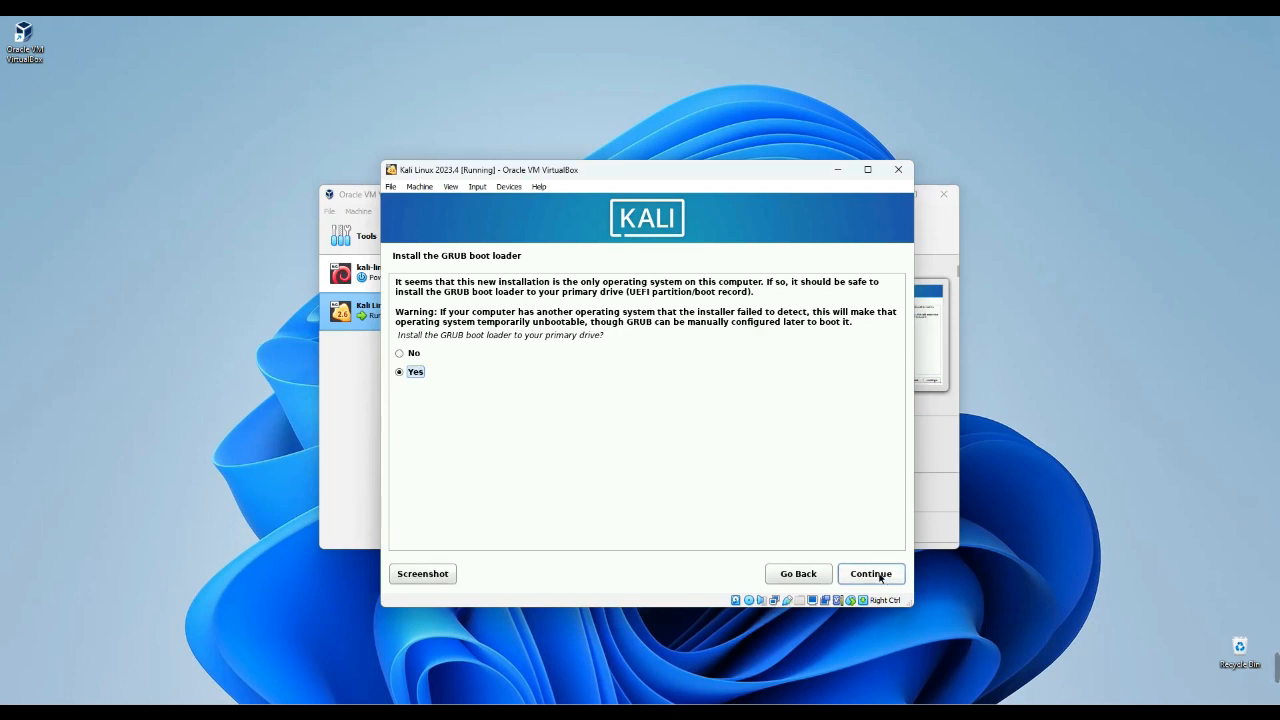
Install the GRUB boot loader to /dev/sda and finish the installation.
{"action": "left_click", "coordinate": [871, 573]}
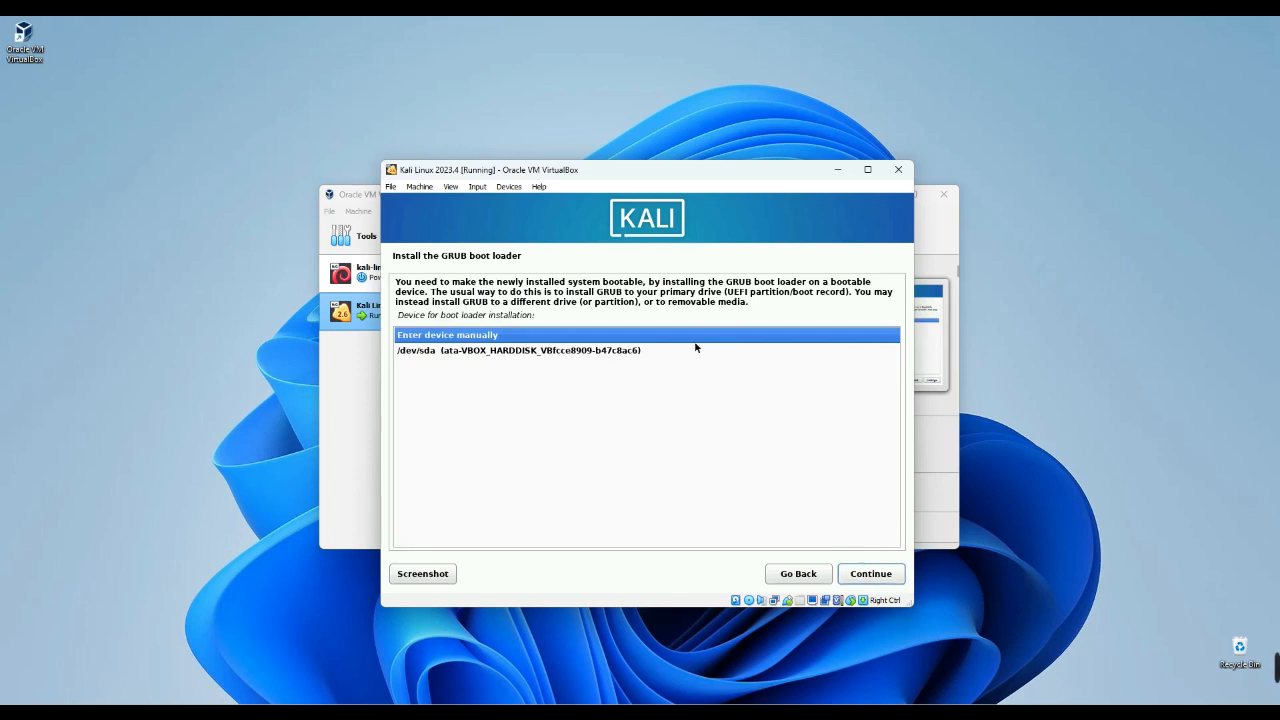
{"action": "left_click", "coordinate": [540, 350]}
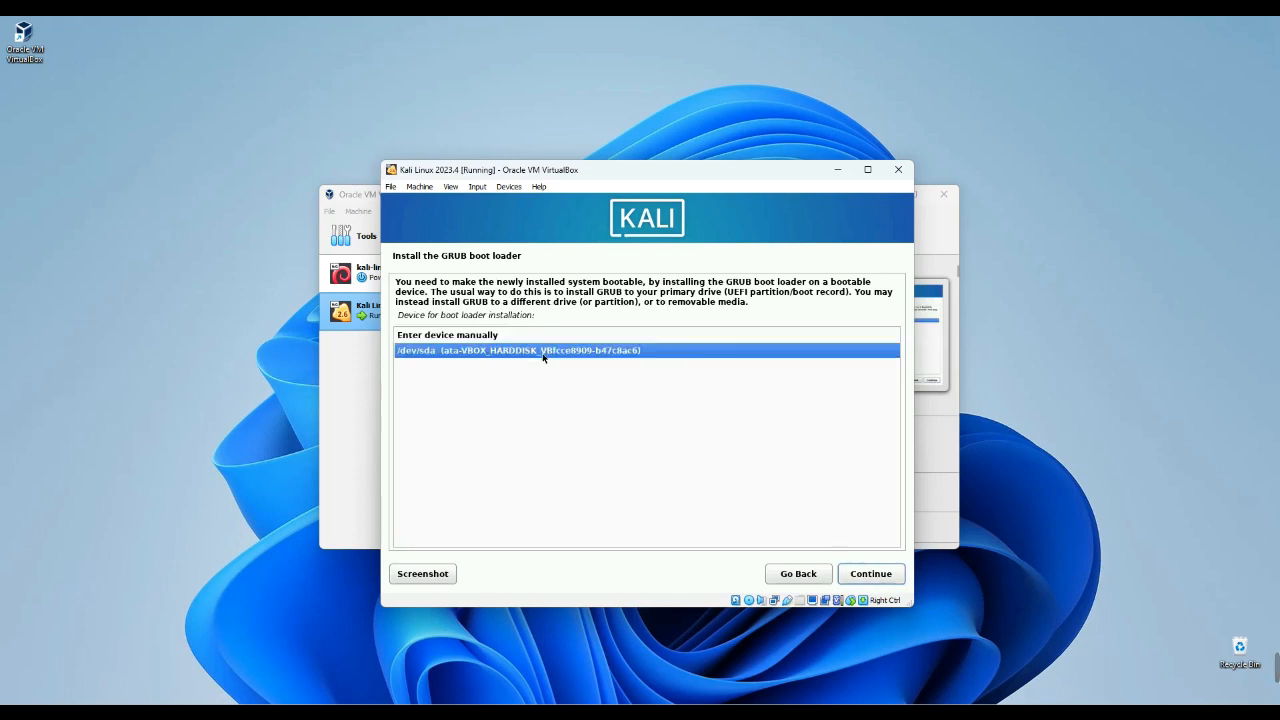
{"action": "left_click", "coordinate": [870, 573]}
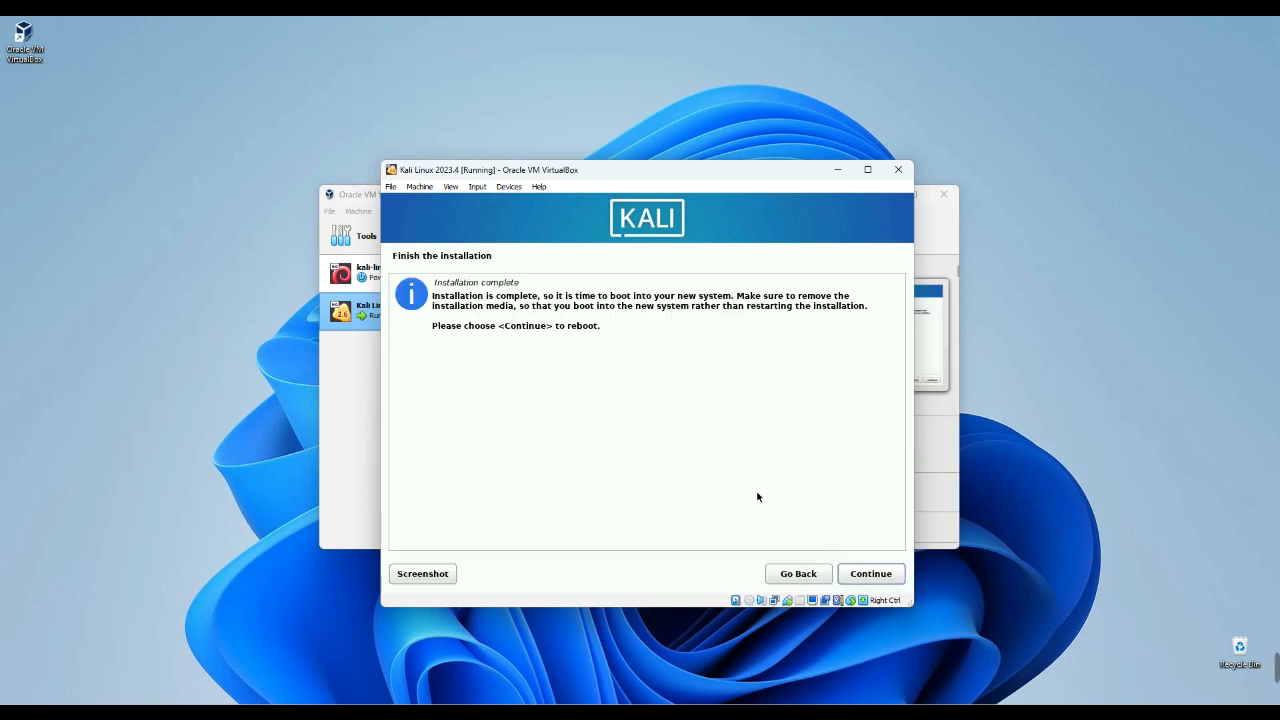
{"action": "mouse_move", "coordinate": [715, 454]}
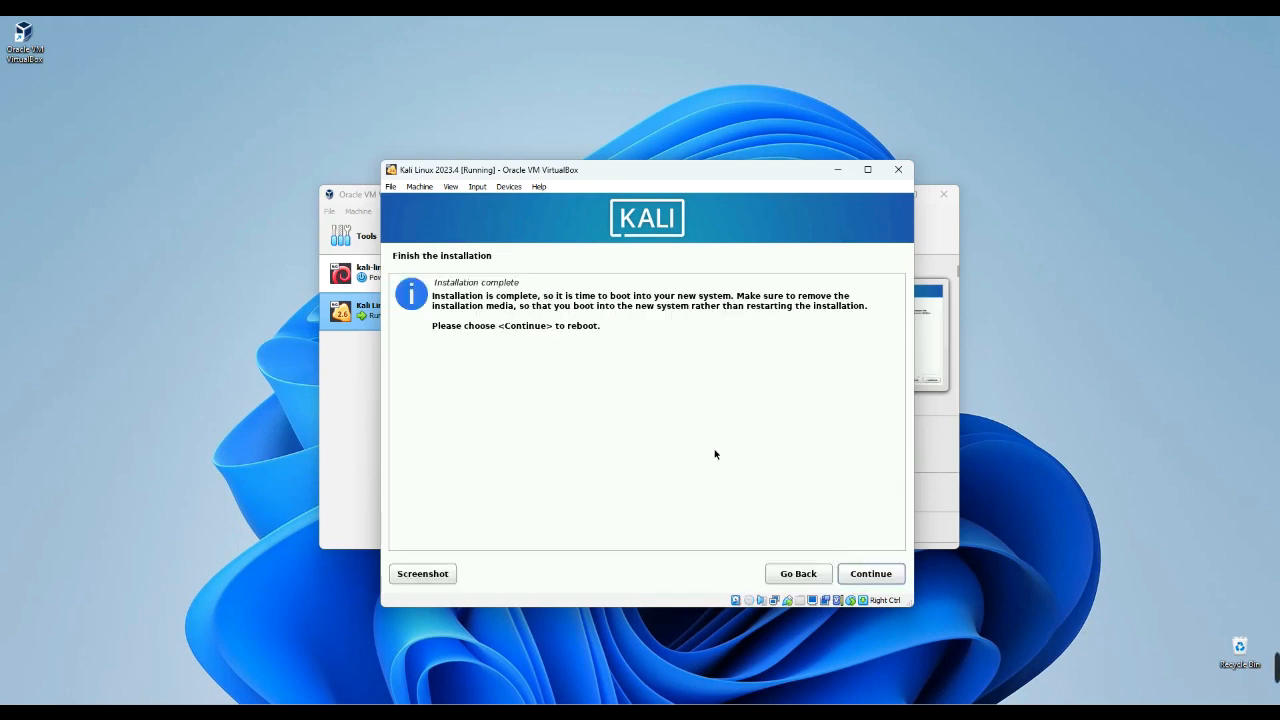
{"action": "mouse_move", "coordinate": [899, 170]}
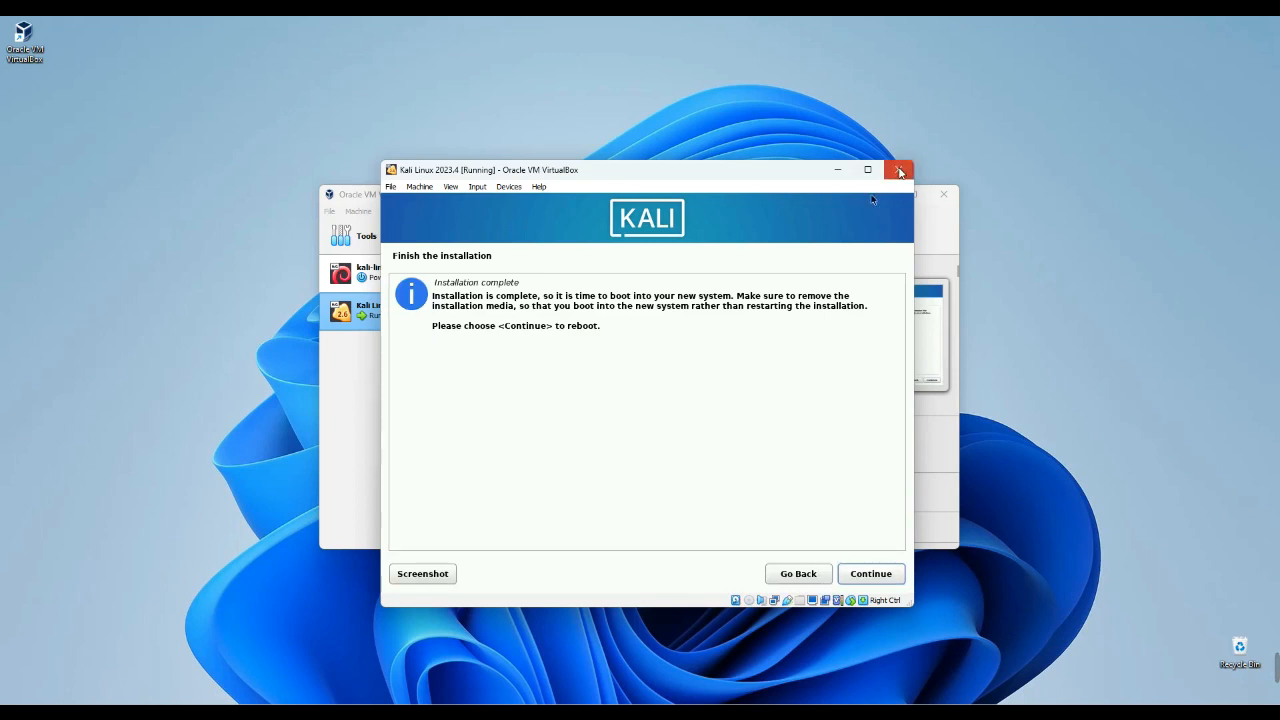
Power off the Kali VM and confirm its optical drive is Empty in Storage settings.
{"action": "left_click", "coordinate": [899, 170]}
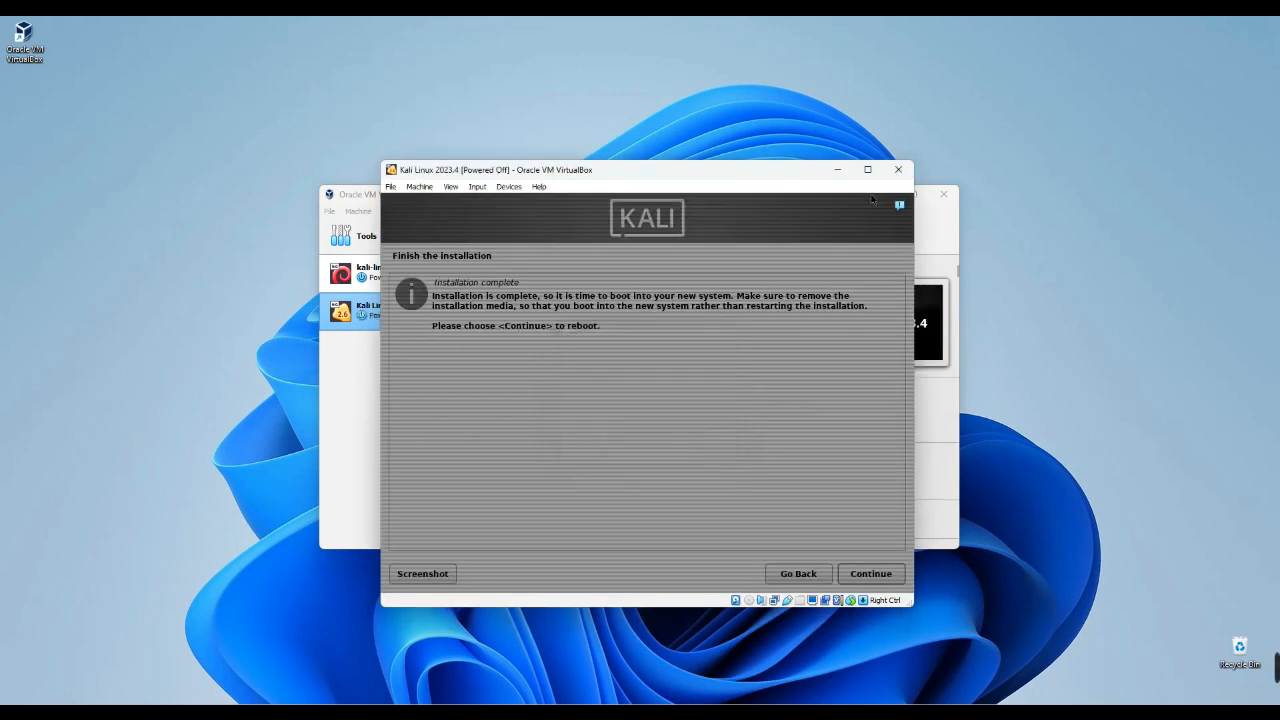
{"action": "left_click", "coordinate": [898, 169]}
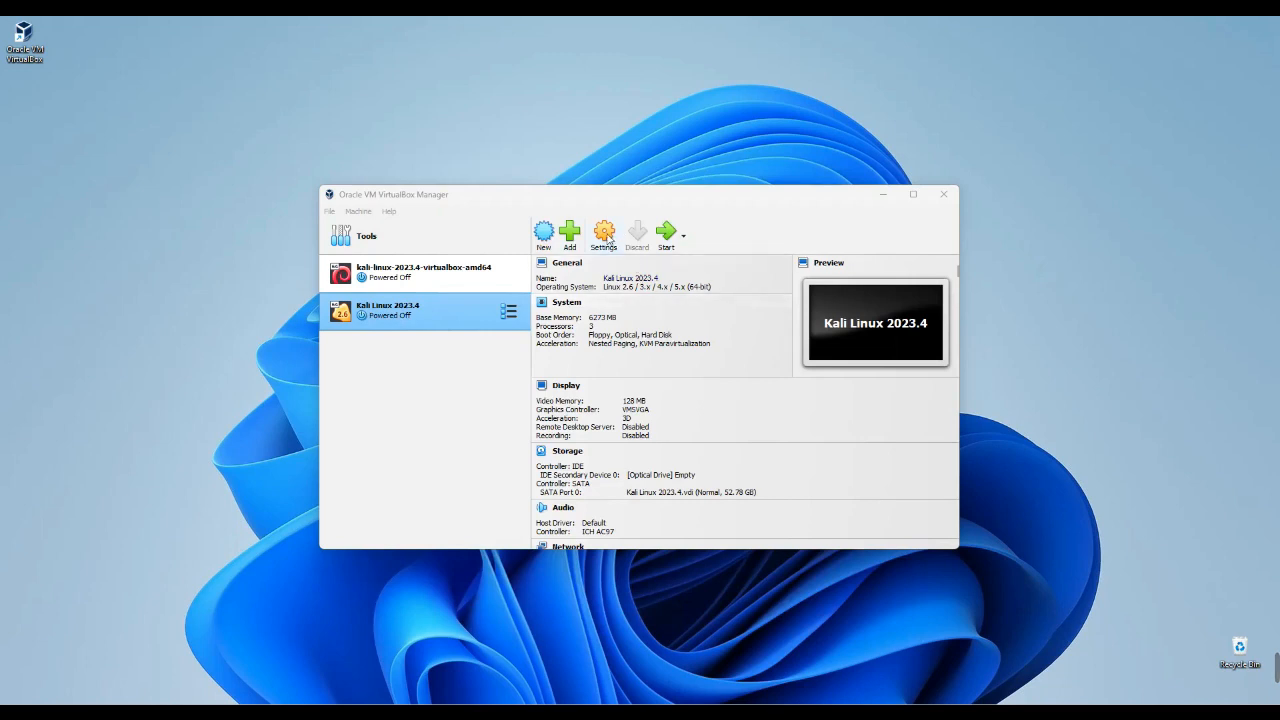
{"action": "left_click", "coordinate": [603, 230]}
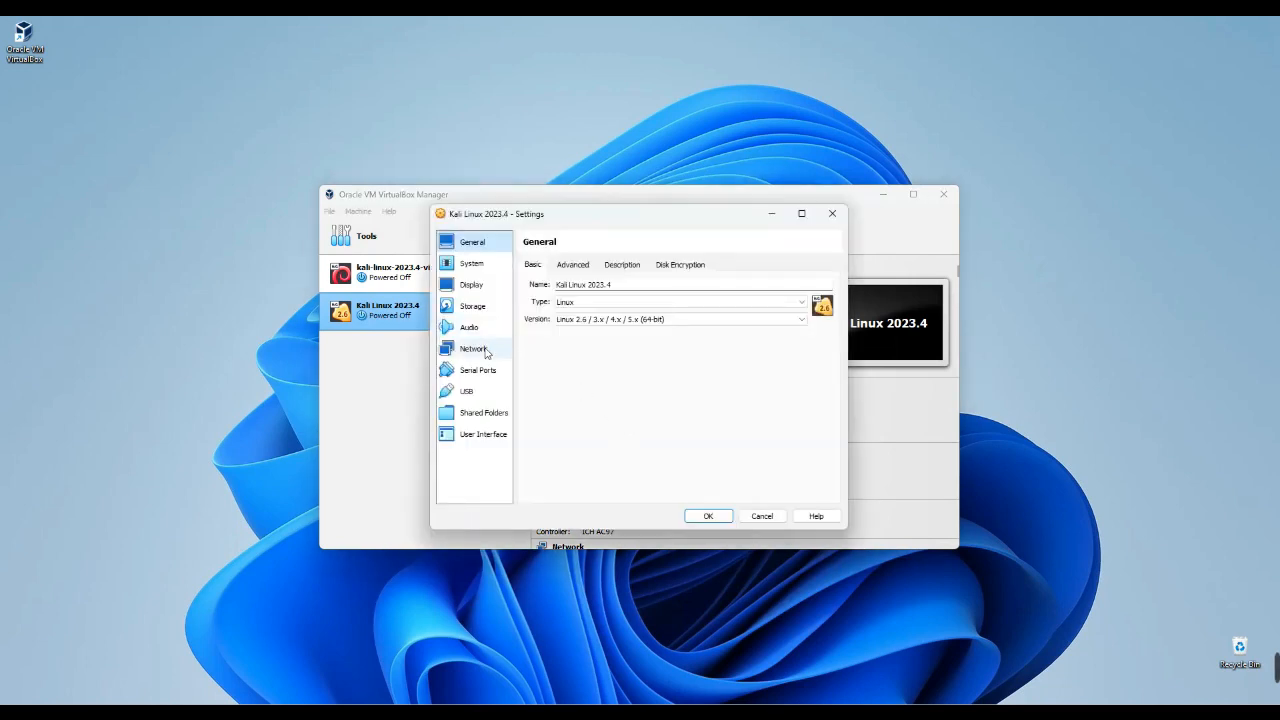
{"action": "left_click", "coordinate": [472, 305]}
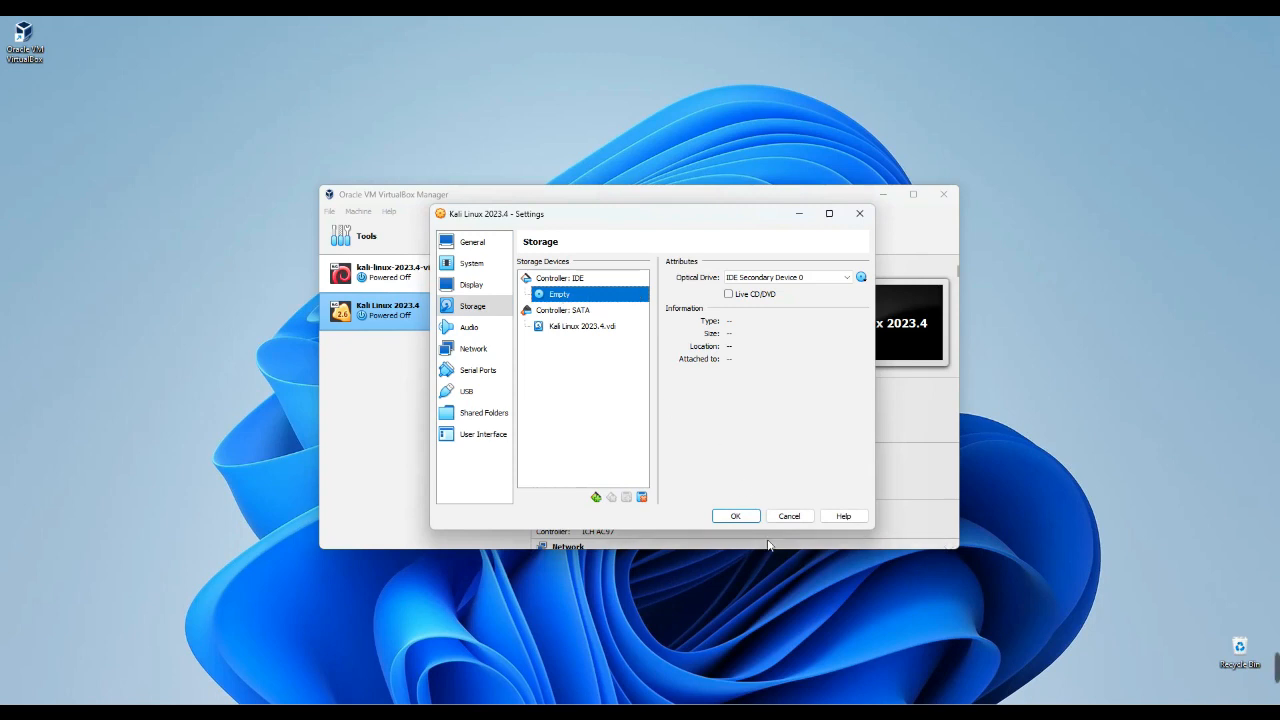
{"action": "left_click", "coordinate": [736, 515]}
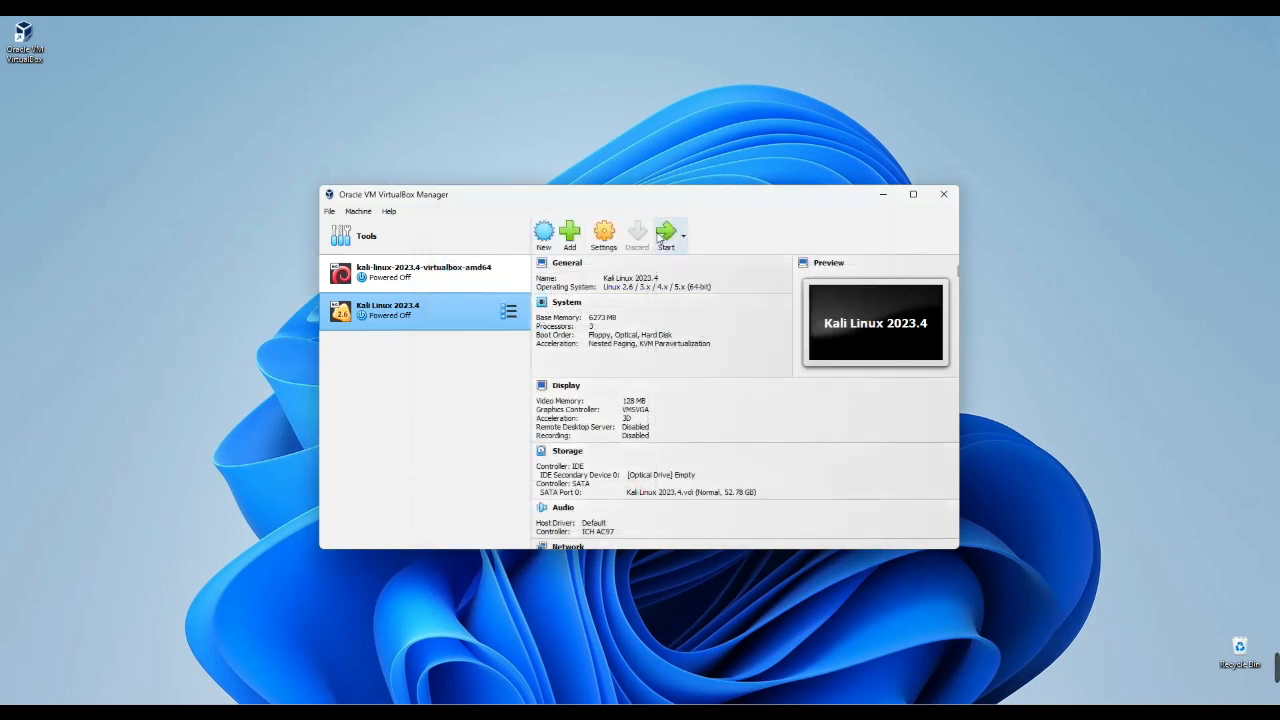
Start Kali Linux 2023.4 and enter username 'Epidemic Tutorials' at the login screen.
{"action": "left_click", "coordinate": [666, 229]}
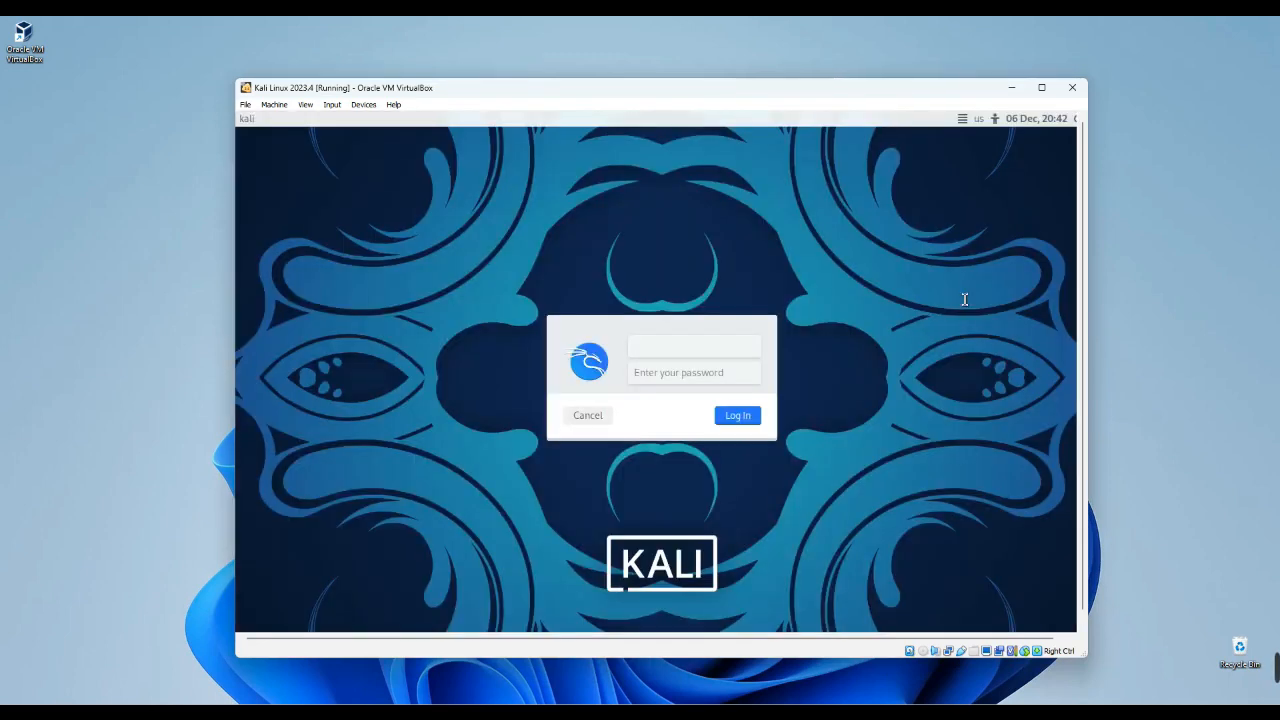
{"action": "type", "text": "Epidemic Tutorials"}
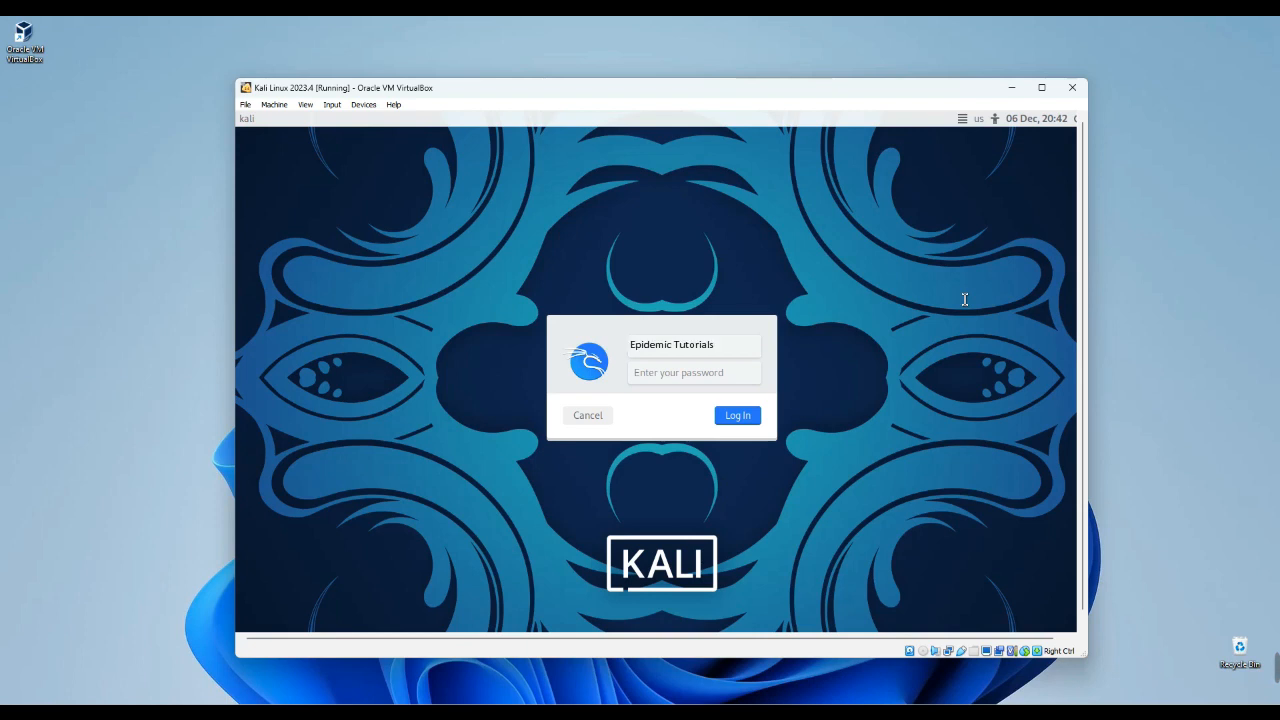